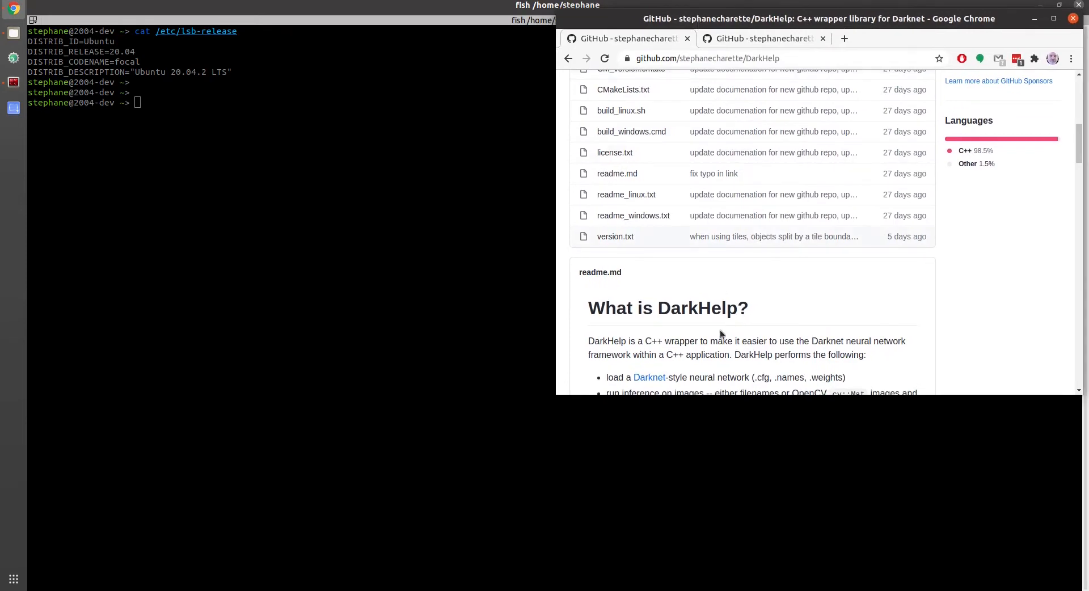
# Scroll the DarkHelp readme down to its 'Building Darknet' instructions.
pyautogui.scroll(-3)
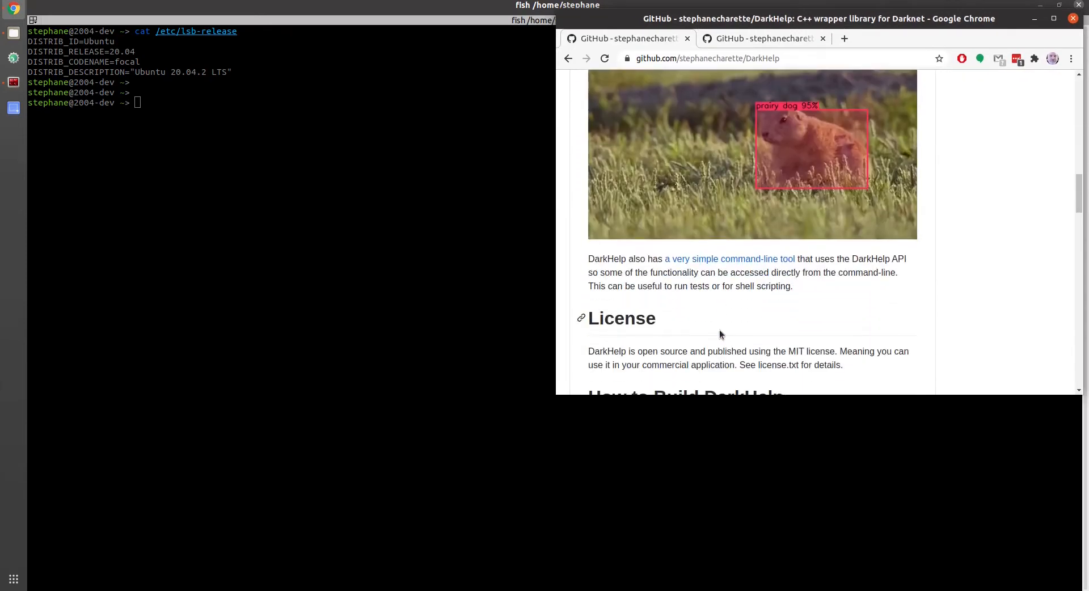
pyautogui.scroll(-3)
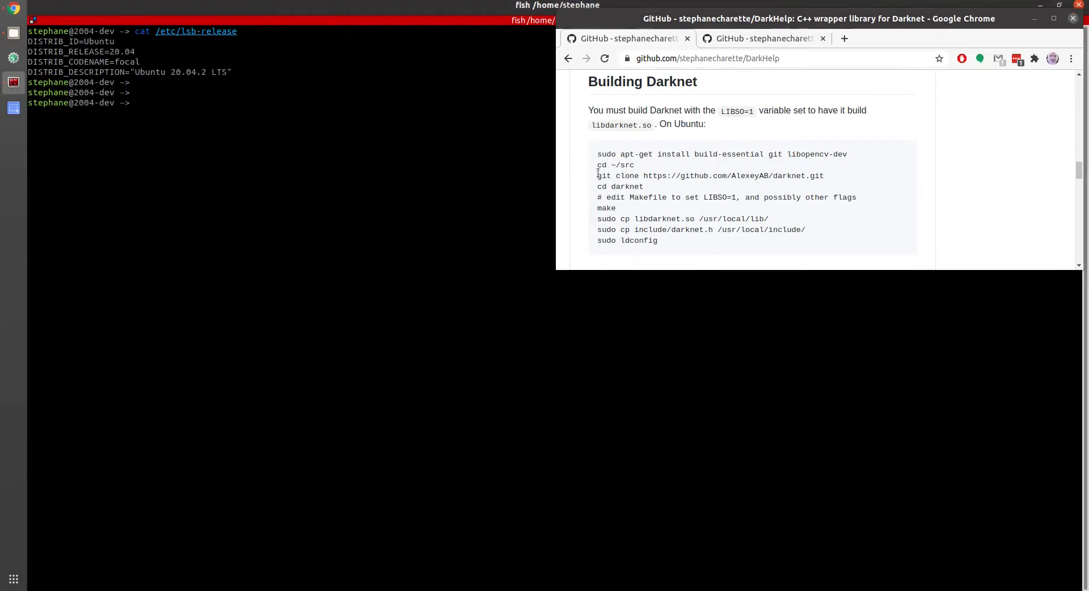
# Install build-essential, git and libopencv-dev, then create and enter a src folder.
pyautogui.doubleClick(622, 153)
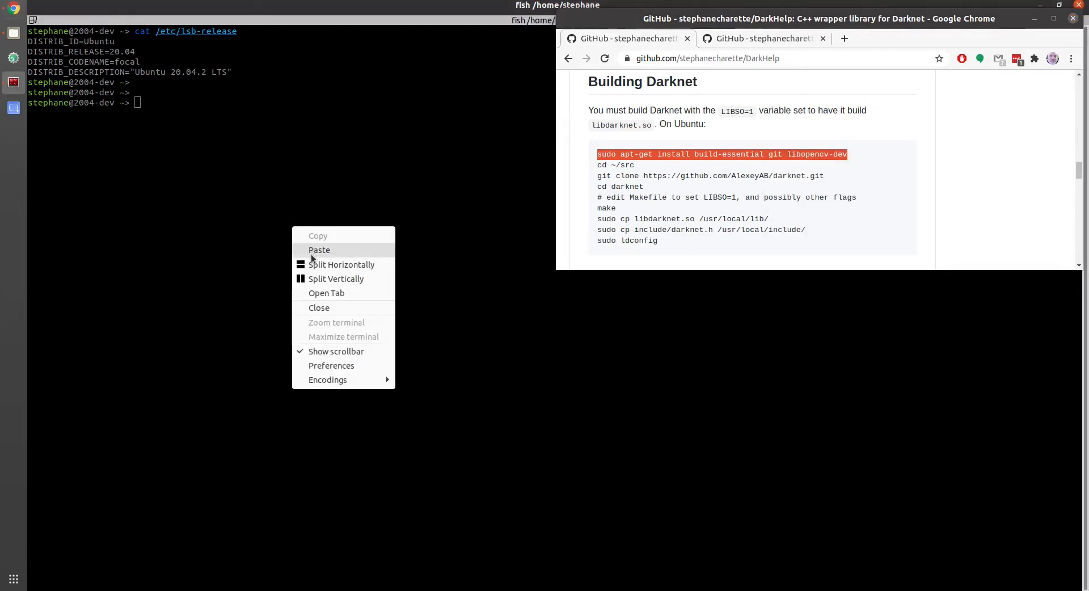
pyautogui.click(319, 250)
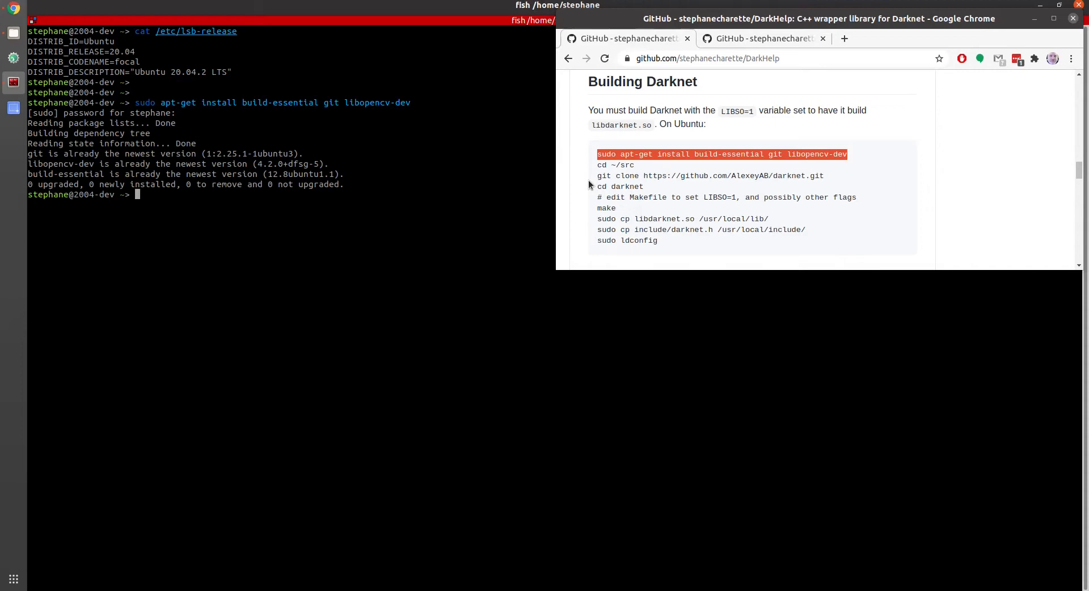
pyautogui.write('mkdir old')
pyautogui.write('cd src/')
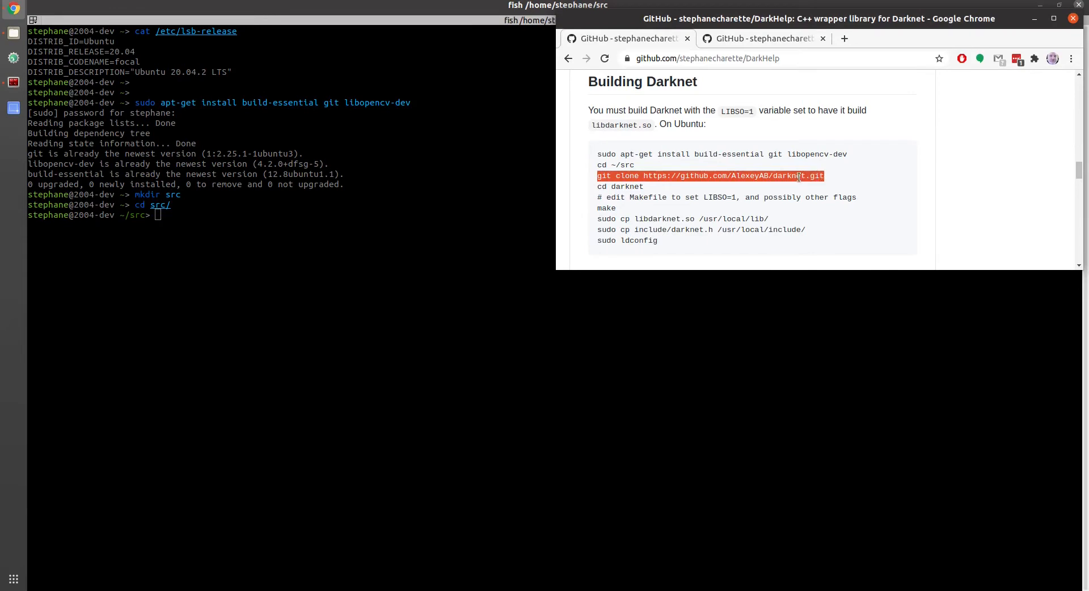
# Run the pasted Darknet git clone command and change into the darknet folder.
pyautogui.rightClick(377, 273)
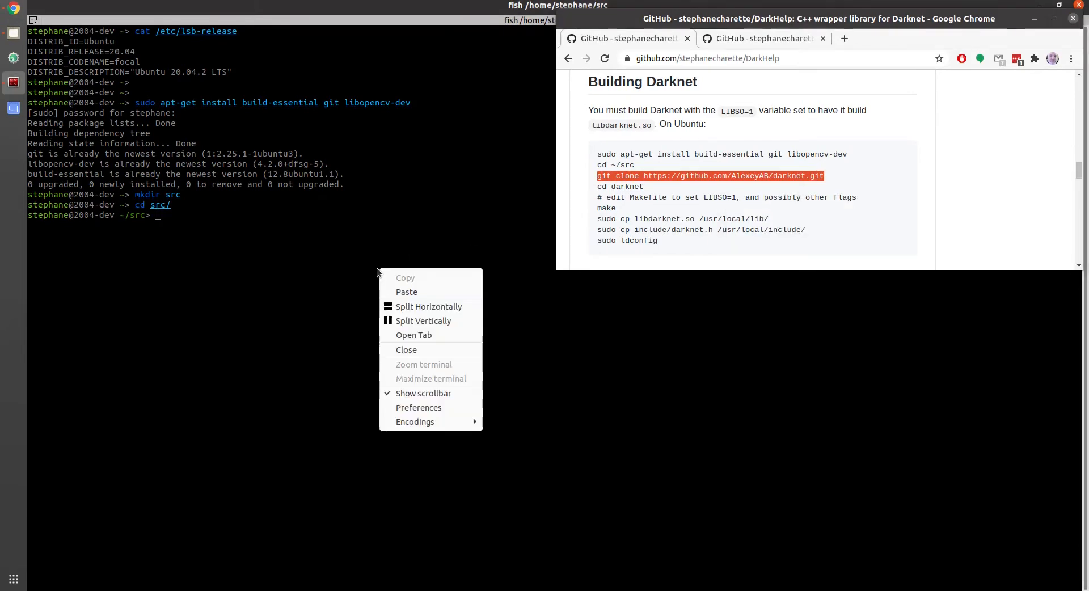
pyautogui.click(406, 292)
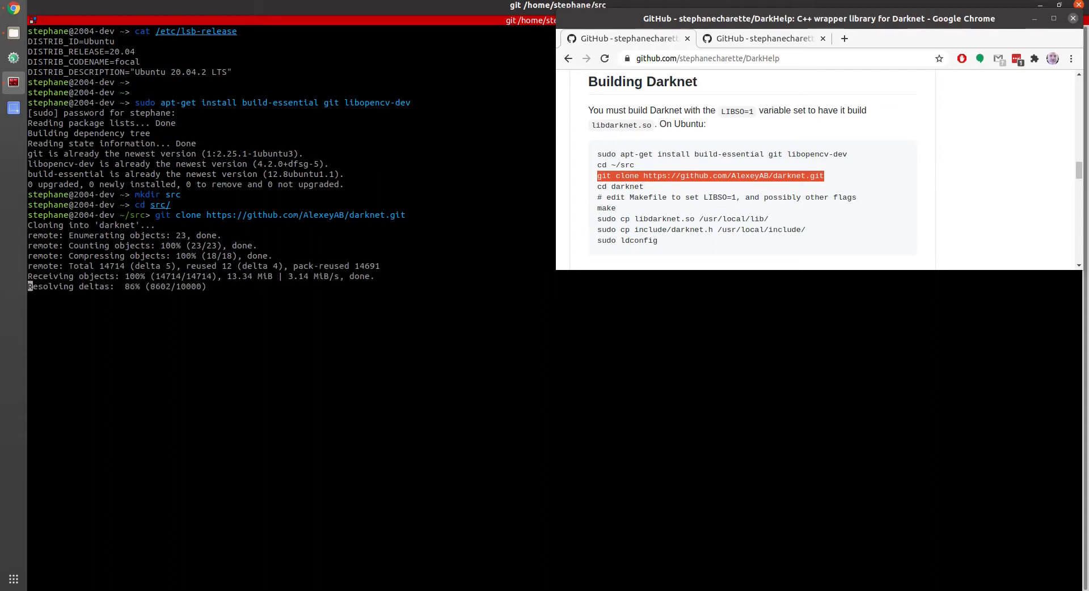
pyautogui.write('cd darknet/')
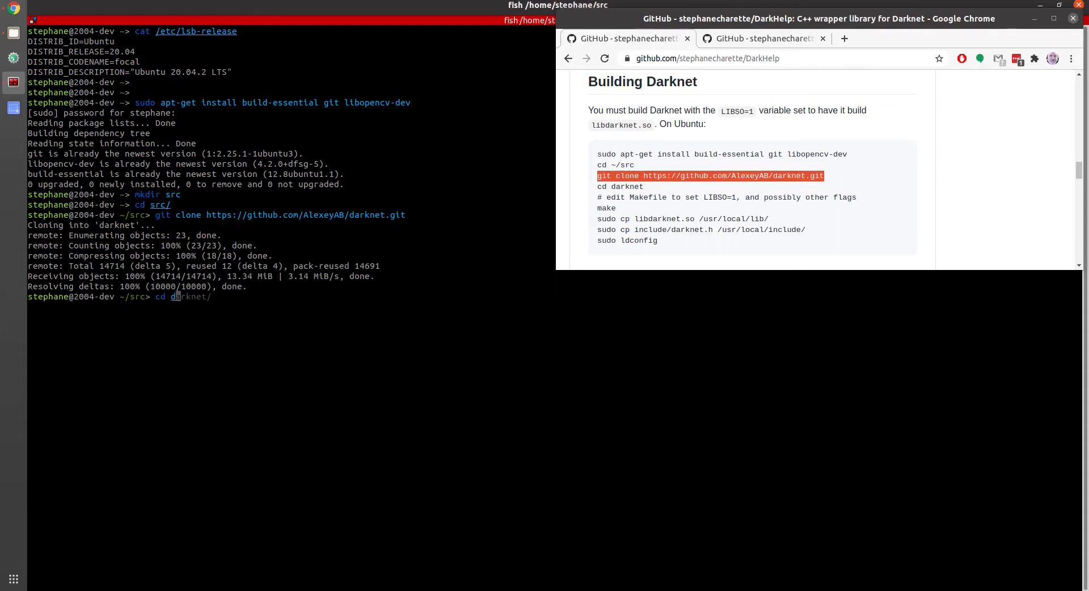
pyautogui.write('gedit soccer.names')
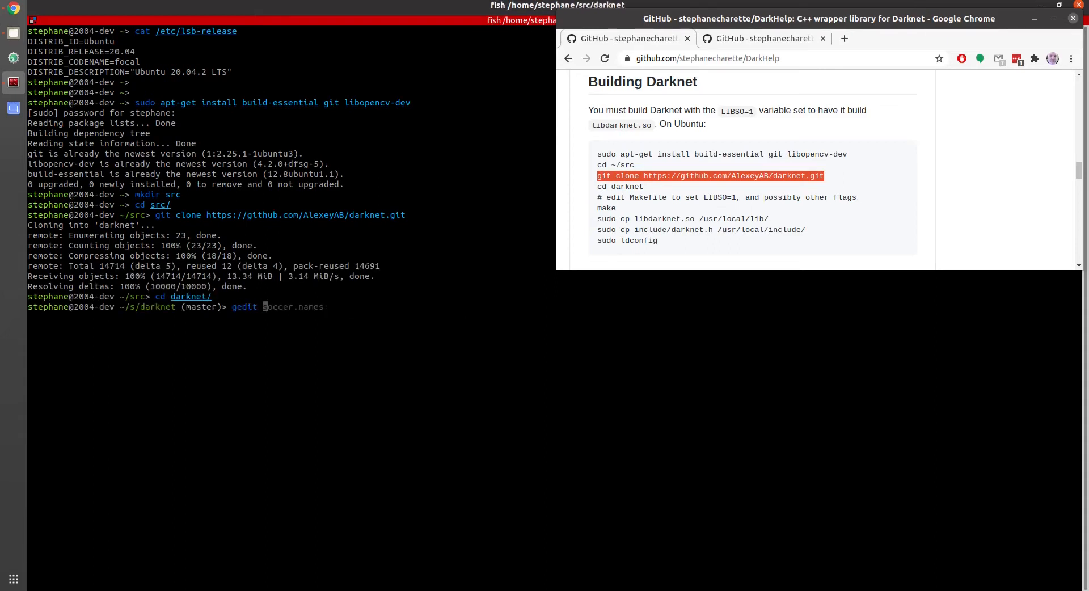
# Set OPENCV, AVX, OPENMP and LIBSO to 1 in the Makefile and save it.
pyautogui.press('Return')
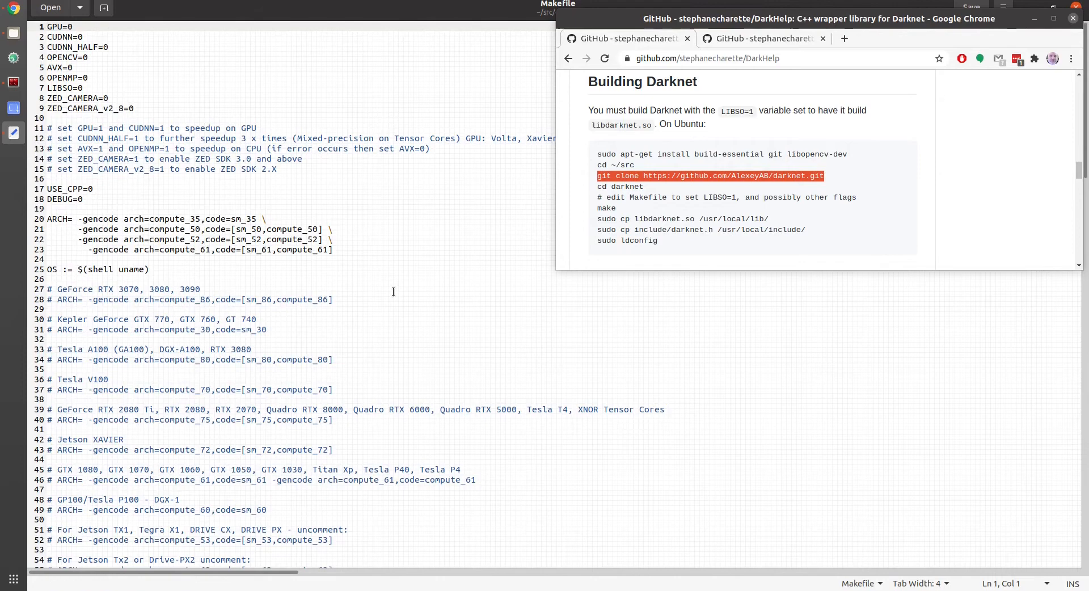
pyautogui.click(88, 57)
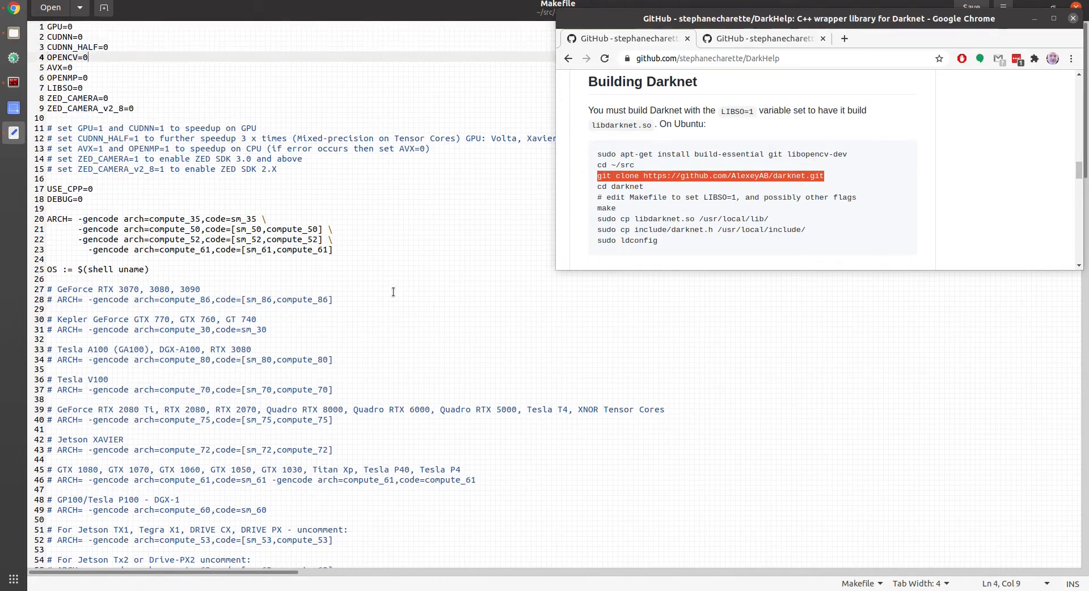
pyautogui.write('1')
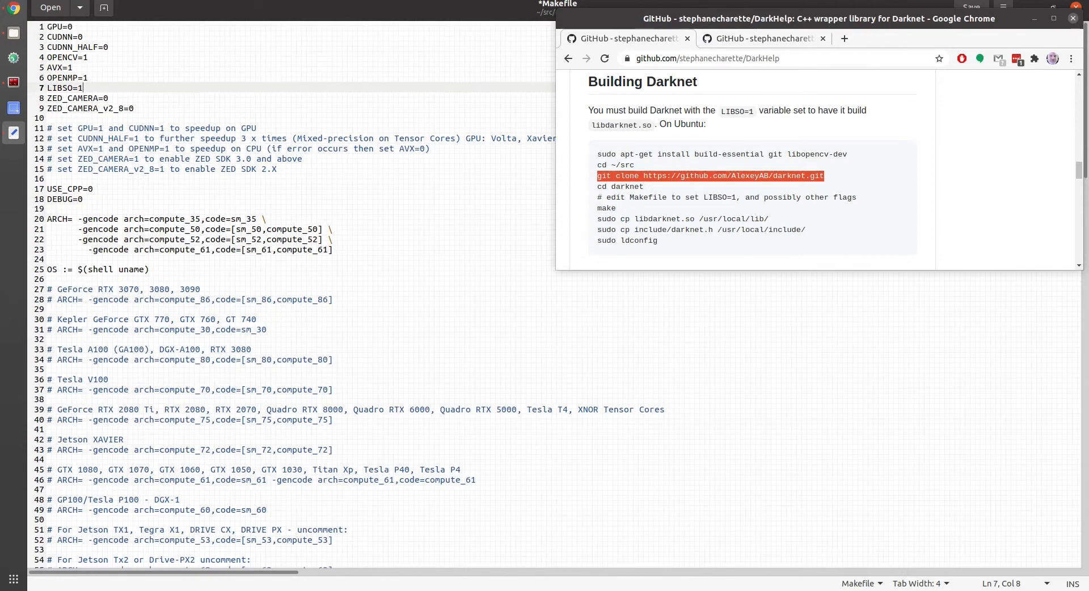
pyautogui.press('ctrl+s')
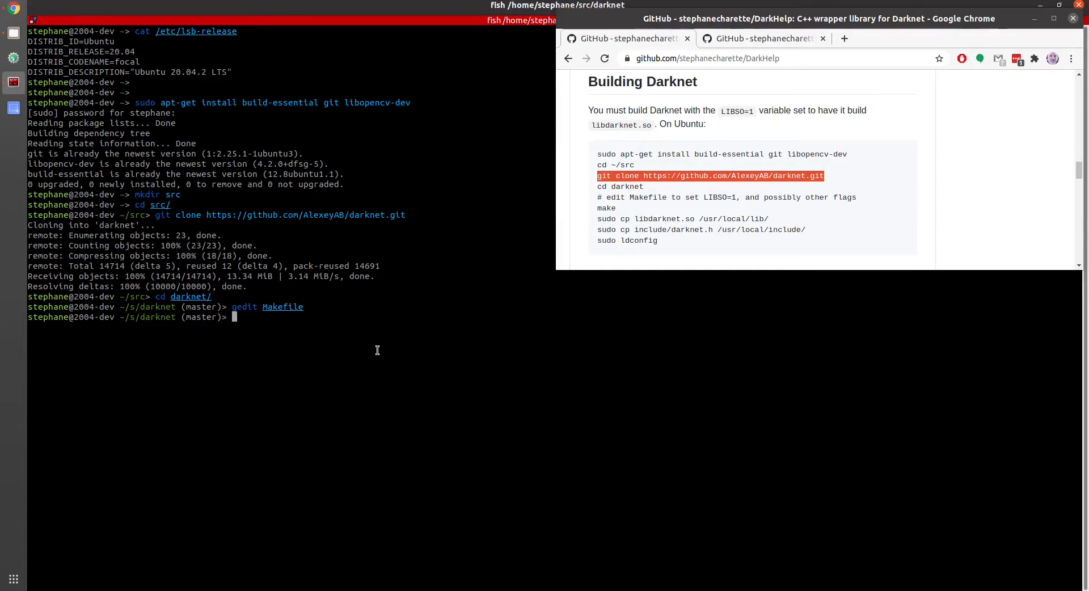
# Build Darknet with 'make -j16 package' and follow the compiler output to the end.
pyautogui.write('make -j16 package')
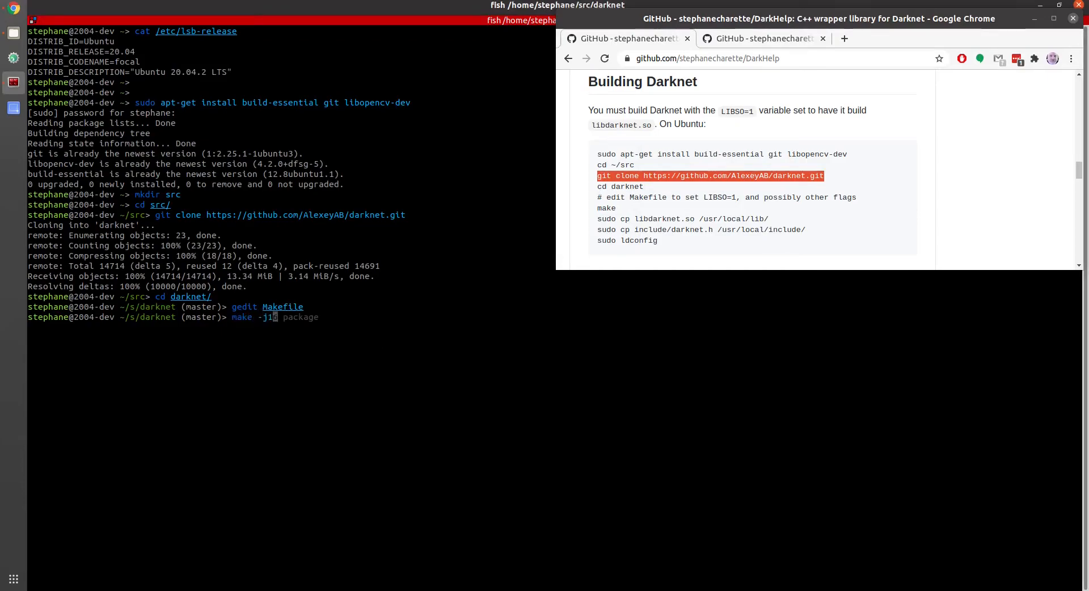
pyautogui.press('Return')
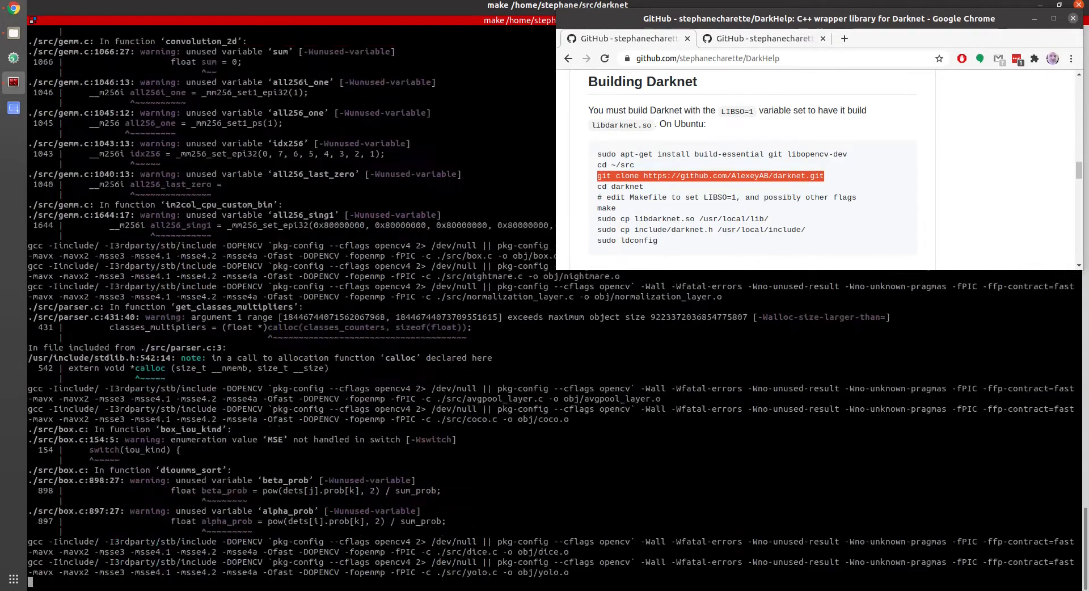
pyautogui.scroll(-3)
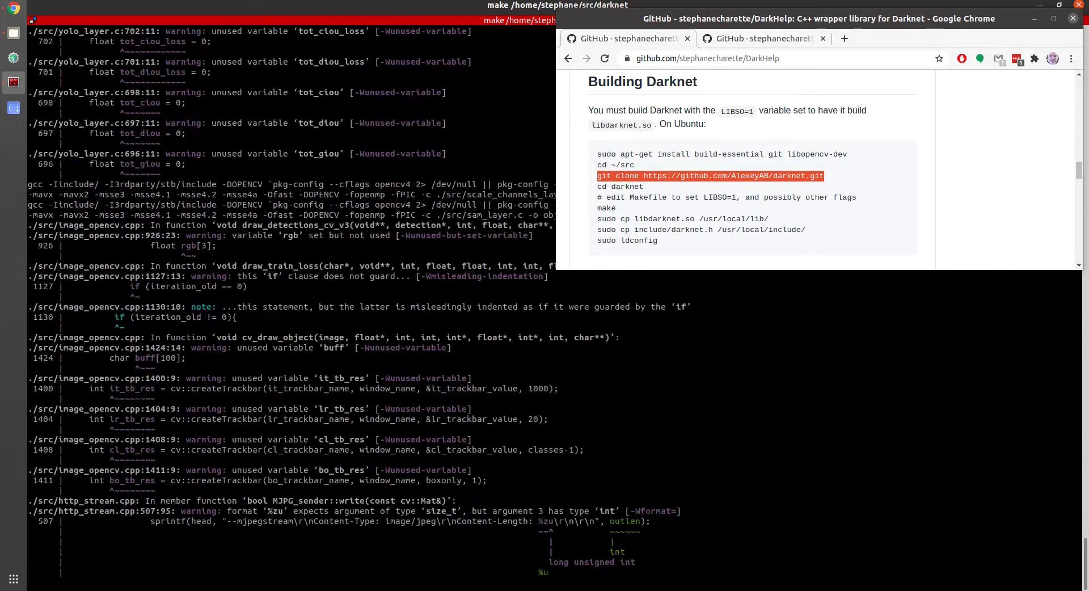
pyautogui.scroll(-3)
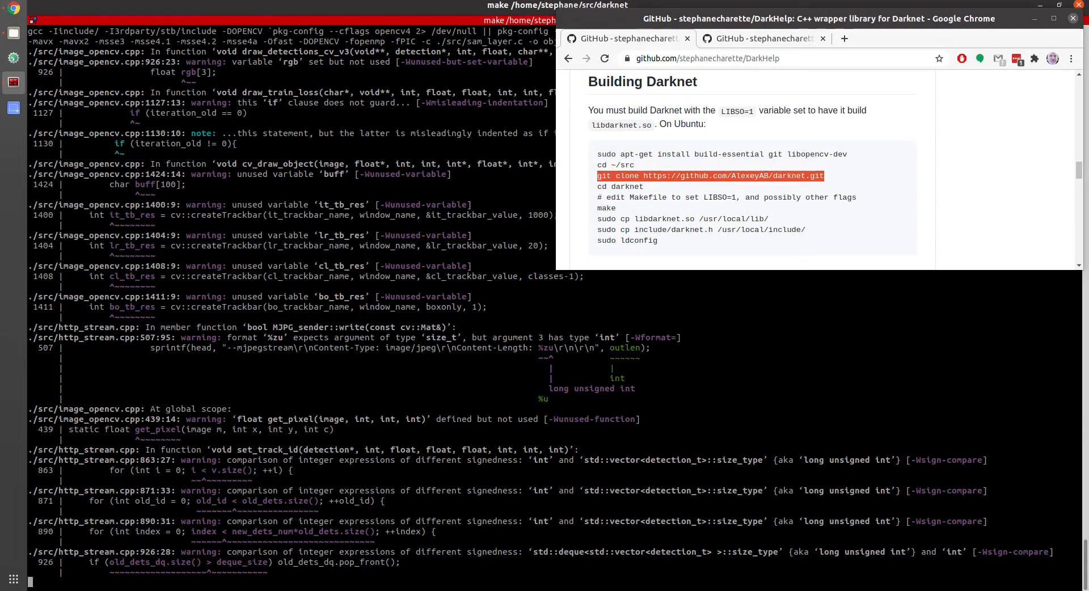
pyautogui.scroll(-3)
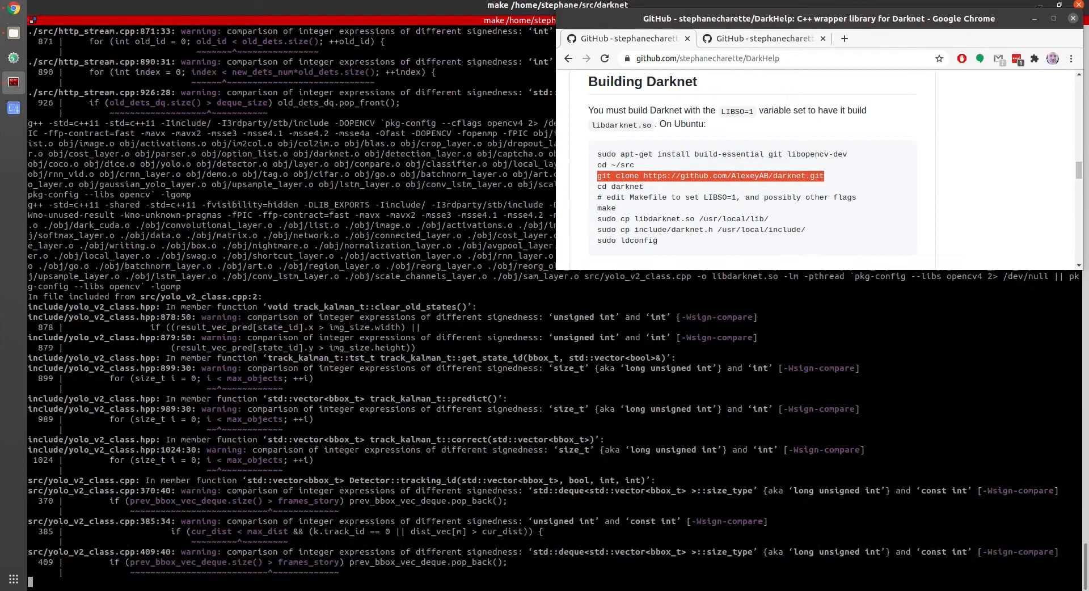
pyautogui.scroll(-3)
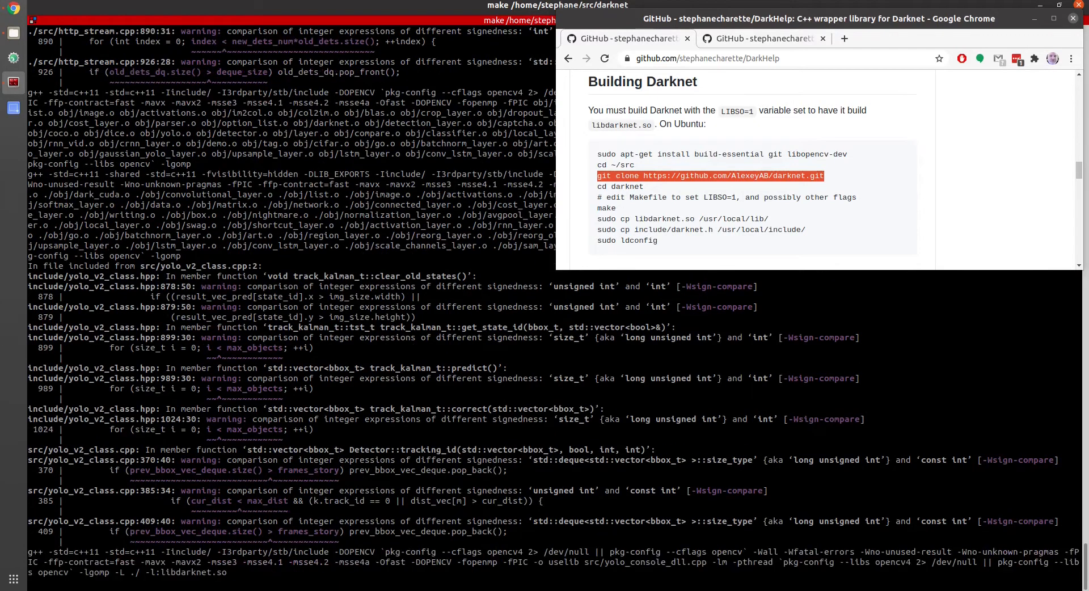
pyautogui.scroll(-3)
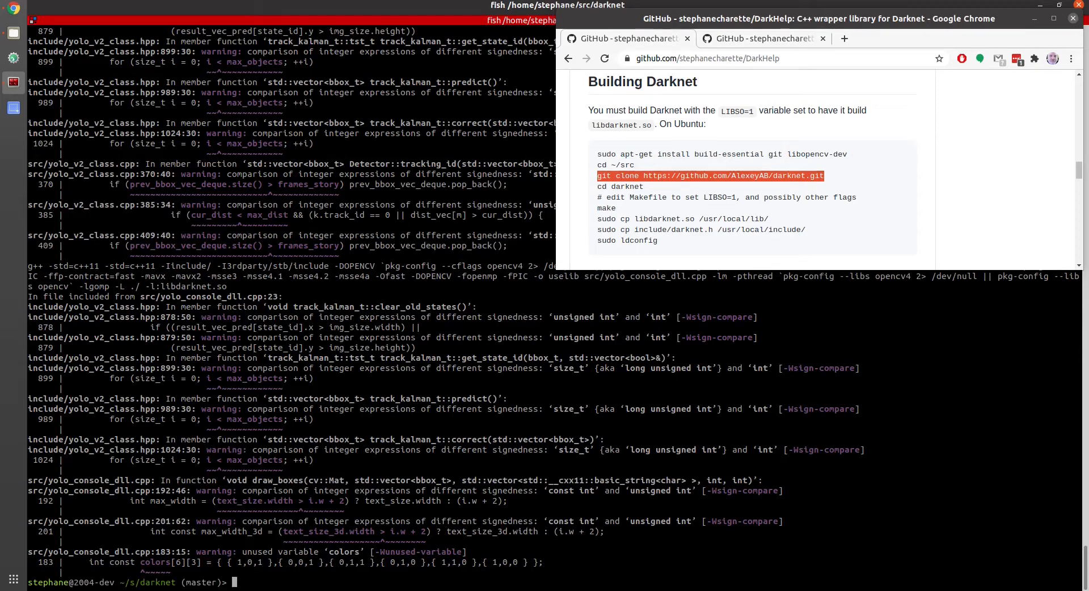
# Copy libdarknet.so to /usr/local/lib and darknet.h to /usr/local/include, then run ldconfig.
pyautogui.write('sudo apt-get install build-essential git libopencv-dev')
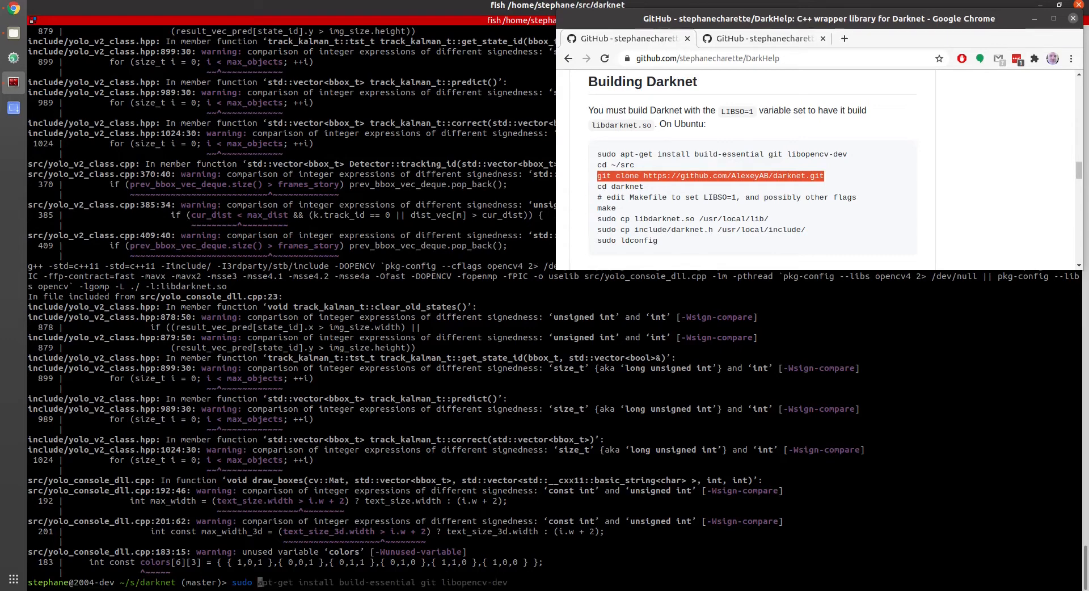
pyautogui.write('sudo cp libdarknet.so /usr/local/lib/ ; sudo cp include/darknet.h /usr/local/include/ ; sudo ldconfig')
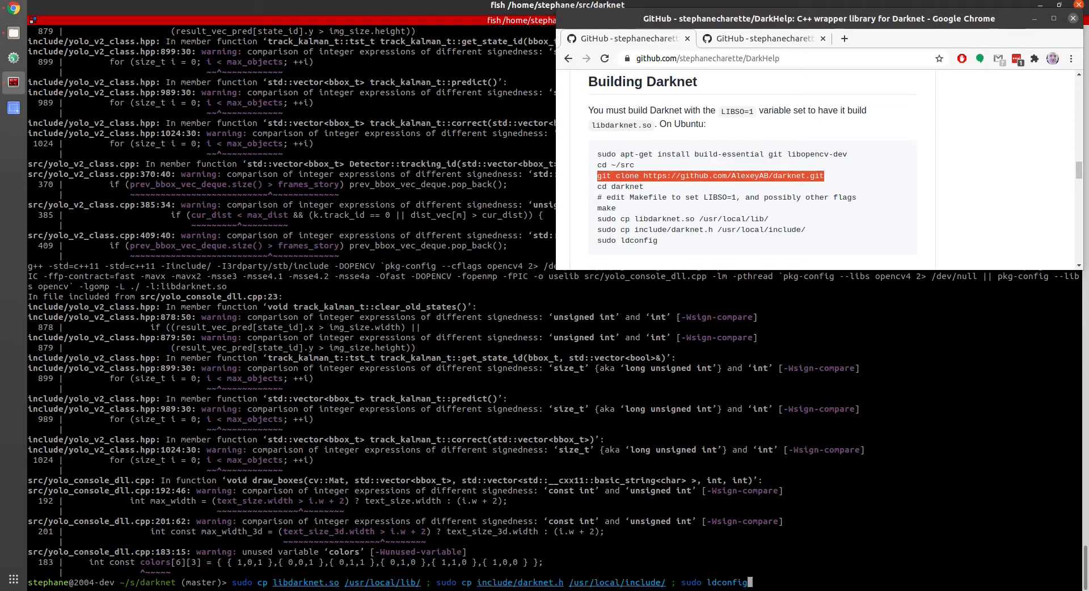
pyautogui.press('Return')
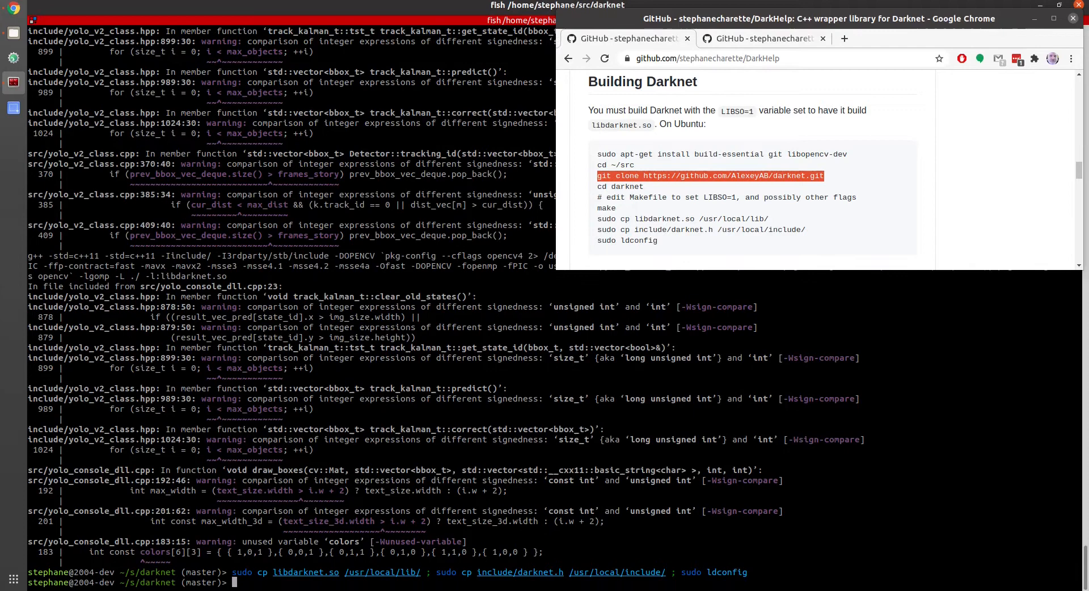
pyautogui.moveTo(578, 182)
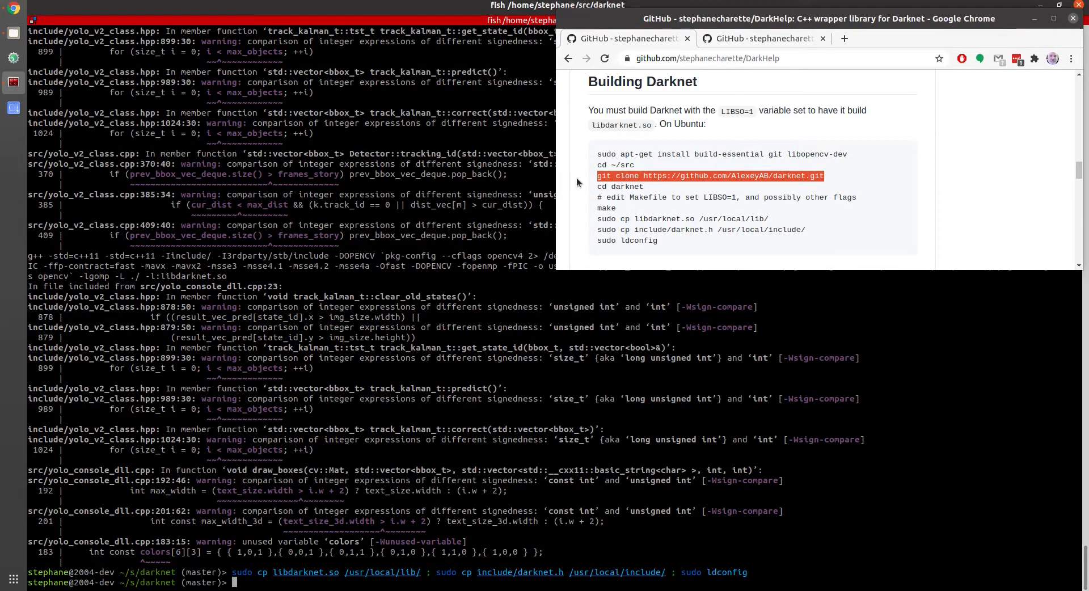
pyautogui.moveTo(320, 354)
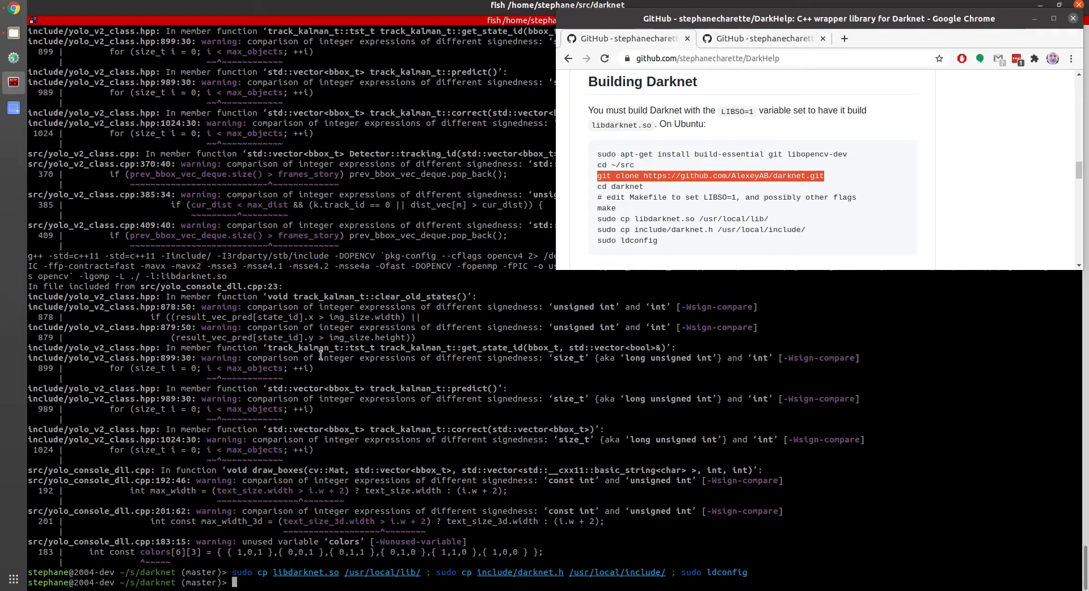
pyautogui.write('cl')
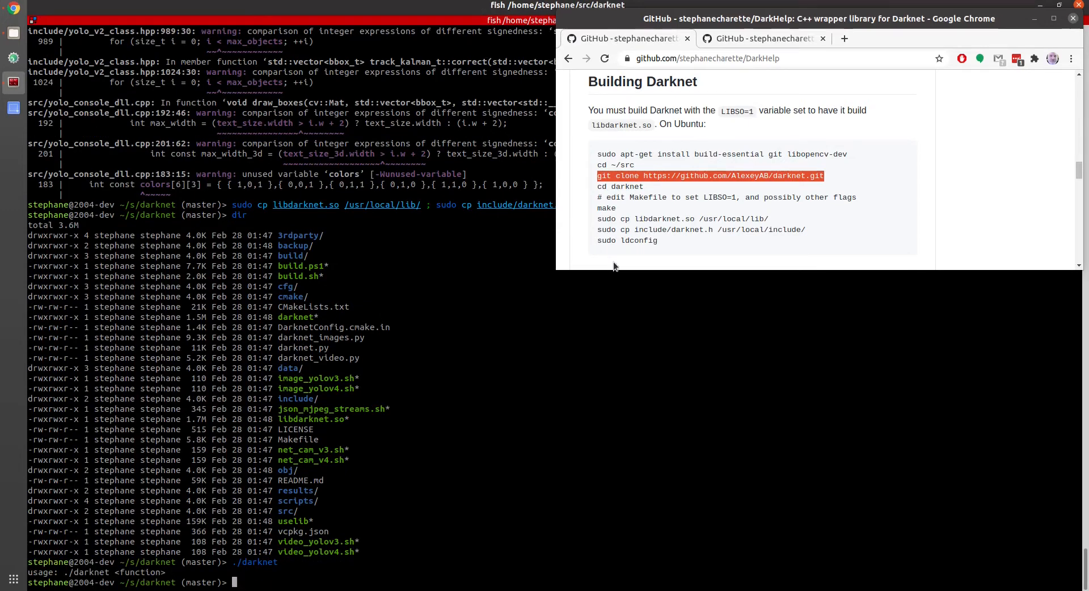
# Scroll to 'Building DarkHelp' and select its cmake prerequisites install command.
pyautogui.scroll(-3)
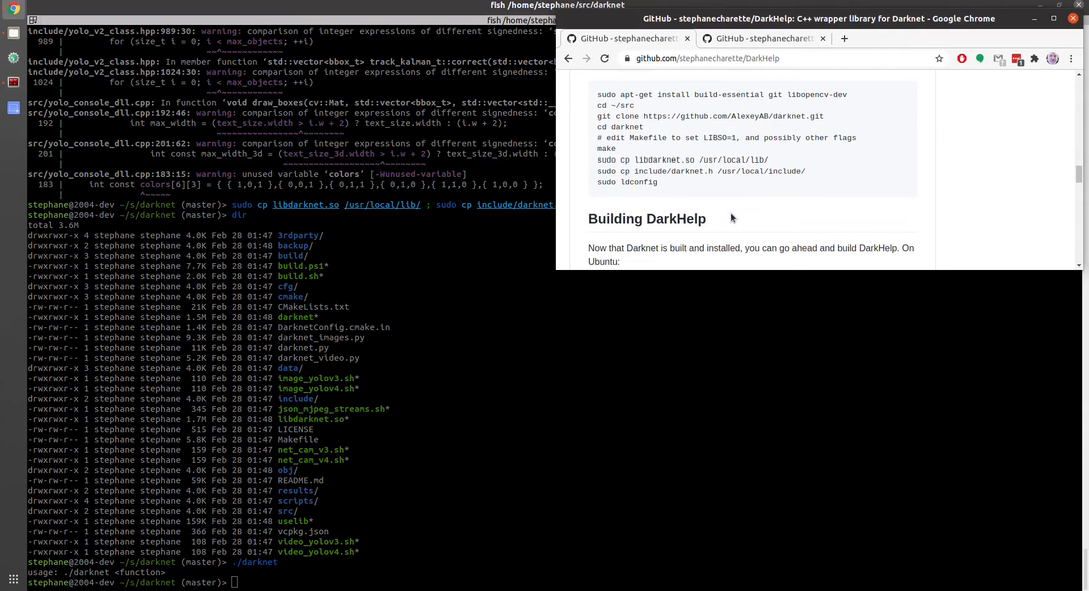
pyautogui.scroll(-3)
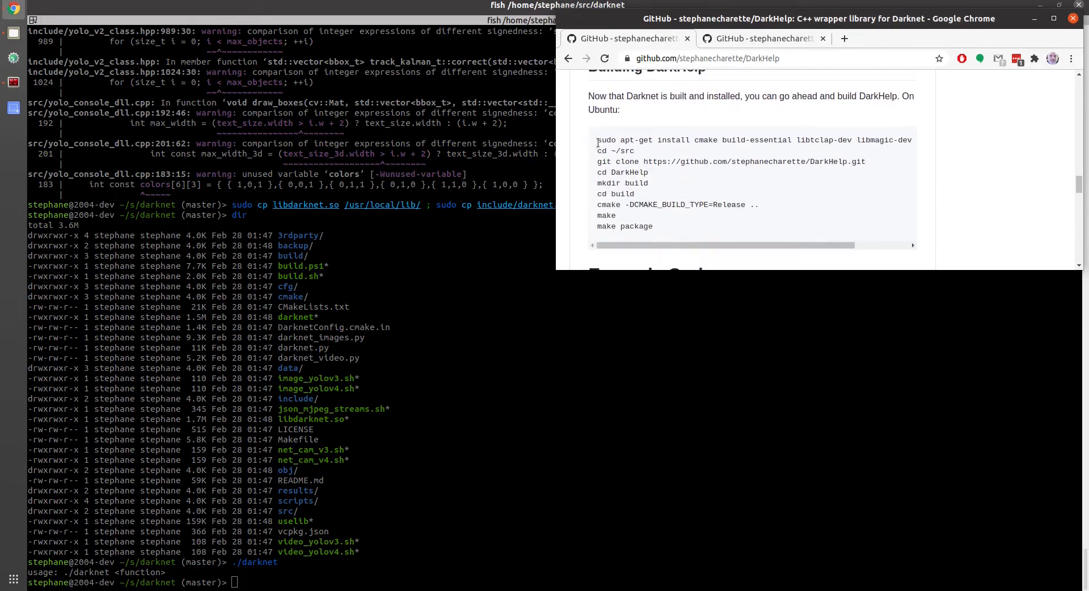
pyautogui.doubleClick(695, 140)
pyautogui.write('cd ..')
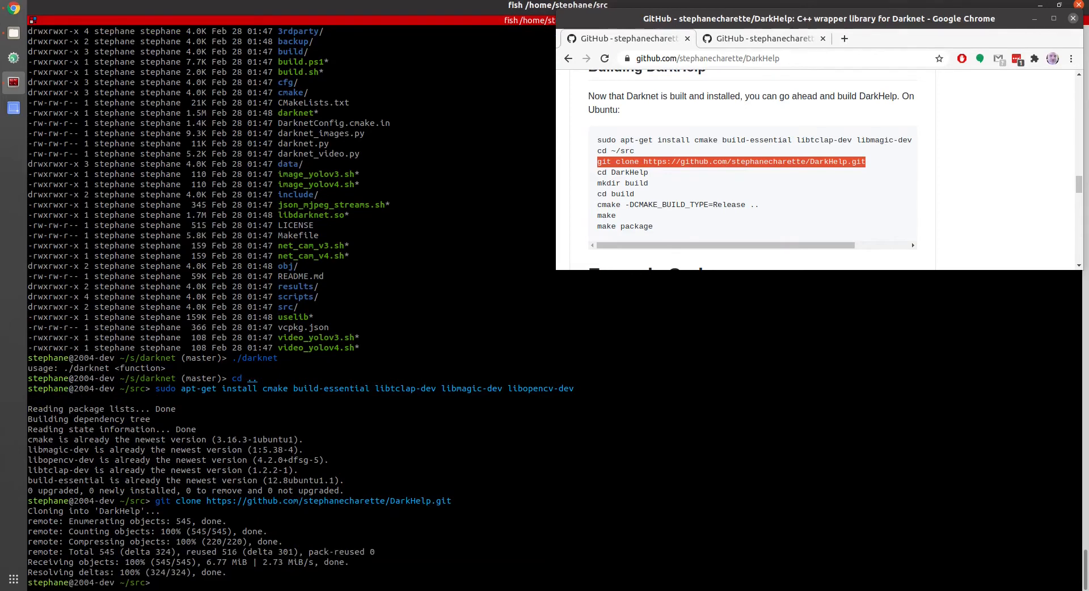
# Create DarkHelp's build folder, configure a Release build with cmake, and compile with make -j16.
pyautogui.write('cd DarkHelp/')
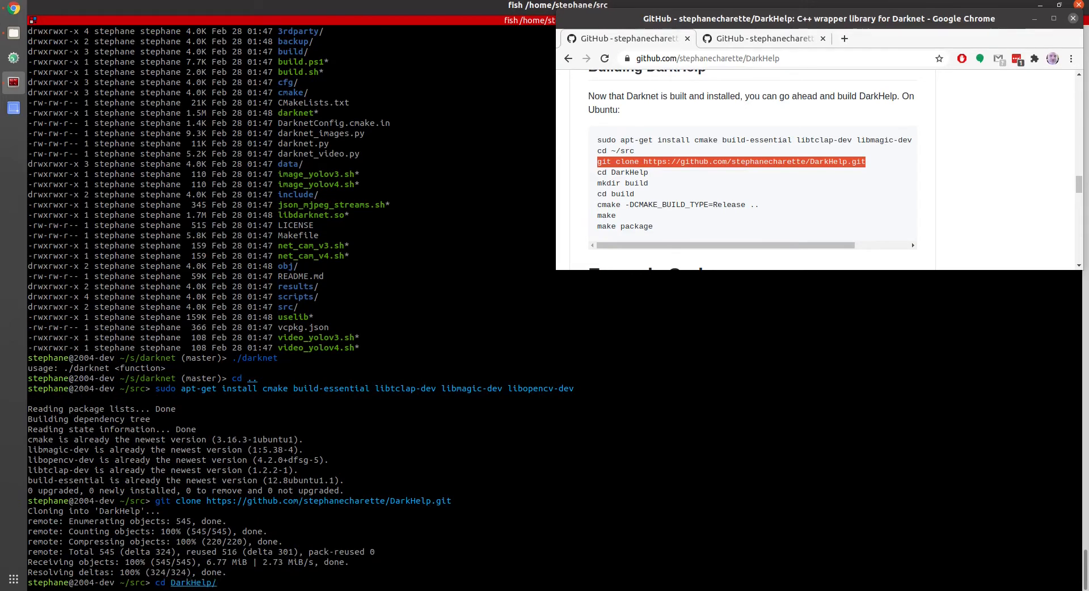
pyautogui.write('mkdir src')
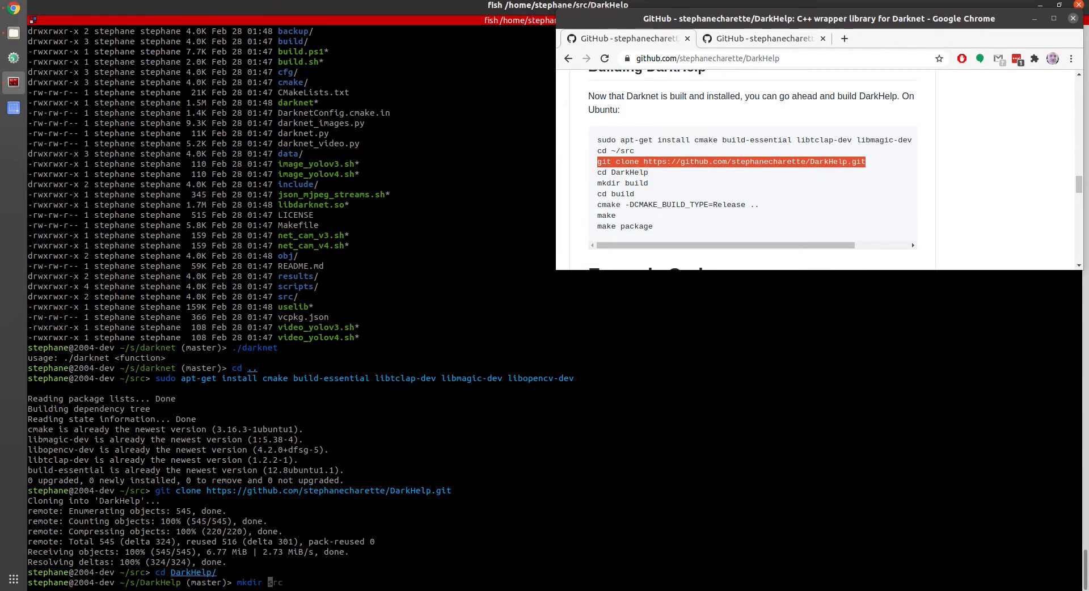
pyautogui.write('cd build/')
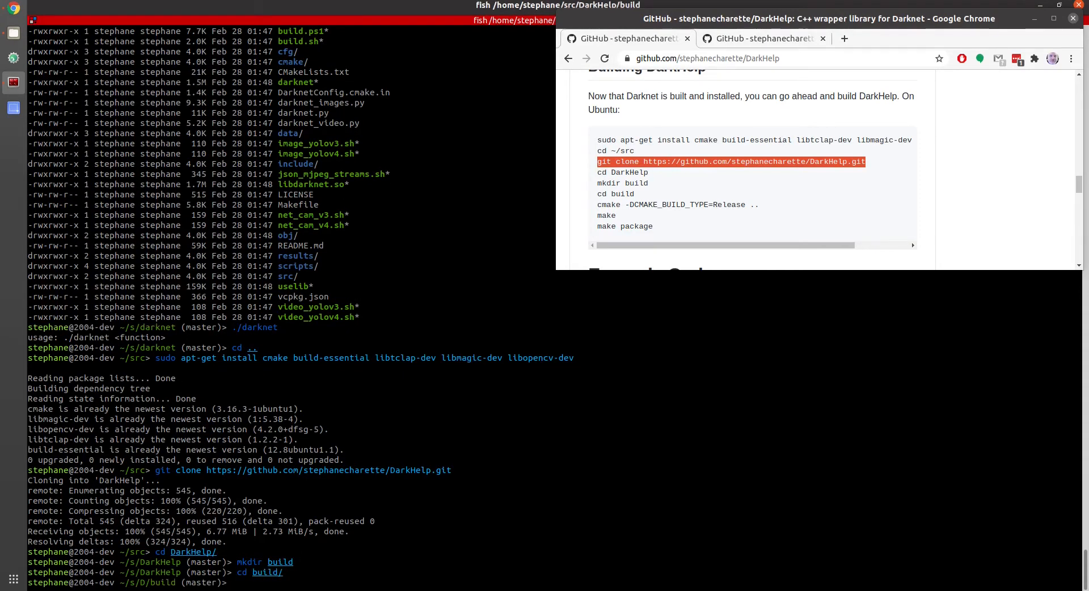
pyautogui.write('cmake -DCMAKE_BUILD_TYPE=Release ..')
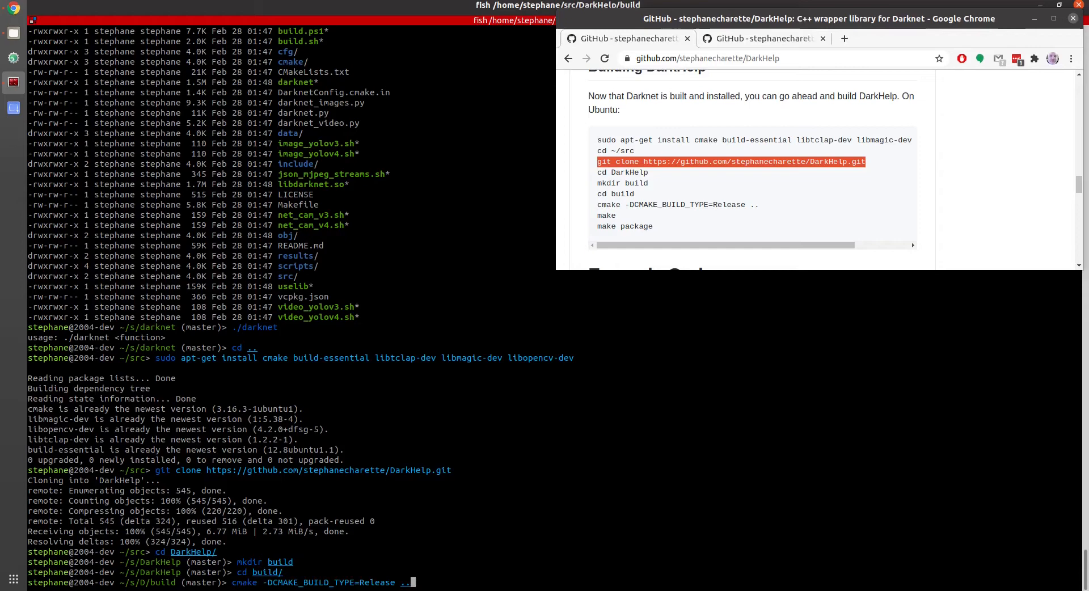
pyautogui.press('Return')
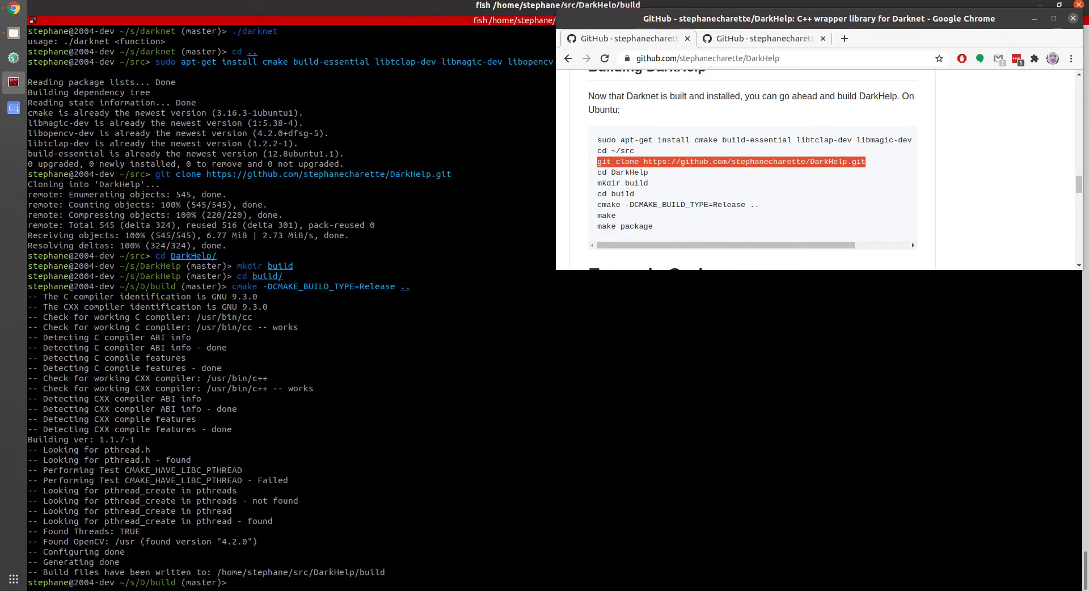
pyautogui.write('make -j16')
pyautogui.write('make package')
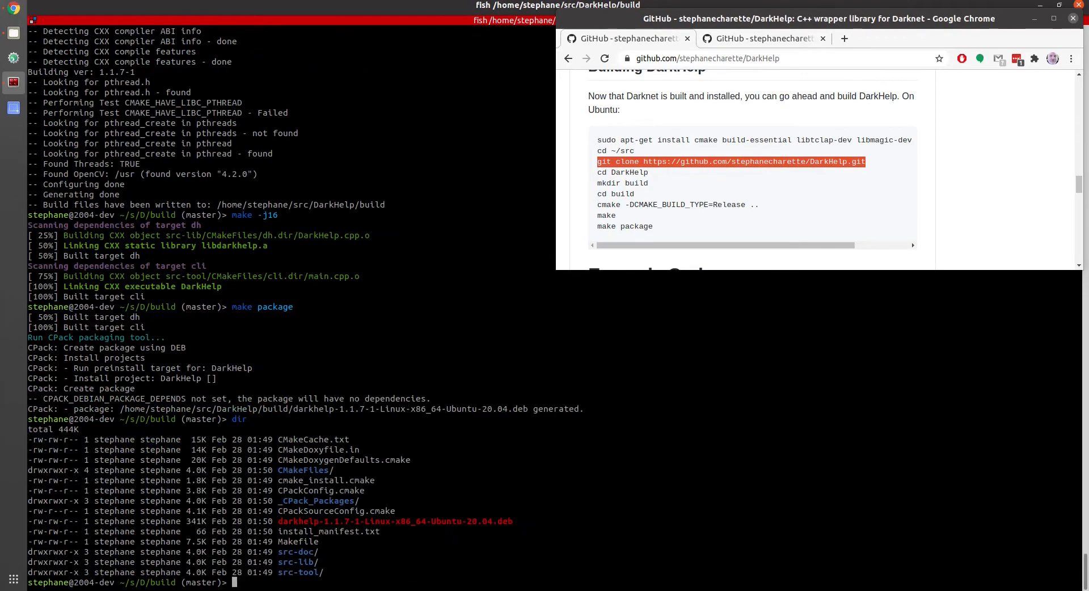
# Install the DarkHelp .deb with sudo dpkg -i, then return to the src folder.
pyautogui.write('sudo dpkg -i stephnet-at-home-1.0.0-20190418-Linux.deb')
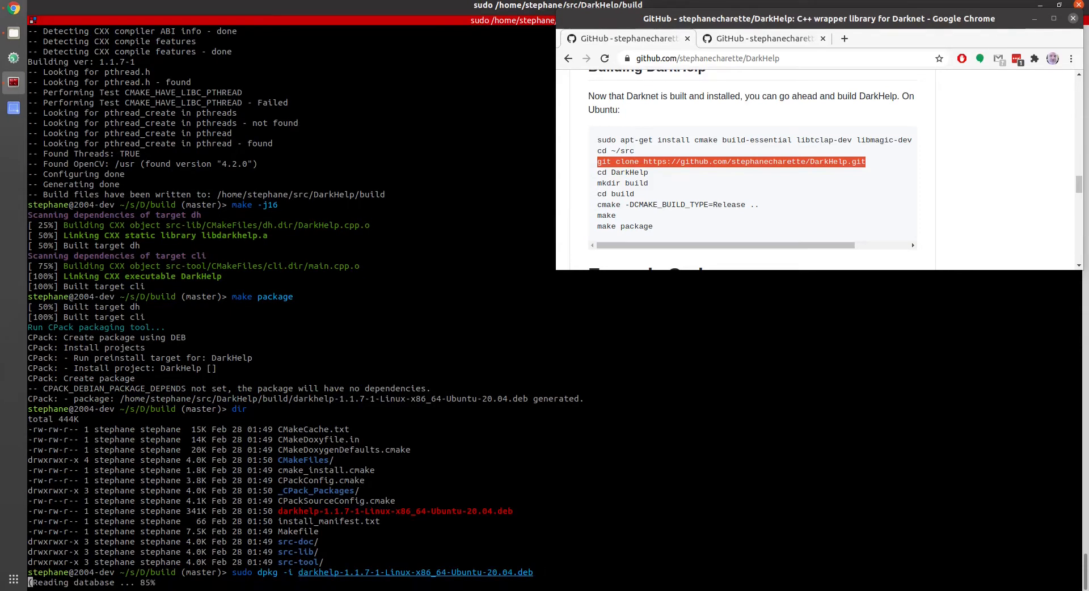
pyautogui.press('Return')
pyautogui.write('cd')
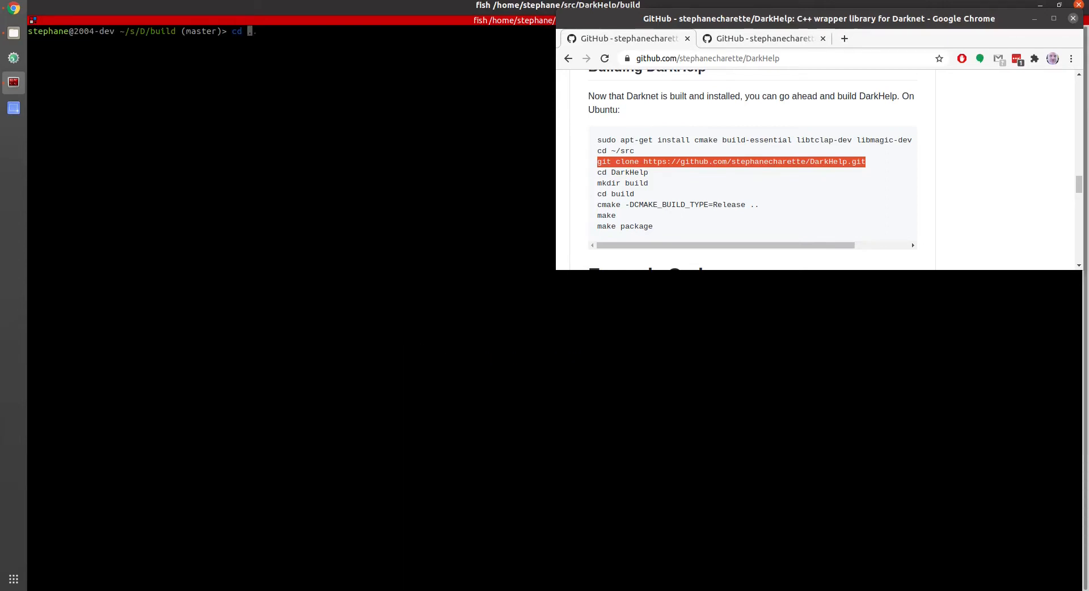
pyautogui.press('Return')
pyautogui.write('cd ..')
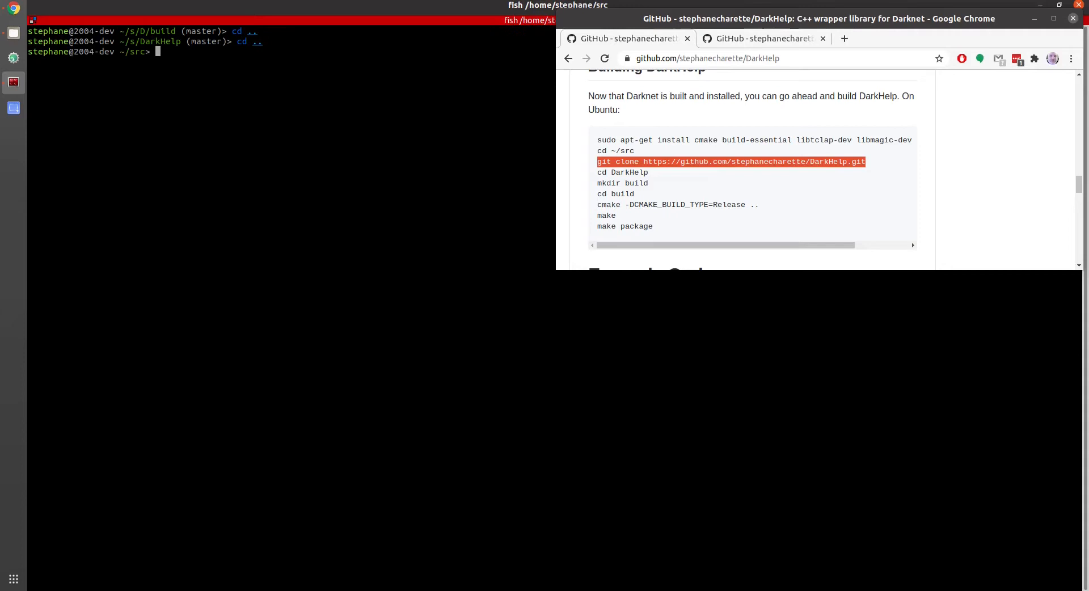
# Switch to the DarkMark GitHub tab and scroll to 'How to Build DarkMark'.
pyautogui.click(765, 38)
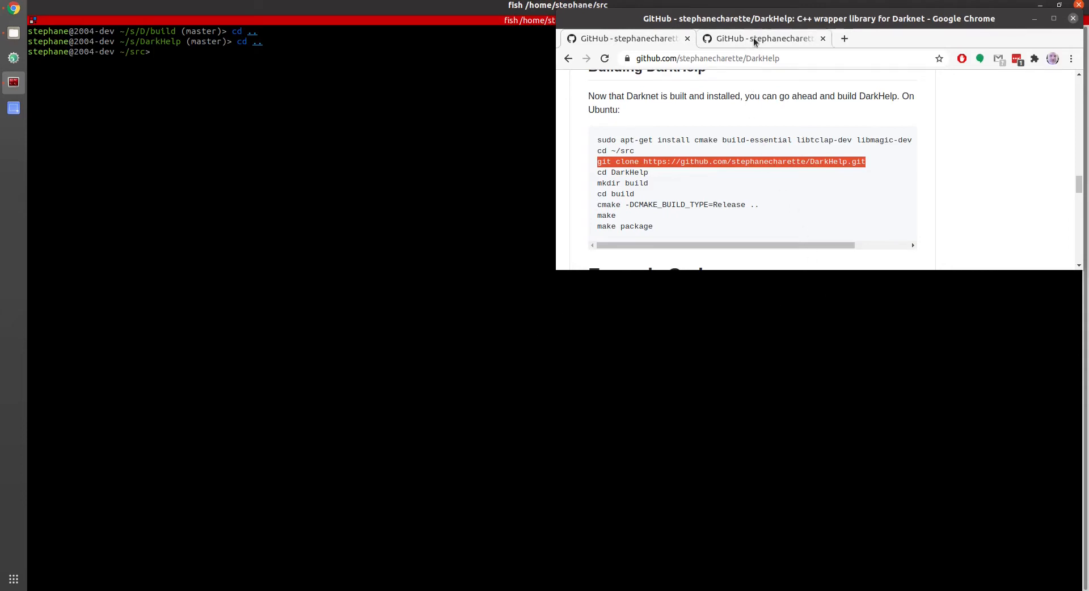
pyautogui.click(764, 38)
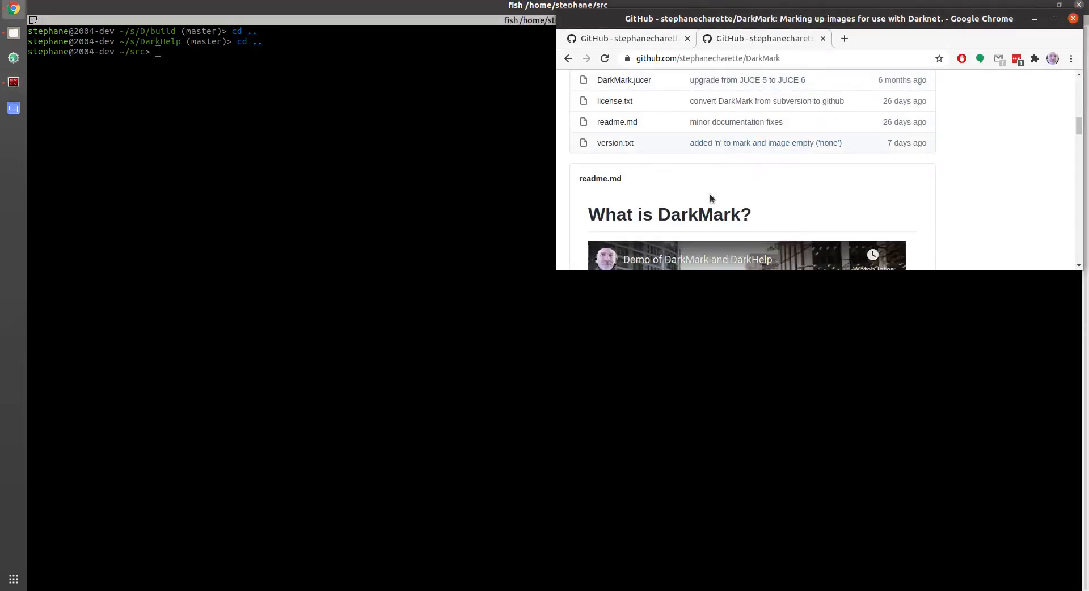
pyautogui.scroll(-3)
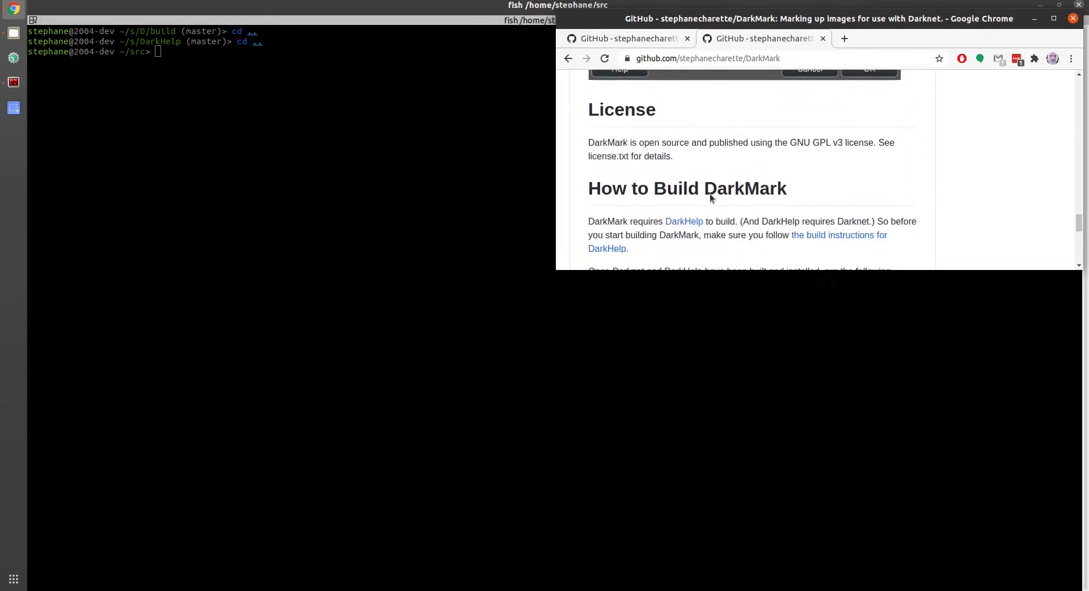
pyautogui.scroll(-3)
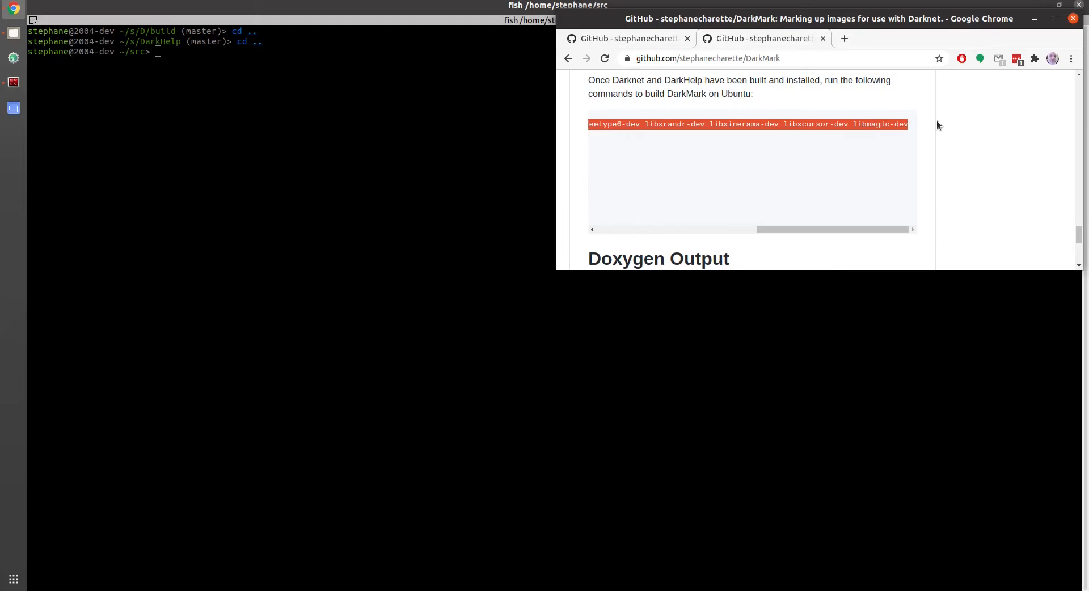
# Install DarkMark's apt-get dependencies and clone the DarkMark repository.
pyautogui.rightClick(871, 124)
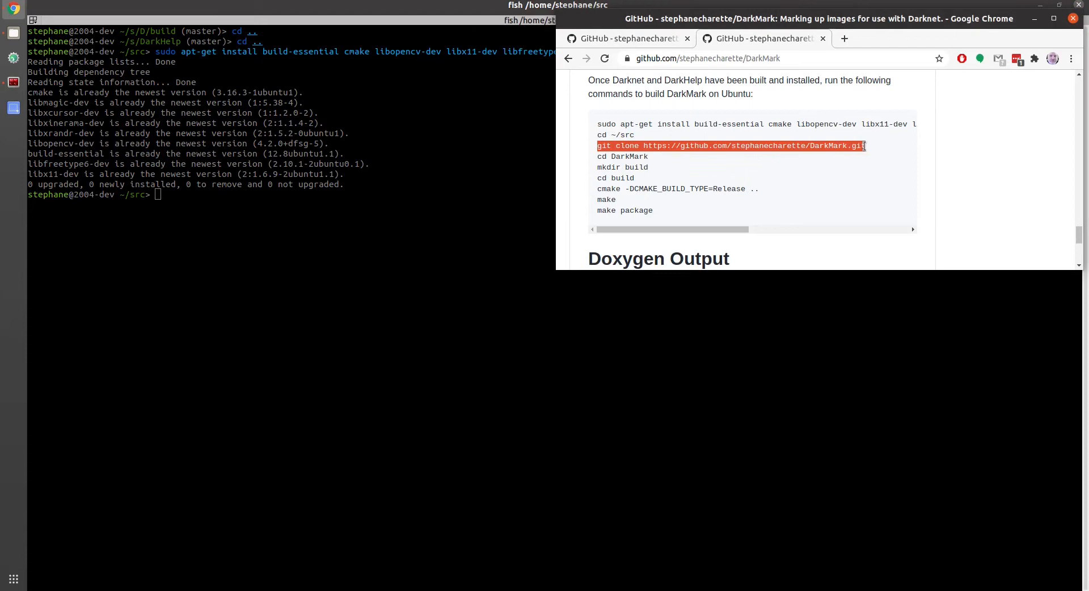
pyautogui.rightClick(435, 293)
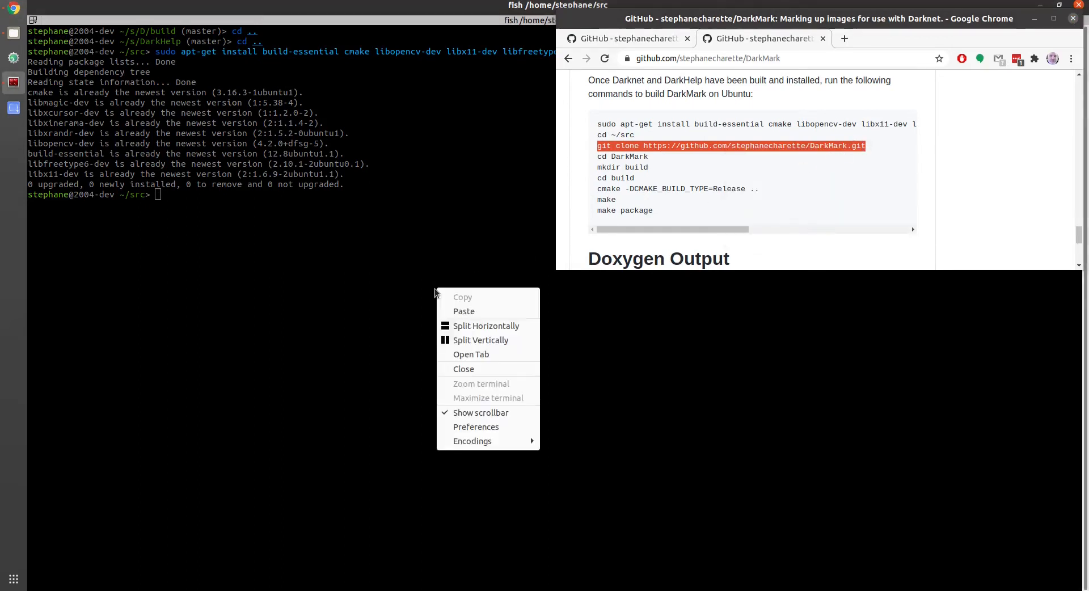
pyautogui.click(464, 310)
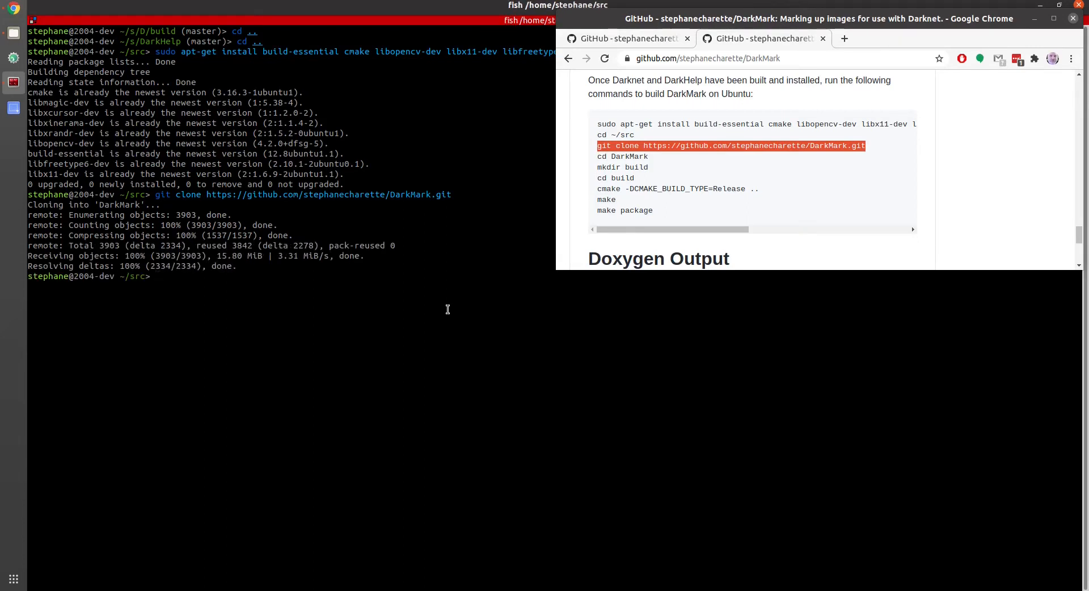
# Create DarkMark/build and configure a Release build with cmake -DCMAKE_BUILD_TYPE=Release.
pyautogui.write('cd DarkMark/')
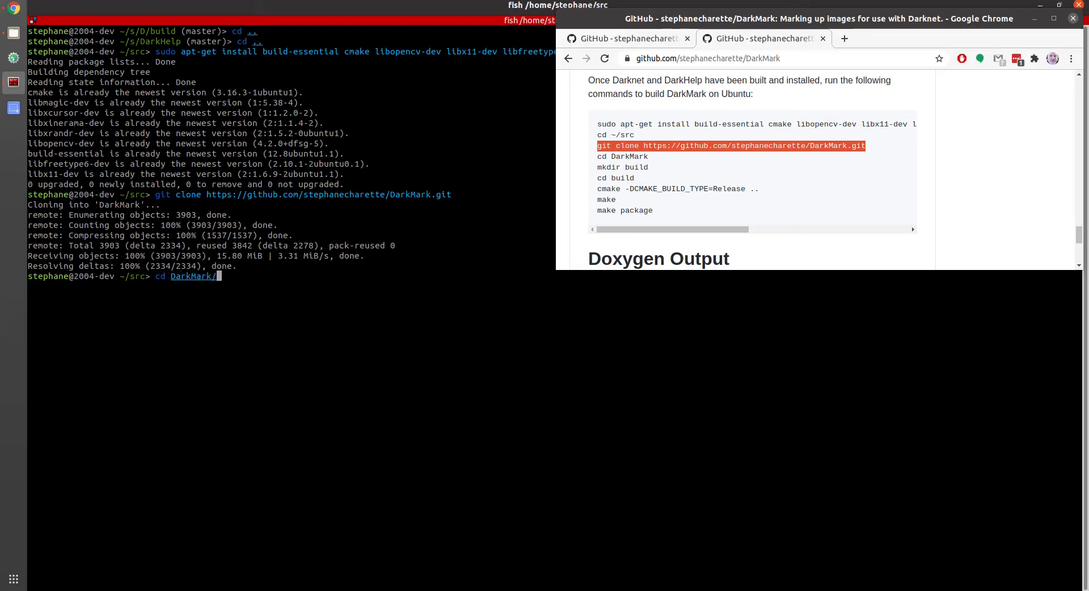
pyautogui.write('mkdir build')
pyautogui.write('cd build/')
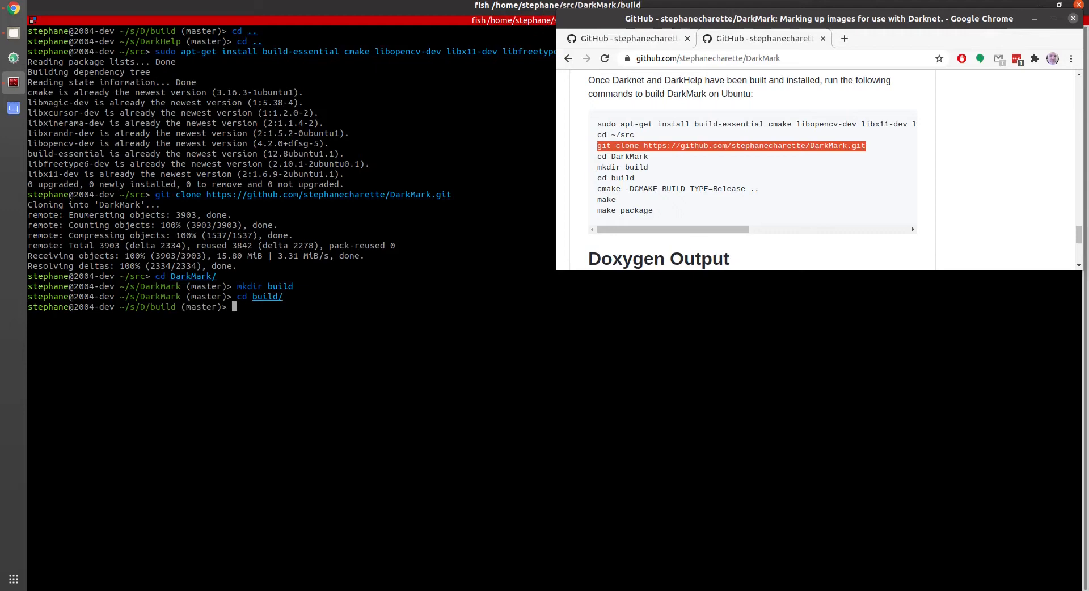
pyautogui.write('cmake -DCMAKE_BUILD_TYPE=Release ..')
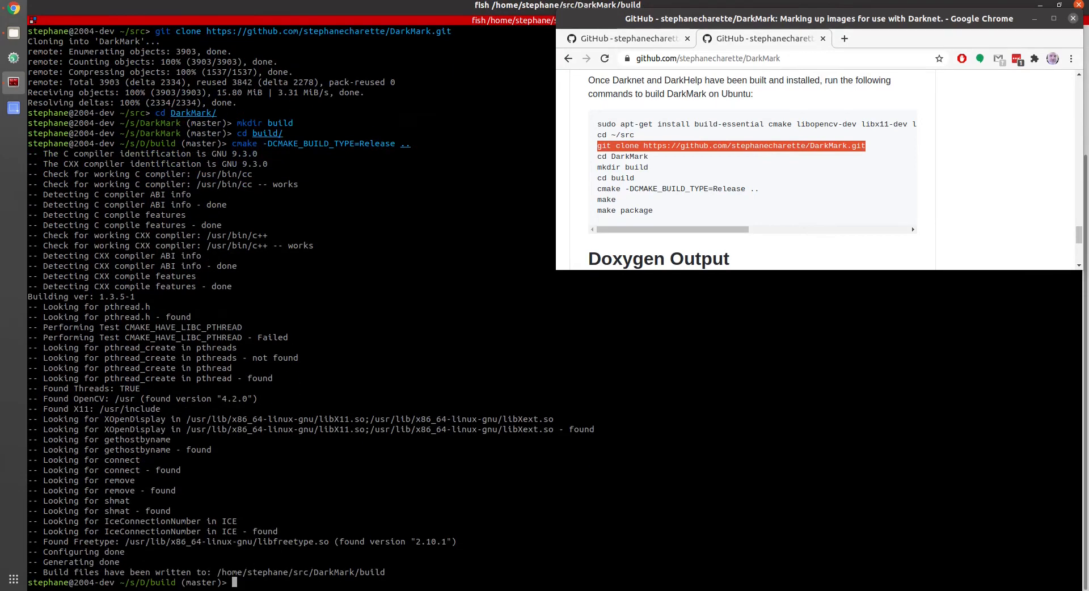
# Compile DarkMark with make -j16 and install darkmark-1.3.5-1-Linux-x86_64-Ubuntu-20.04.deb via dpkg.
pyautogui.write('make -j16')
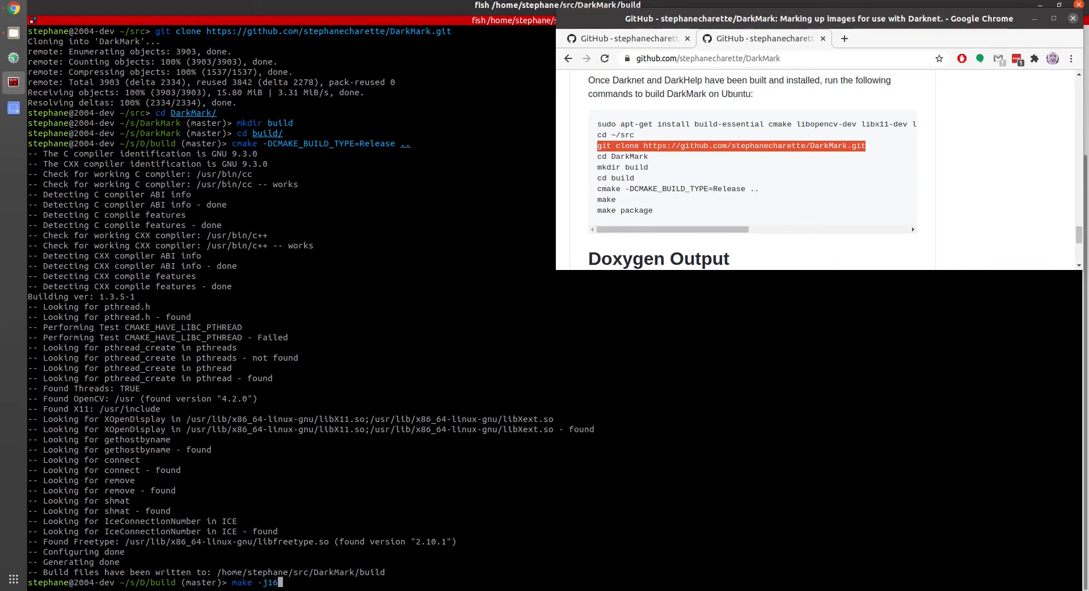
pyautogui.press('Return')
pyautogui.write('dir')
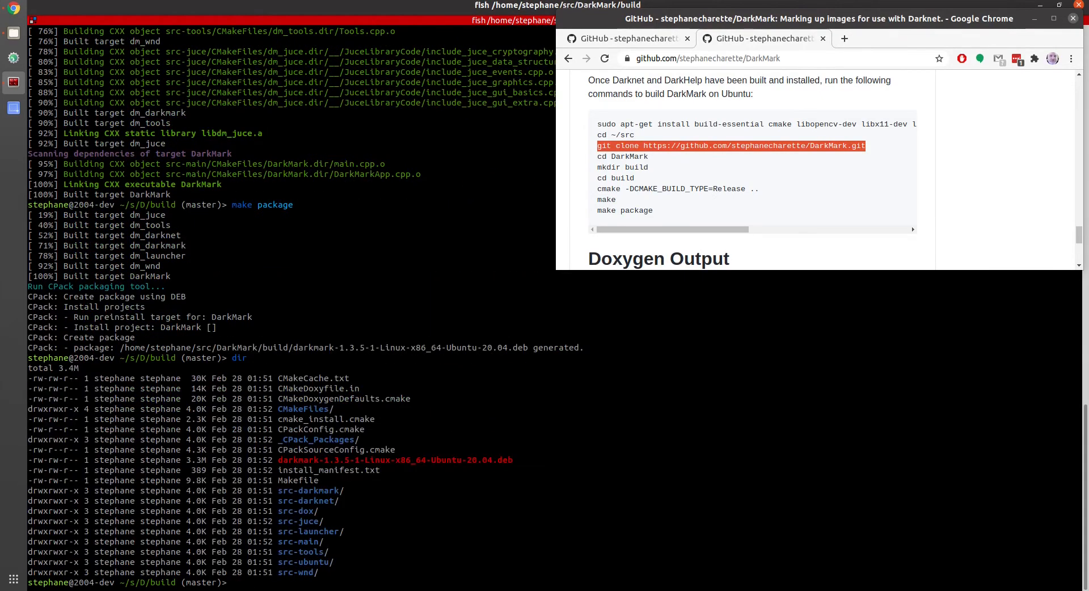
pyautogui.write('sudo apt-get install build-essential cmake libopencv-dev libx11-dev libfreetype6-dev libxrandr-dev libxinerama-dev libxcursor-dev libmagic-dev')
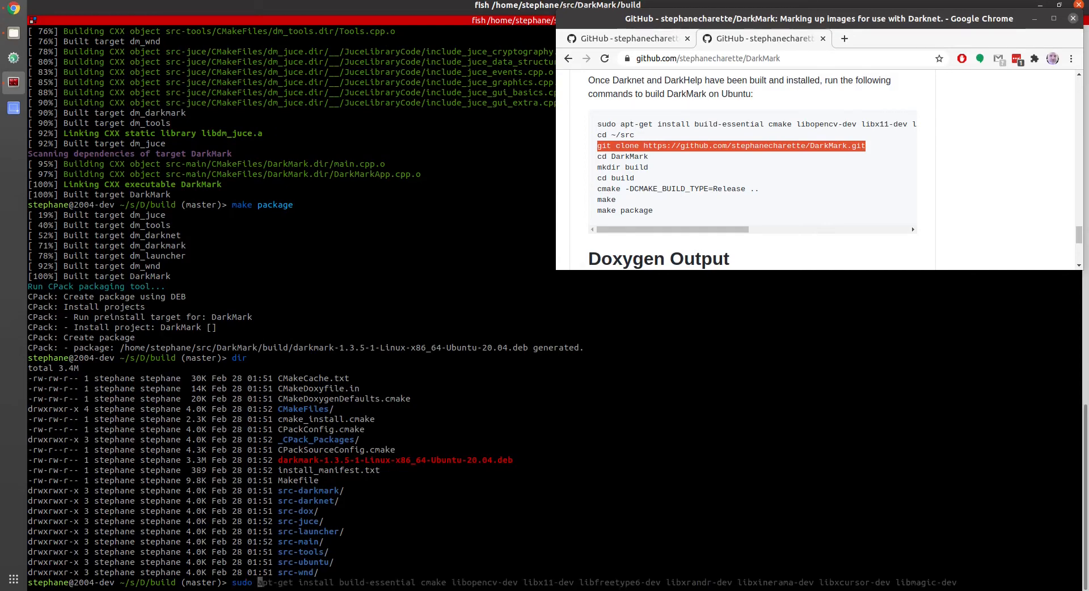
pyautogui.write('sudo dpkg -i stephnet-at-home-1.0.0-20190418-Linux.deb')
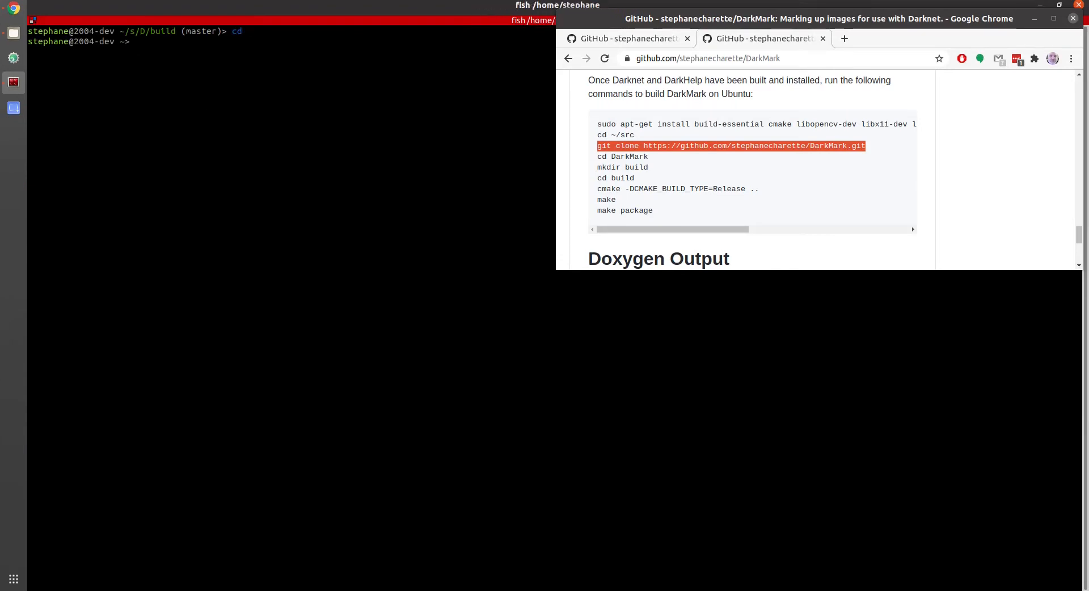
# Create ~/nn/fire, move the three fire videos into it, and add fire.names.
pyautogui.write('mkdir build')
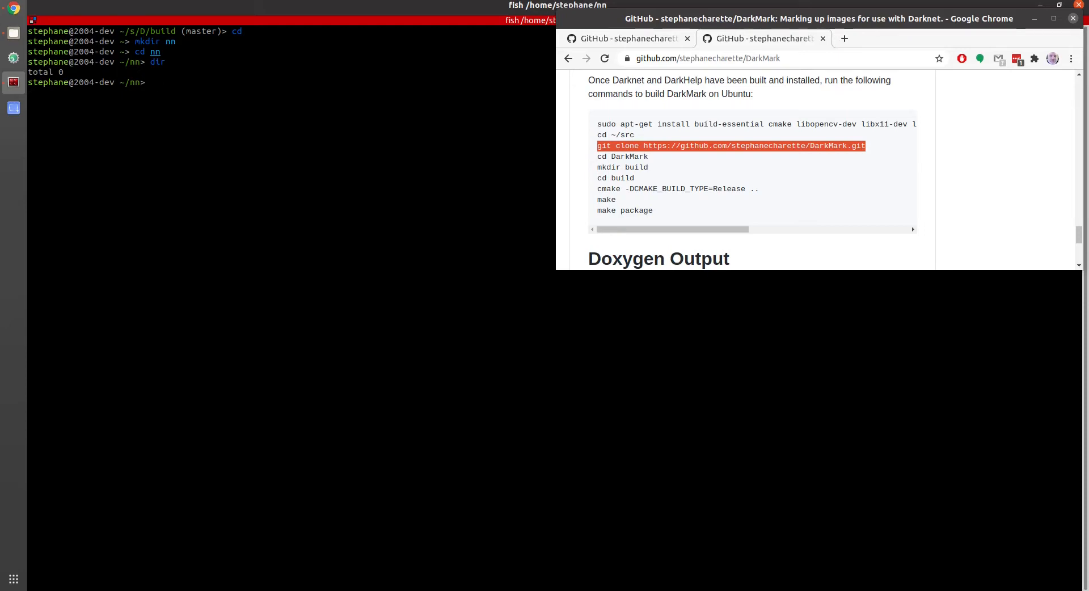
pyautogui.write('mkdir nn')
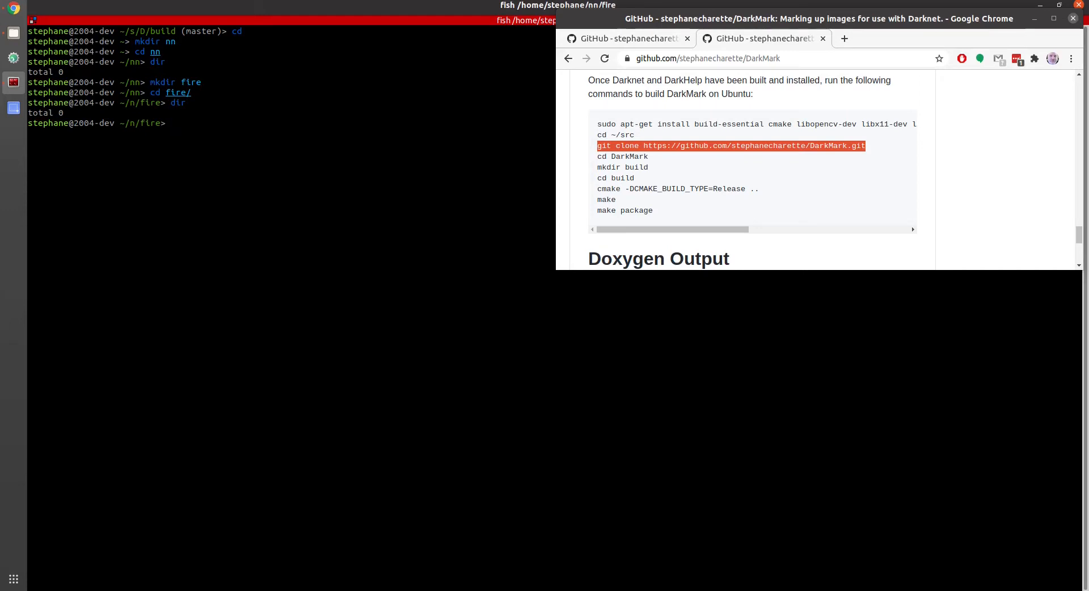
pyautogui.write('mv /TensorRT_logo_165x75.png .')
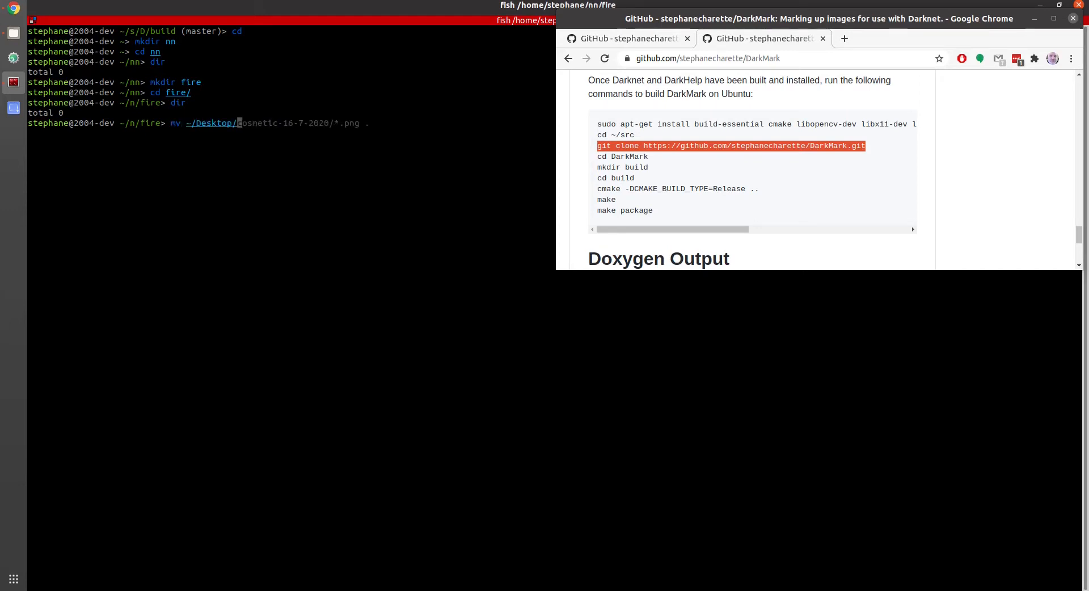
pyautogui.write('example_videos/car_fire.mp4')
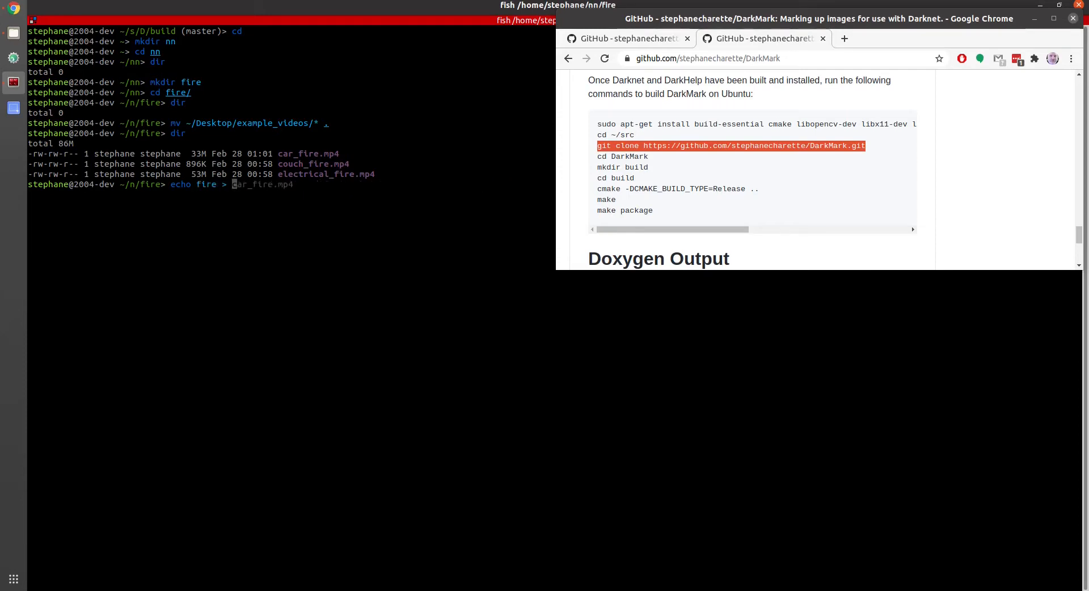
pyautogui.write('fire.na')
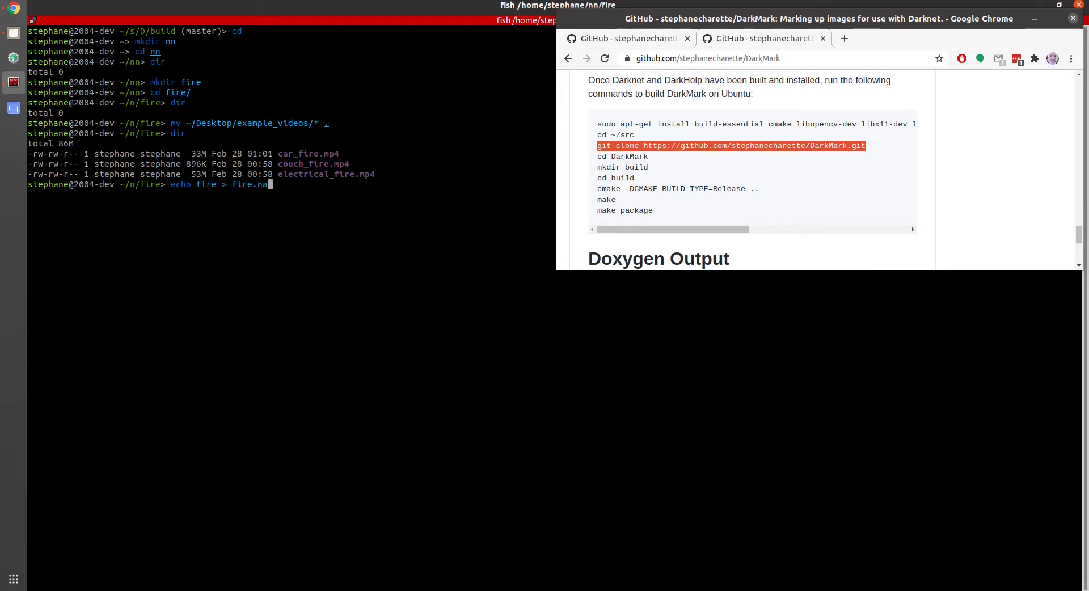
pyautogui.write('dir')
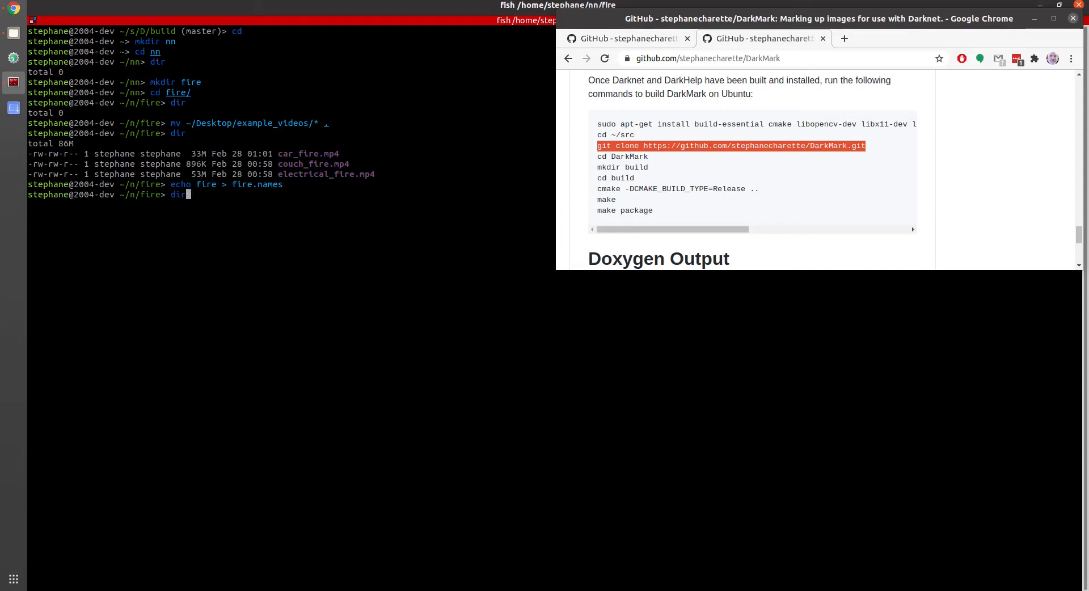
pyautogui.press('Return')
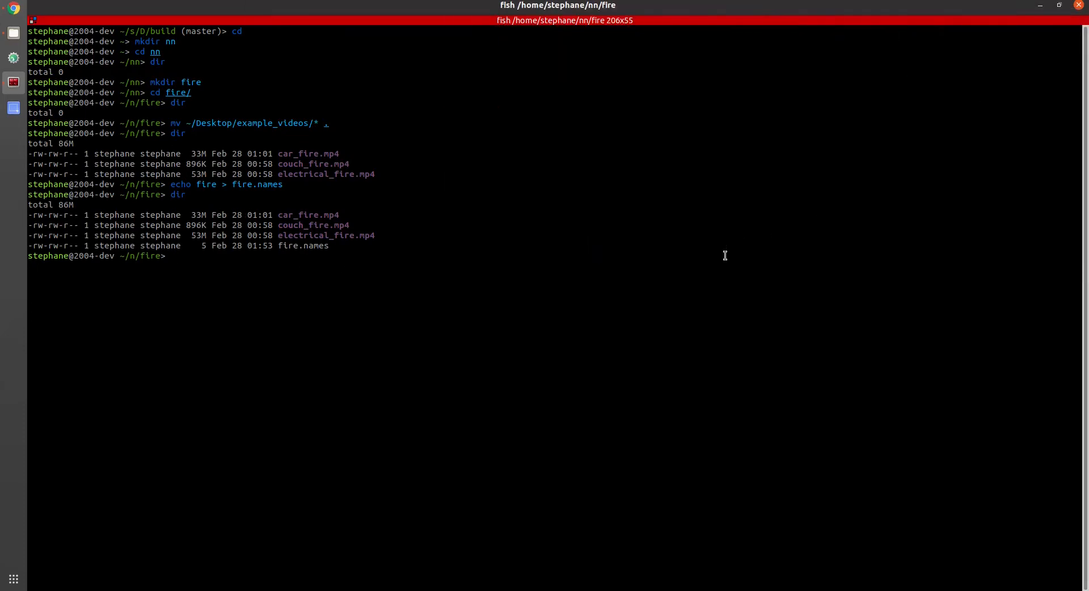
# Launch DarkMark, dismiss the darknet_dir warning, and add ~/nn/fire as a project.
pyautogui.write('DarkMark')
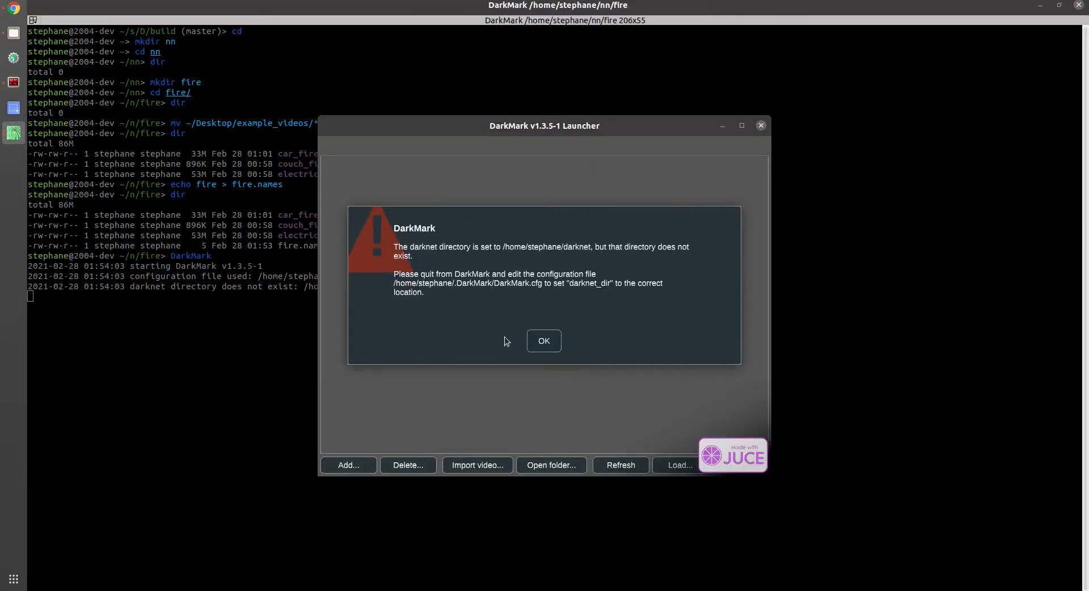
pyautogui.click(544, 341)
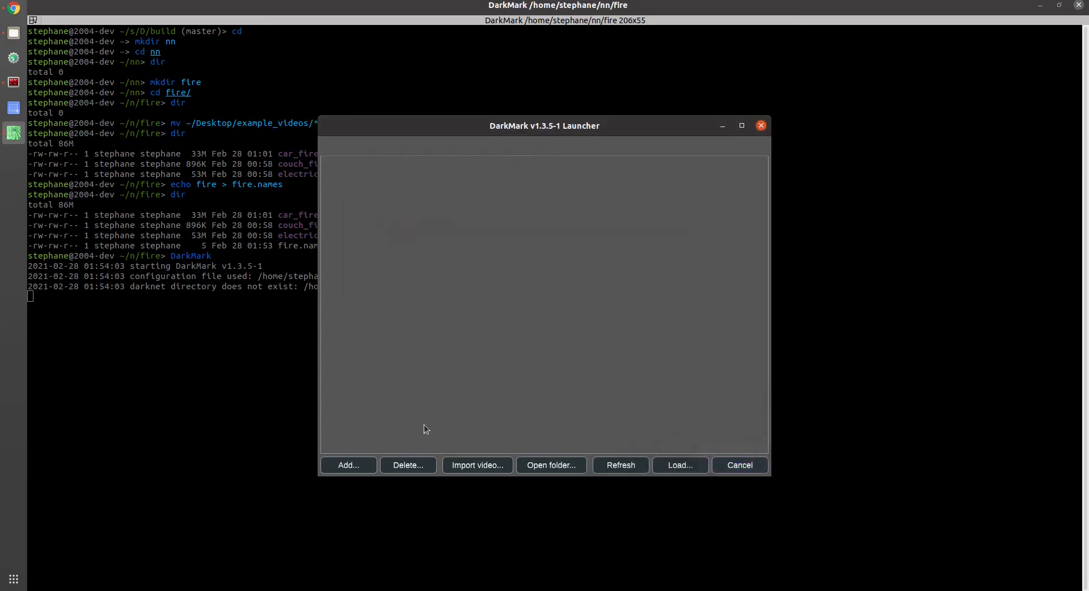
pyautogui.click(348, 465)
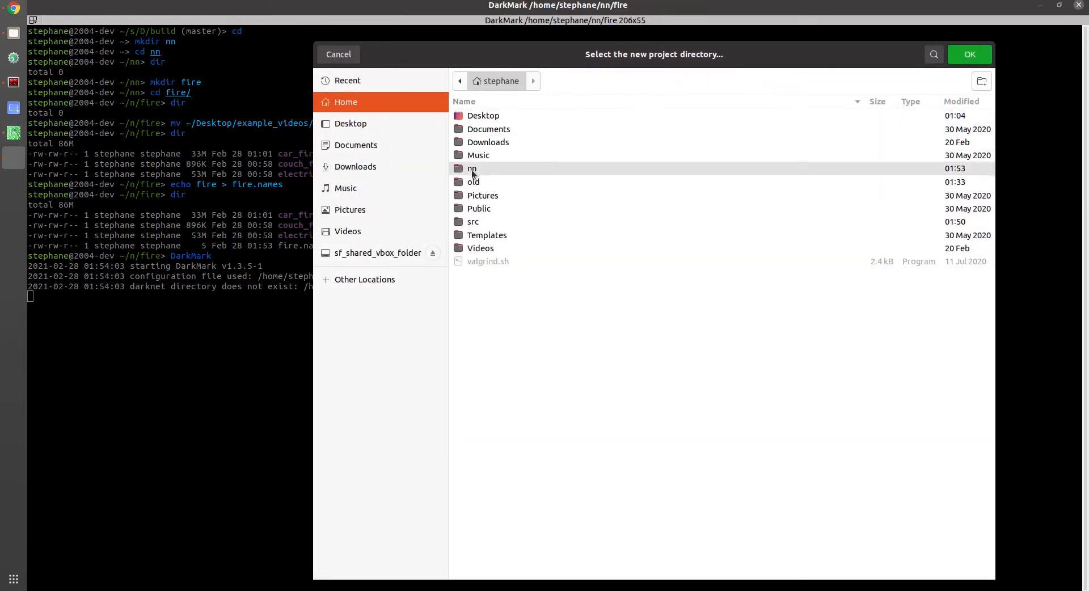
pyautogui.doubleClick(472, 168)
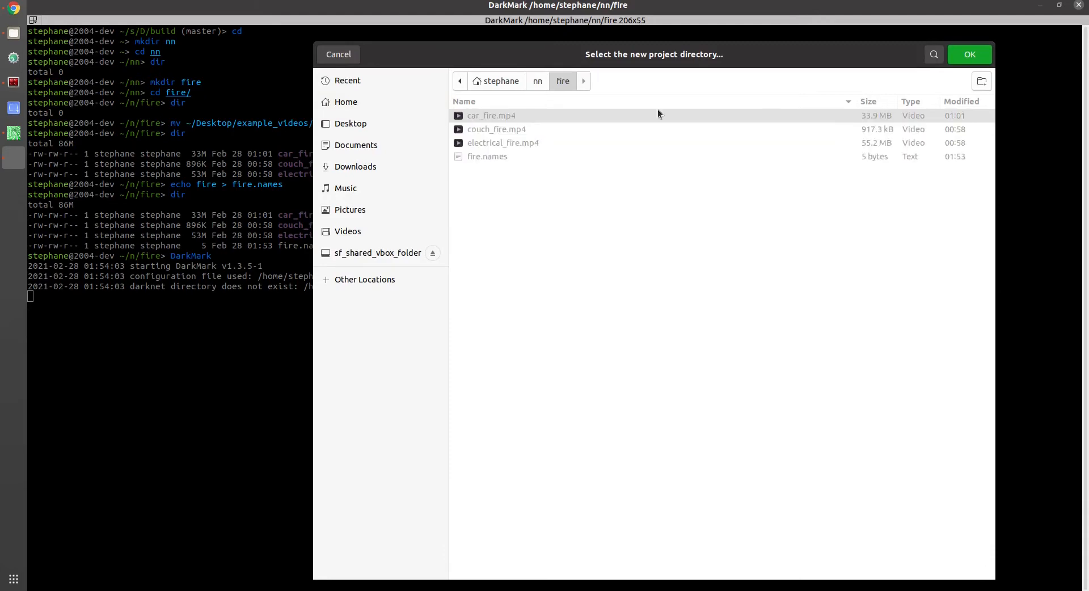
pyautogui.click(969, 54)
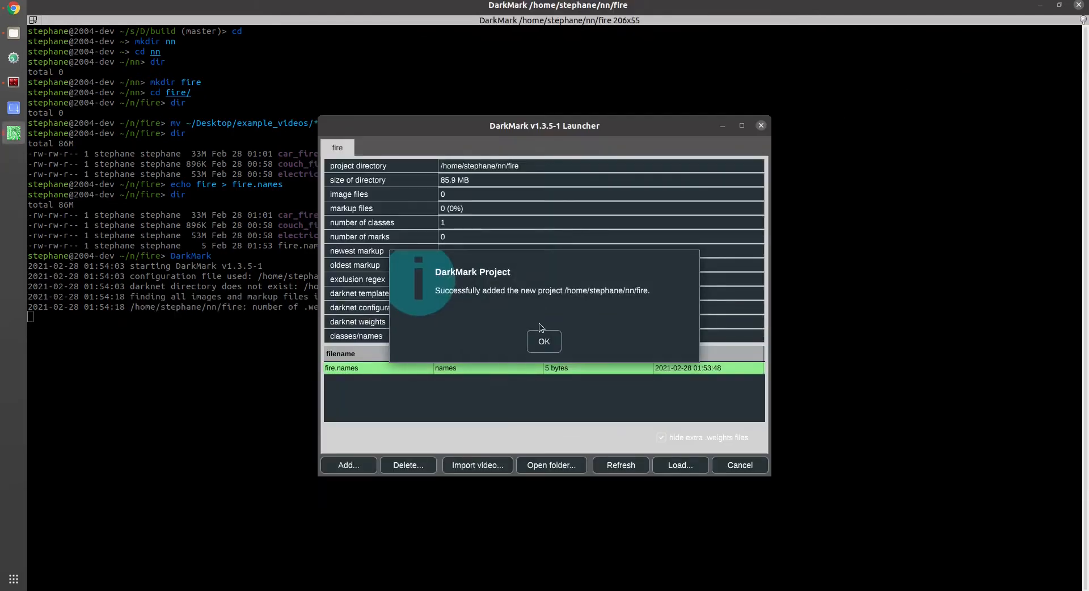
pyautogui.click(544, 341)
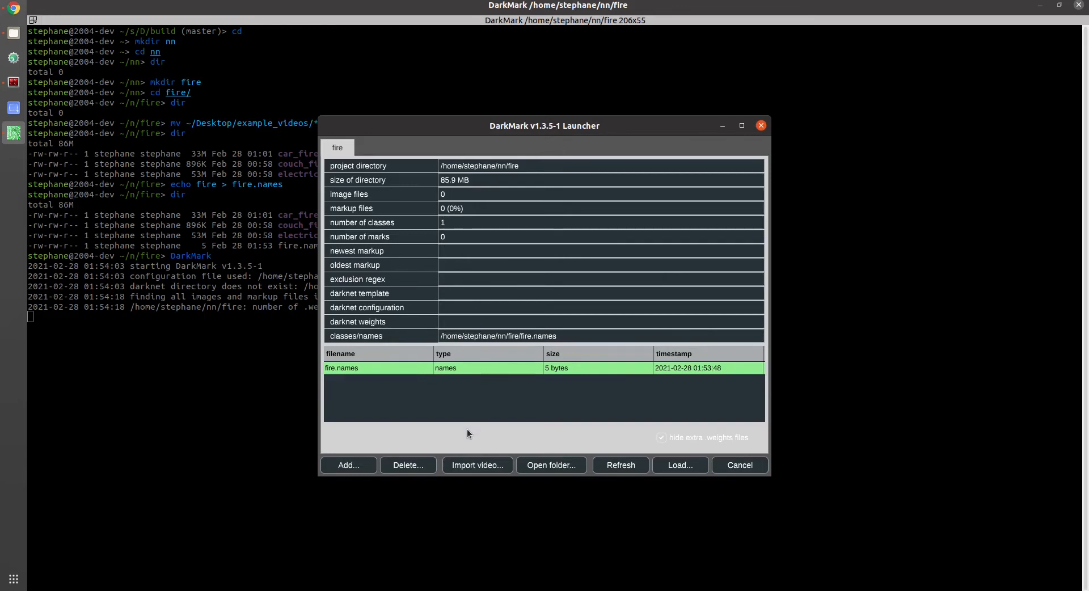
pyautogui.moveTo(536, 441)
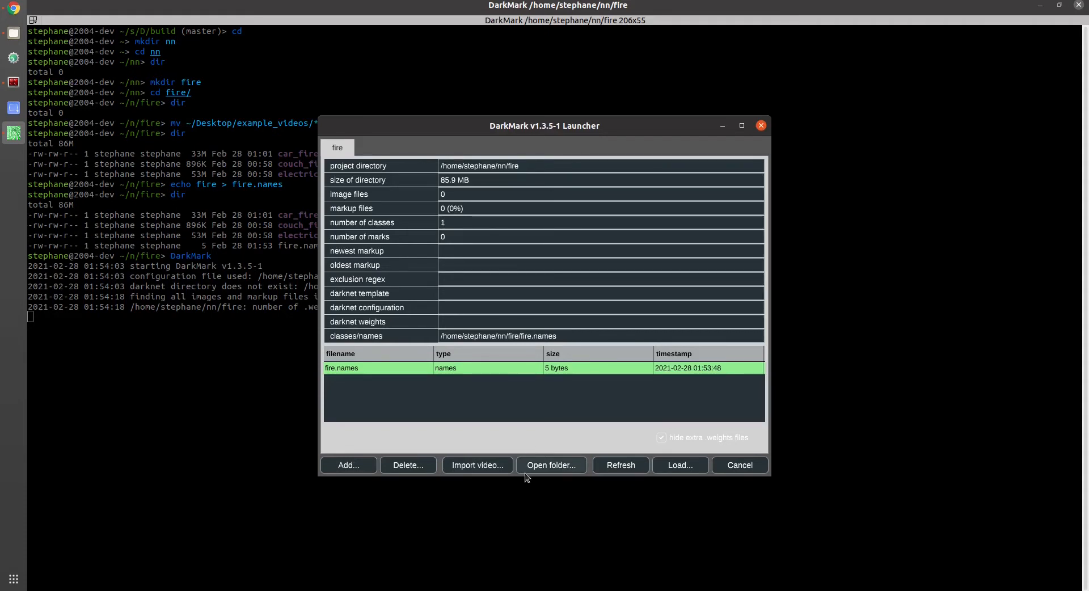
pyautogui.moveTo(614, 292)
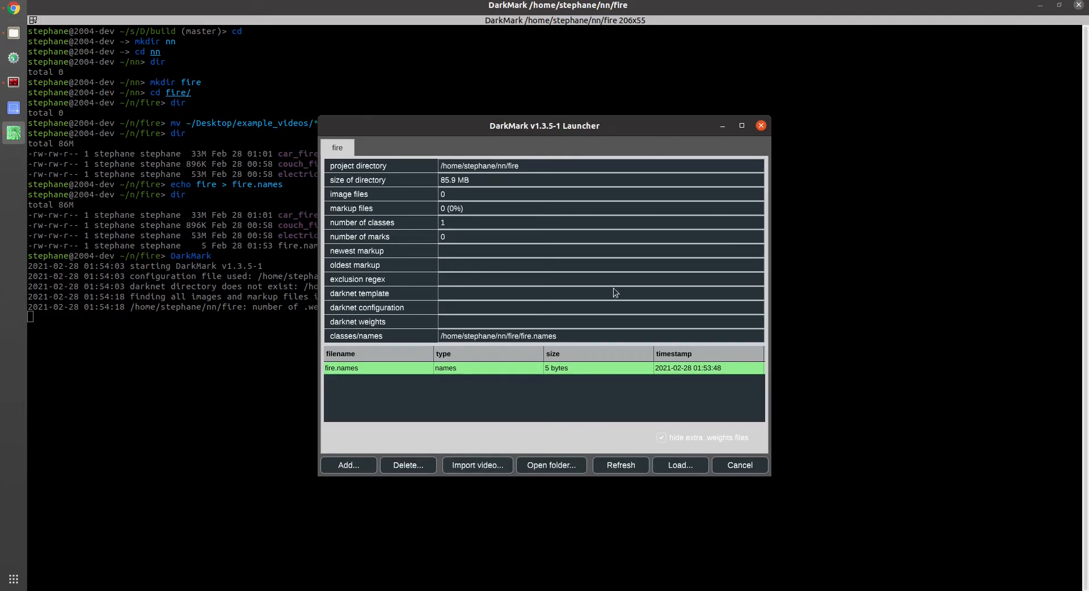
# Import random frames from car_fire.mp4 and close the project folder window.
pyautogui.click(741, 126)
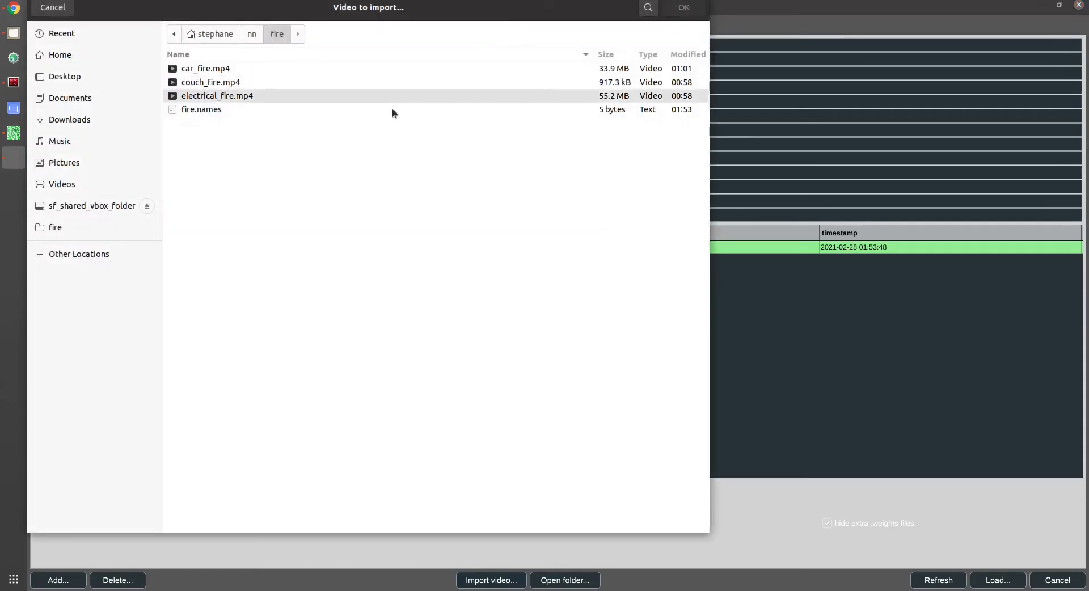
pyautogui.click(206, 68)
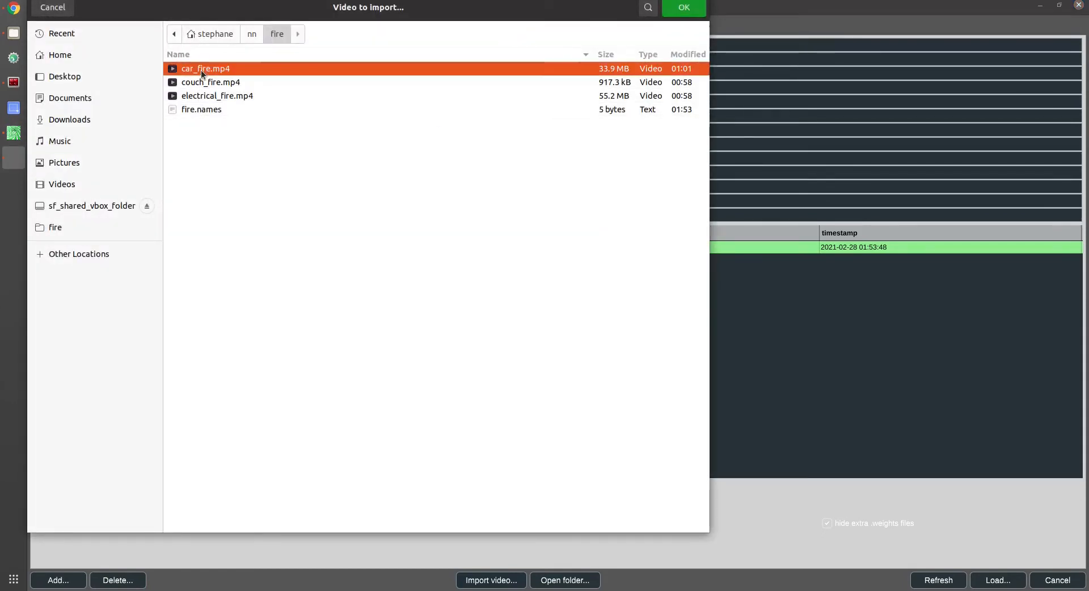
pyautogui.click(683, 7)
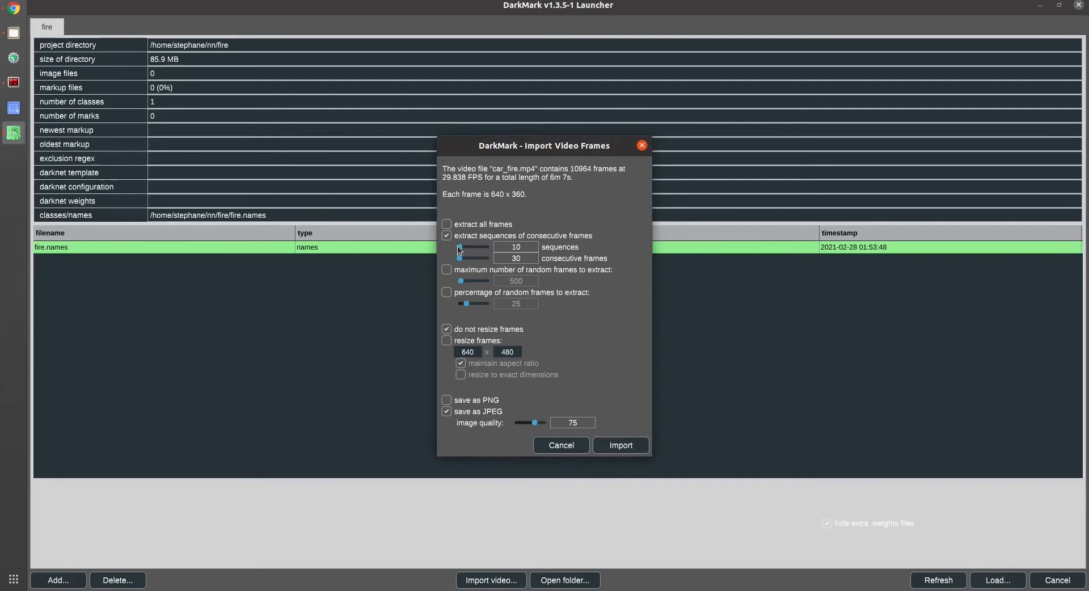
pyautogui.click(446, 269)
pyautogui.write('50')
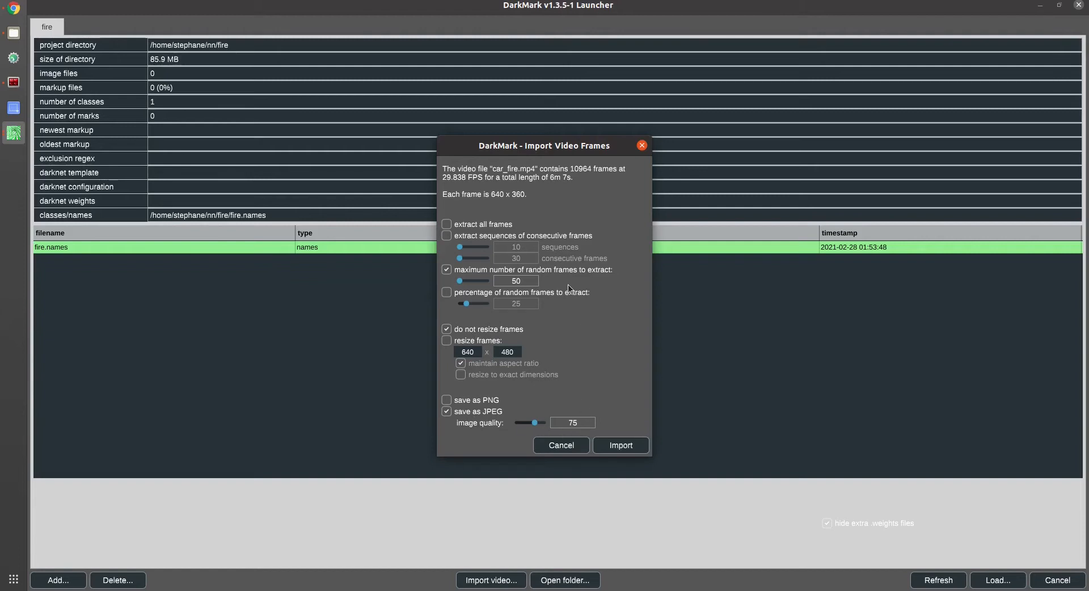
pyautogui.moveTo(509, 220)
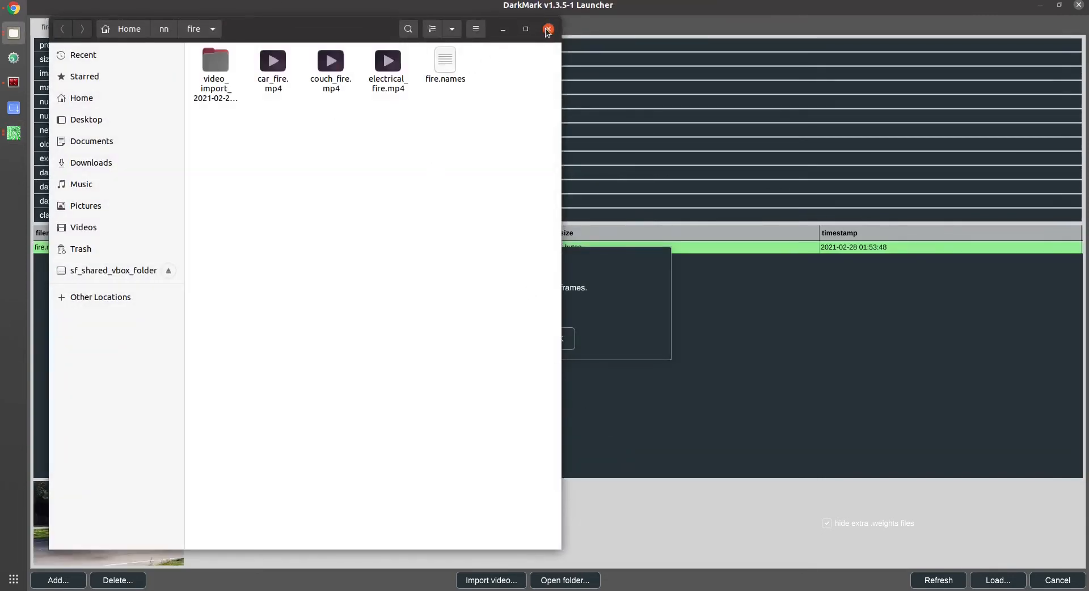
pyautogui.click(548, 29)
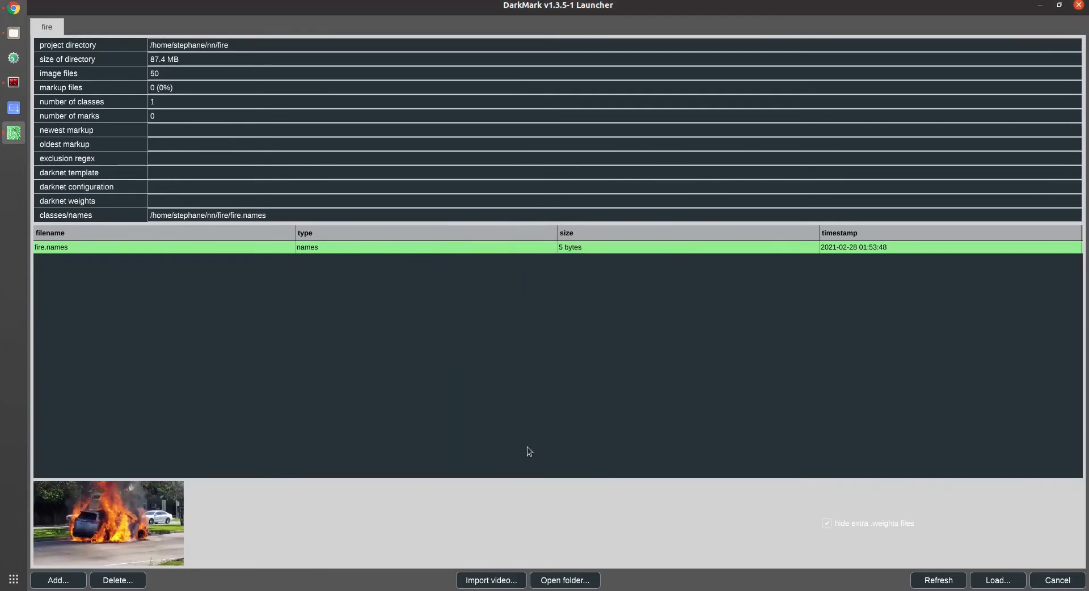
pyautogui.moveTo(489, 574)
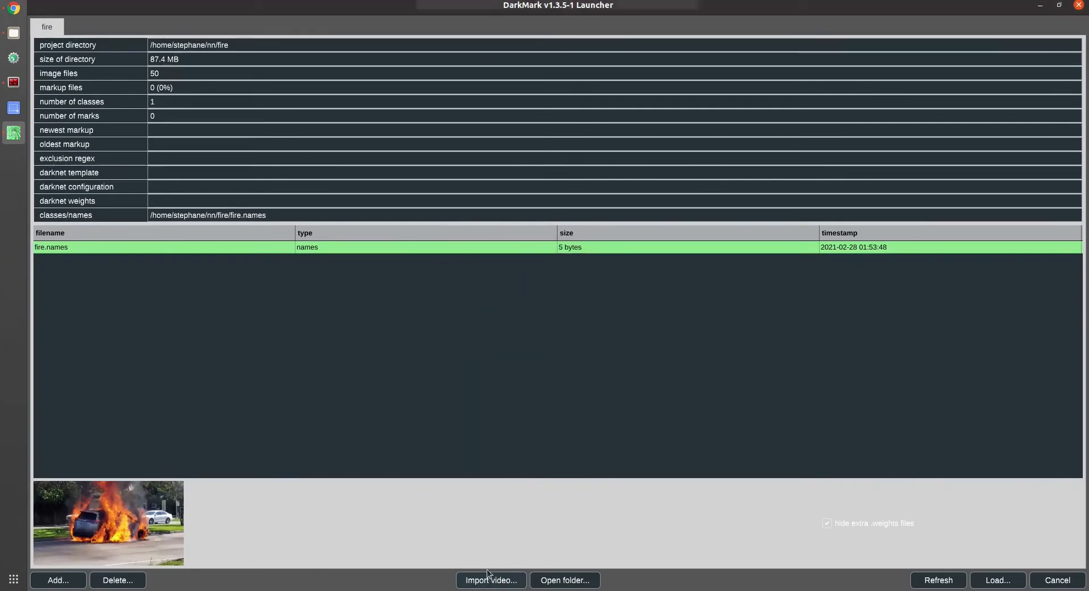
# Extract 50 random frames from the couch fire video.
pyautogui.click(490, 580)
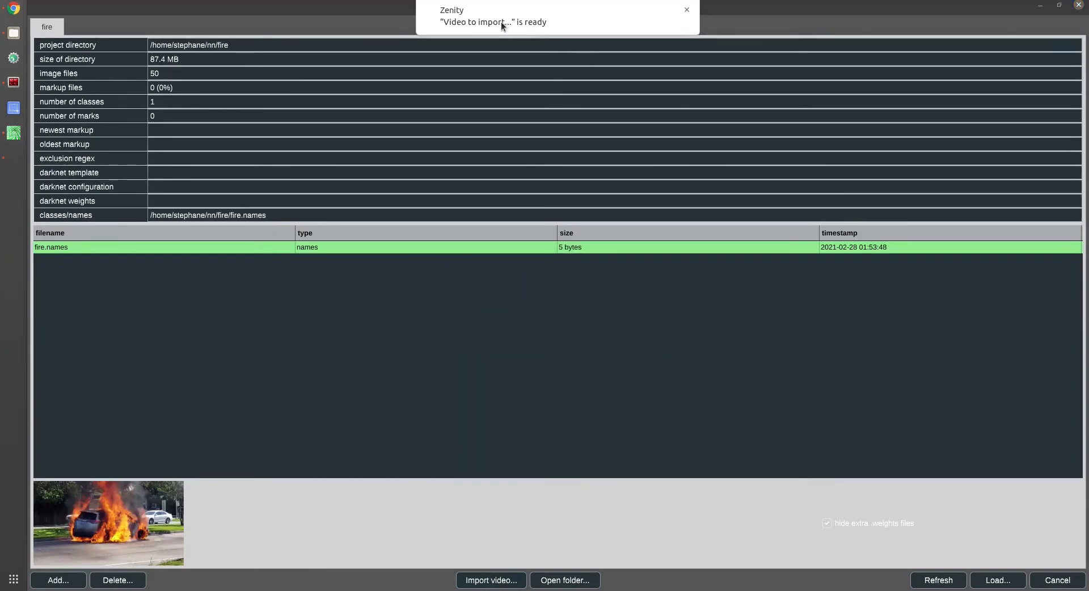
pyautogui.click(490, 580)
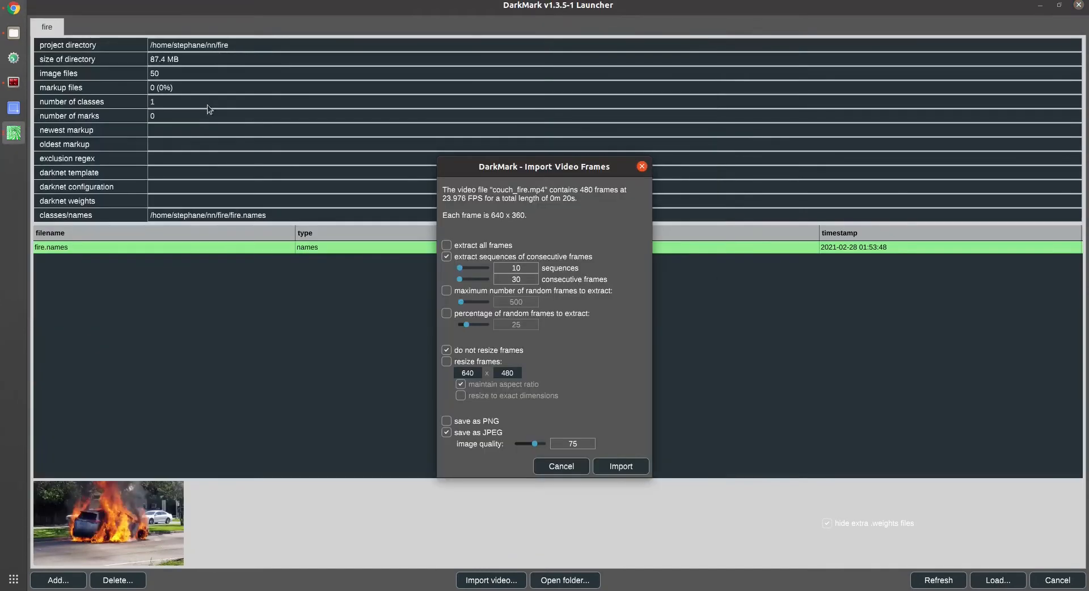
pyautogui.click(446, 290)
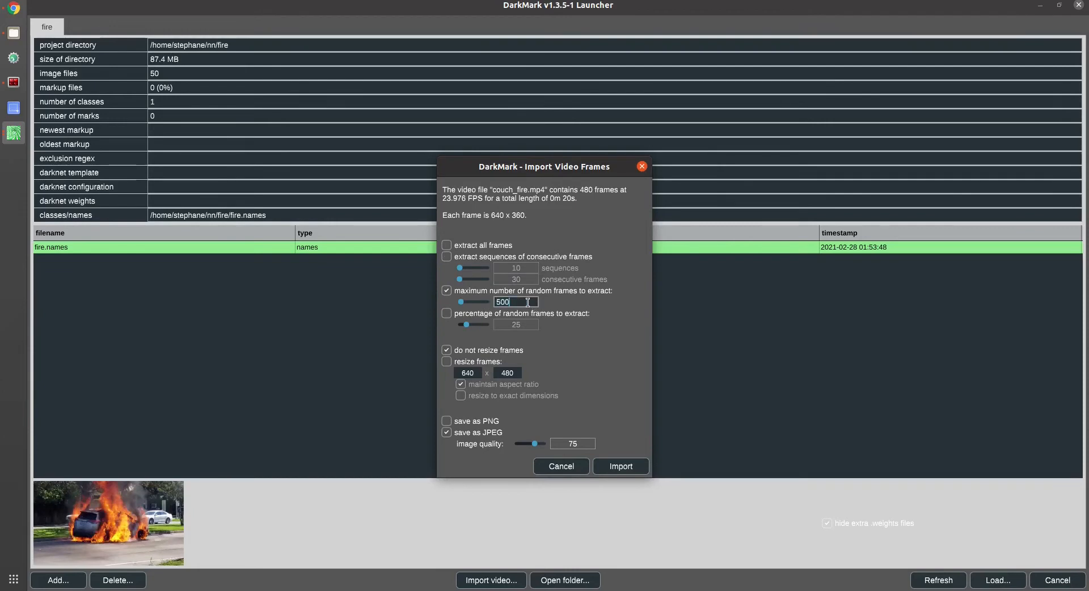
pyautogui.write('50')
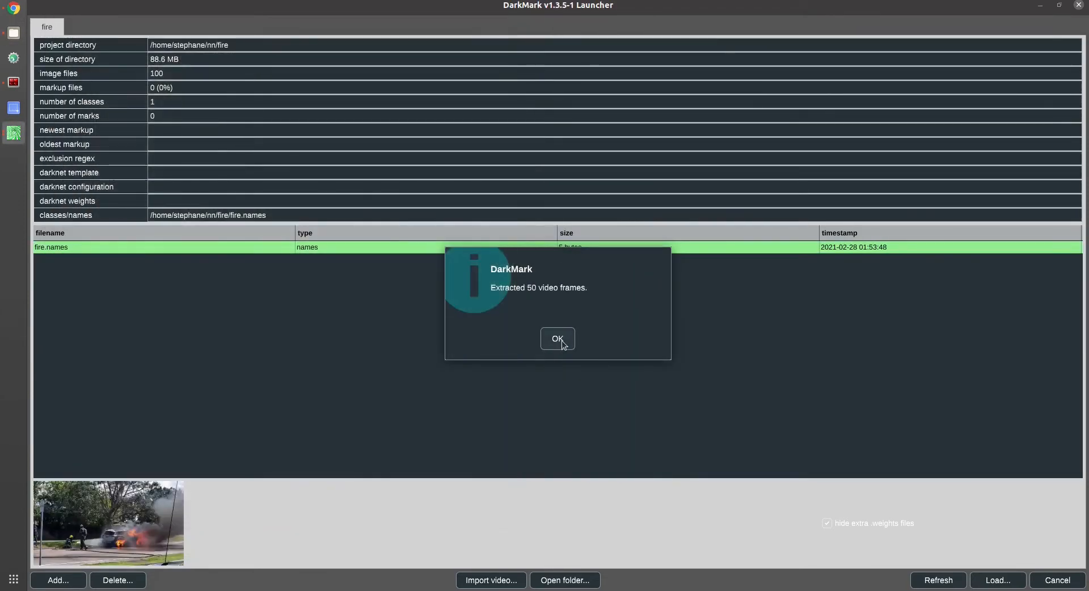
pyautogui.click(557, 339)
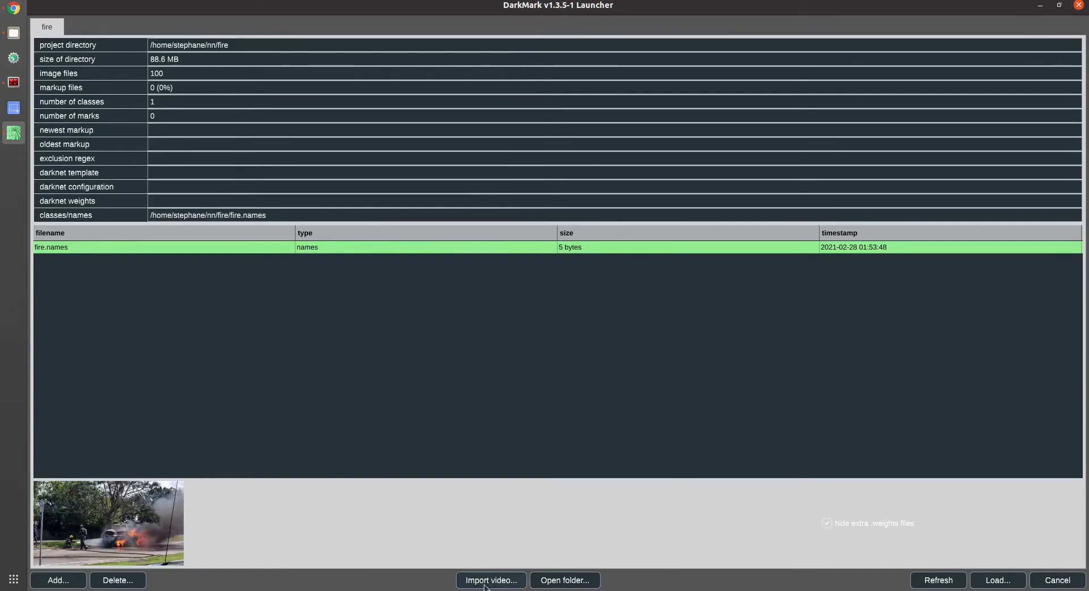
# Extract 50 random frames from electrical_fire.mp4.
pyautogui.click(490, 580)
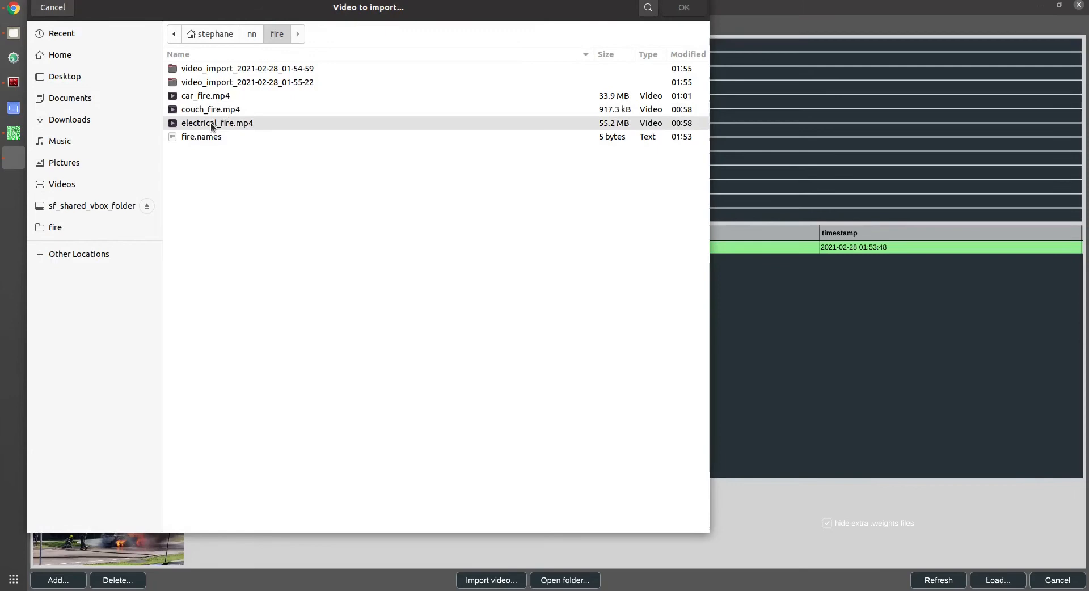
pyautogui.click(682, 7)
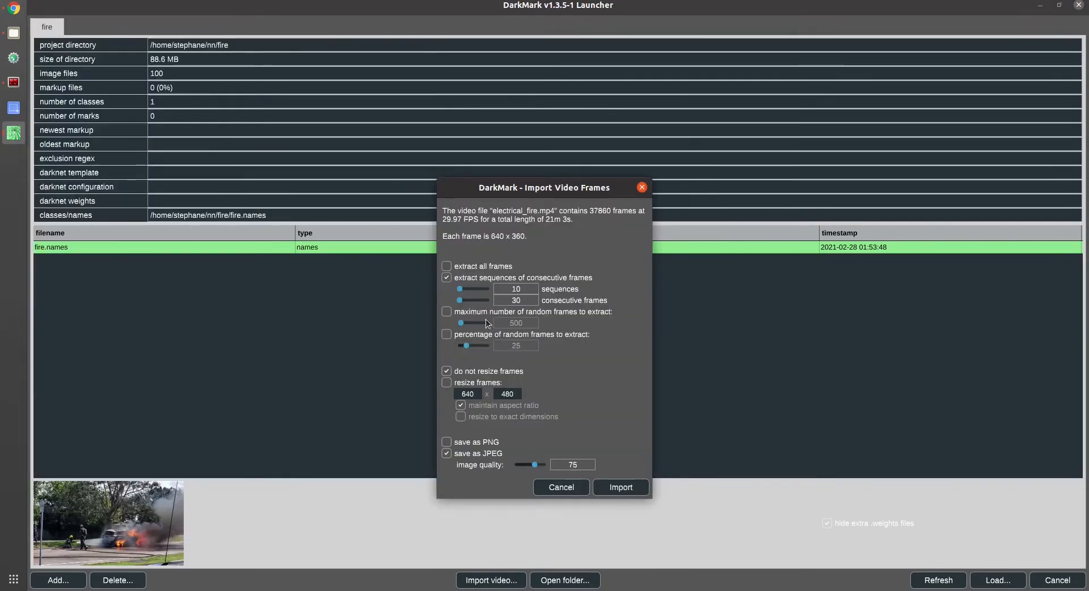
pyautogui.click(446, 312)
pyautogui.write('50')
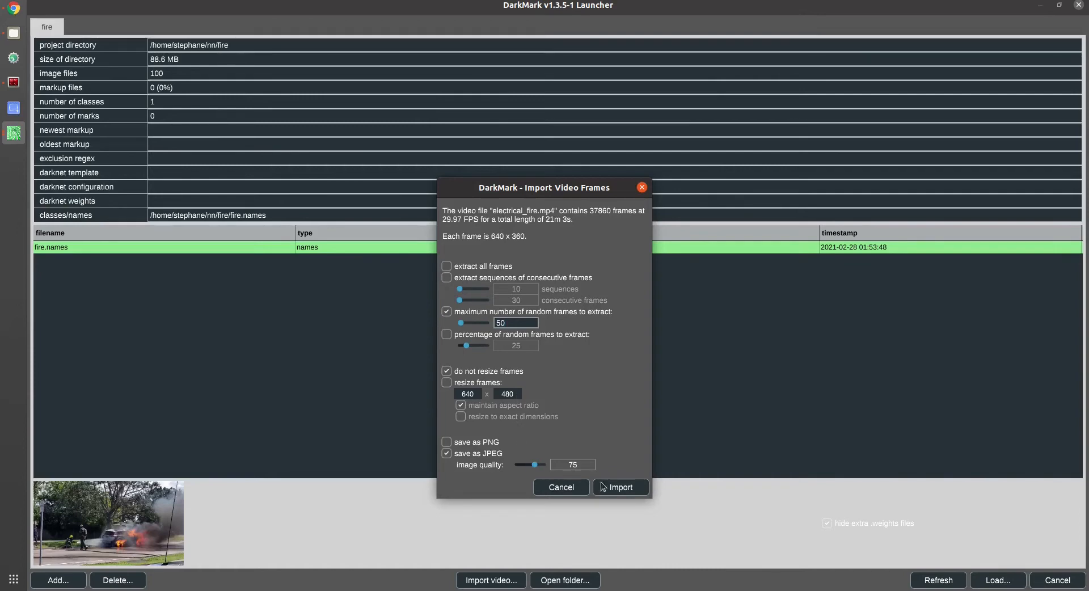
pyautogui.click(619, 486)
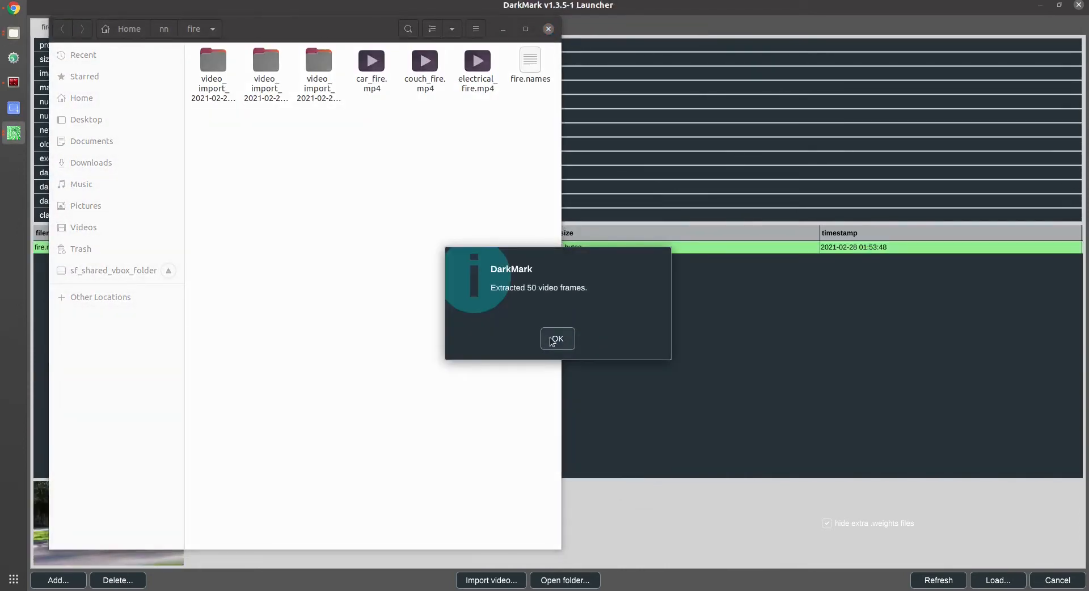
# Dismiss the extraction message and rename the car frames folder to set_01_car.
pyautogui.click(556, 339)
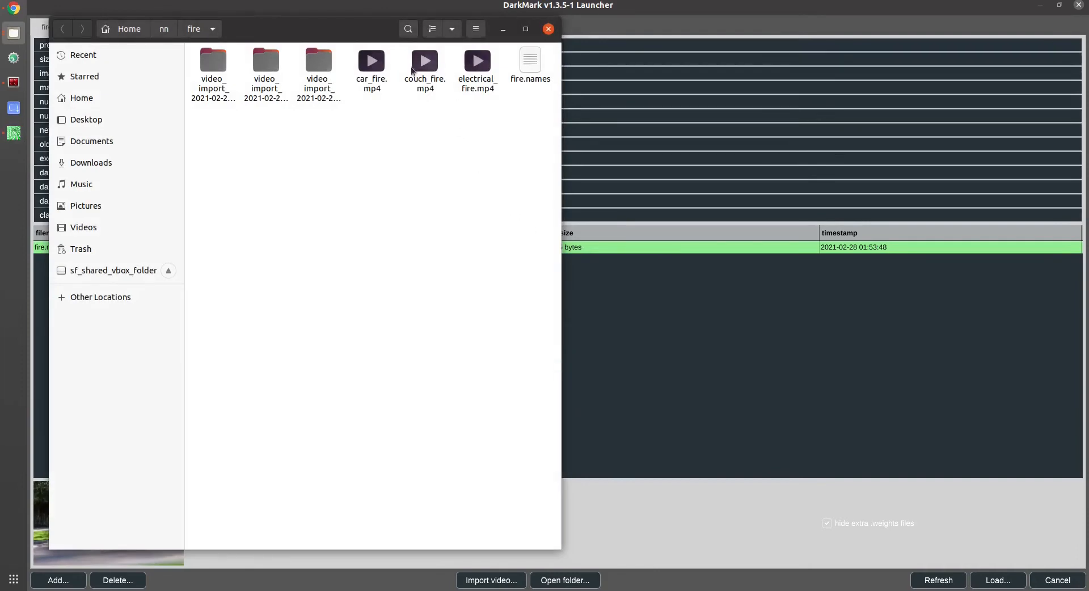
pyautogui.click(266, 67)
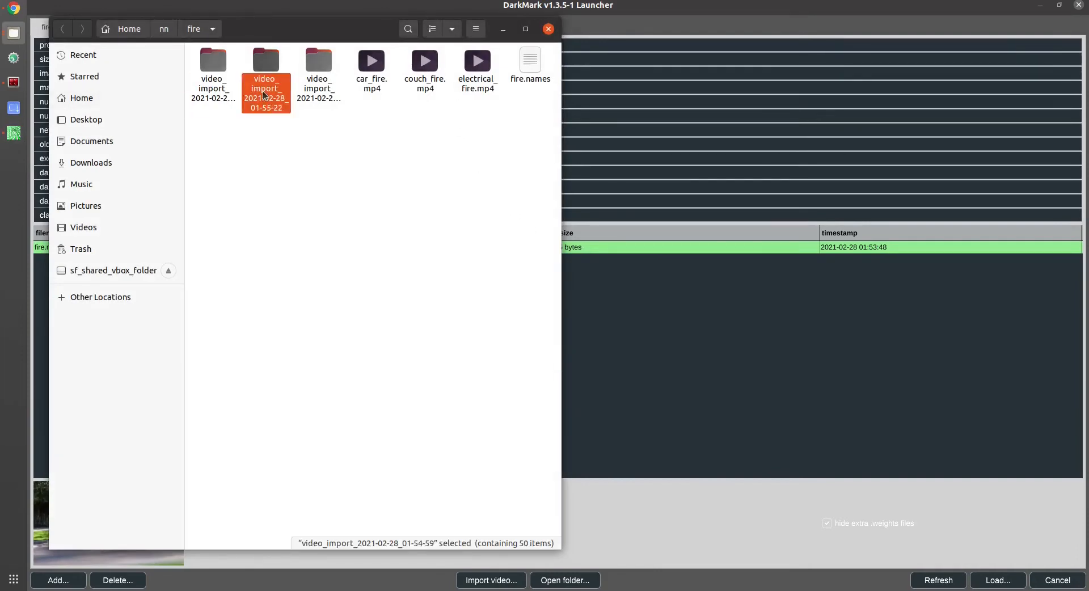
pyautogui.click(318, 73)
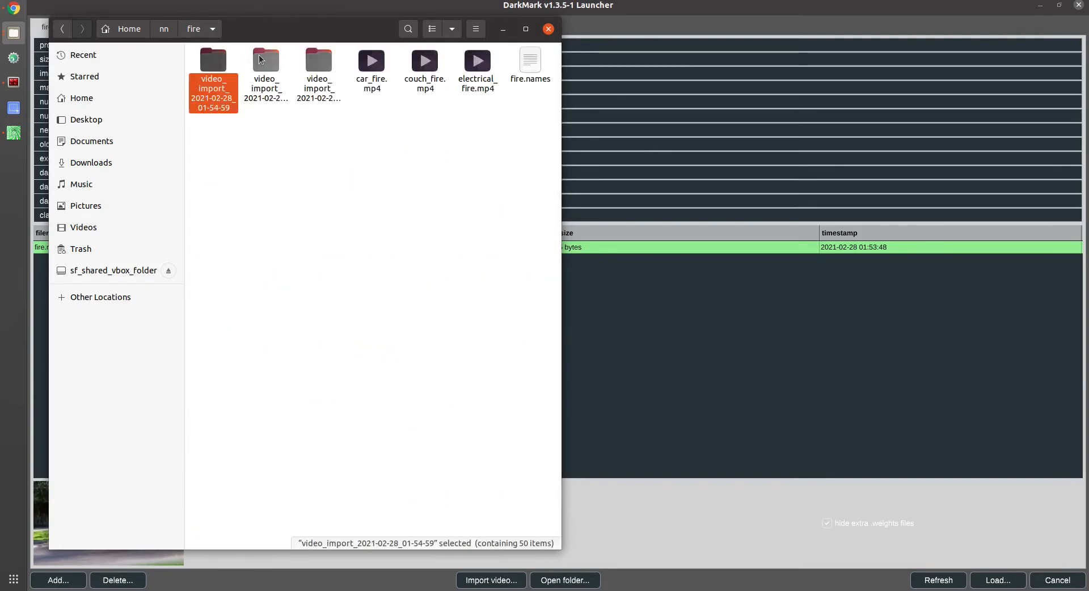
pyautogui.moveTo(209, 101)
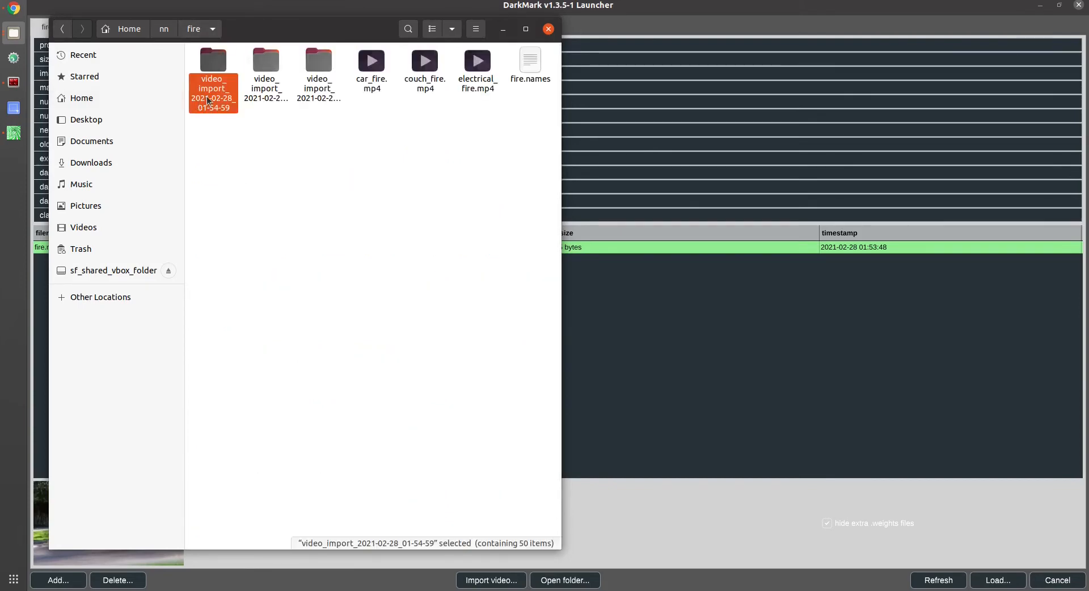
pyautogui.press('F2')
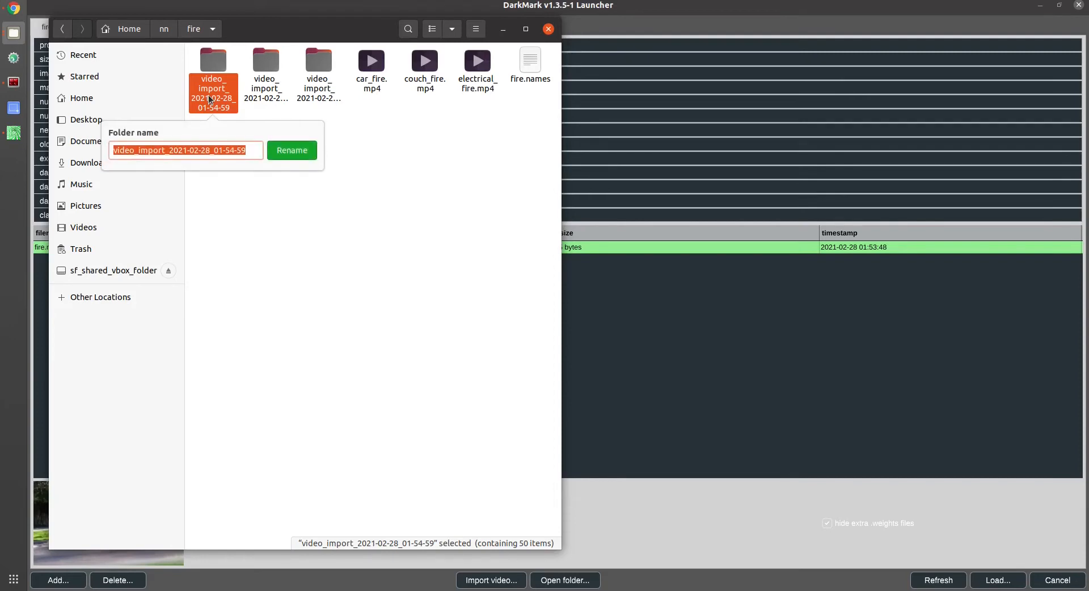
pyautogui.write('set_01')
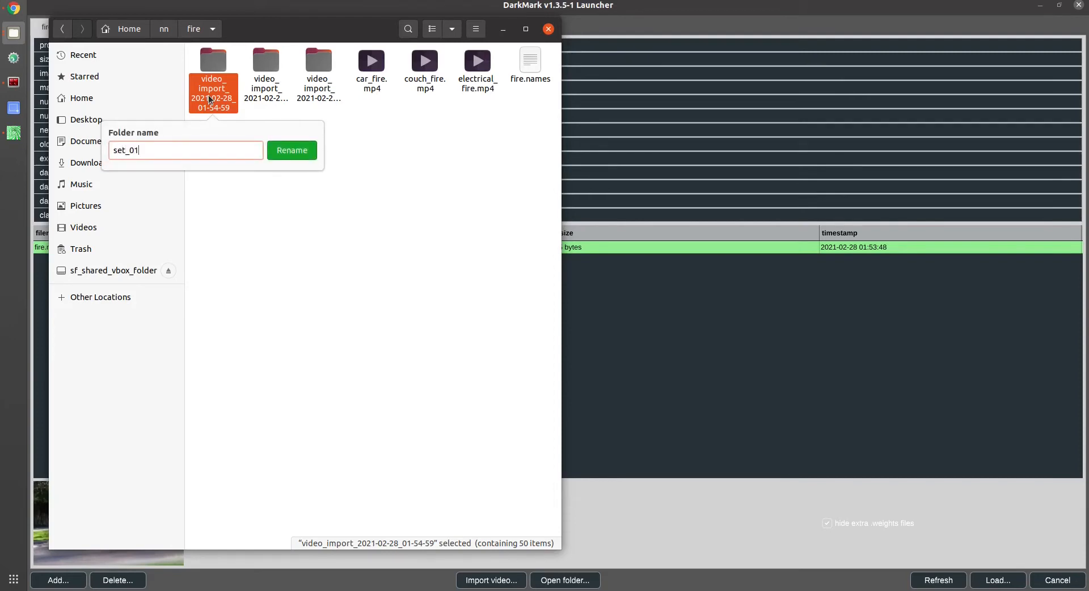
pyautogui.click(292, 150)
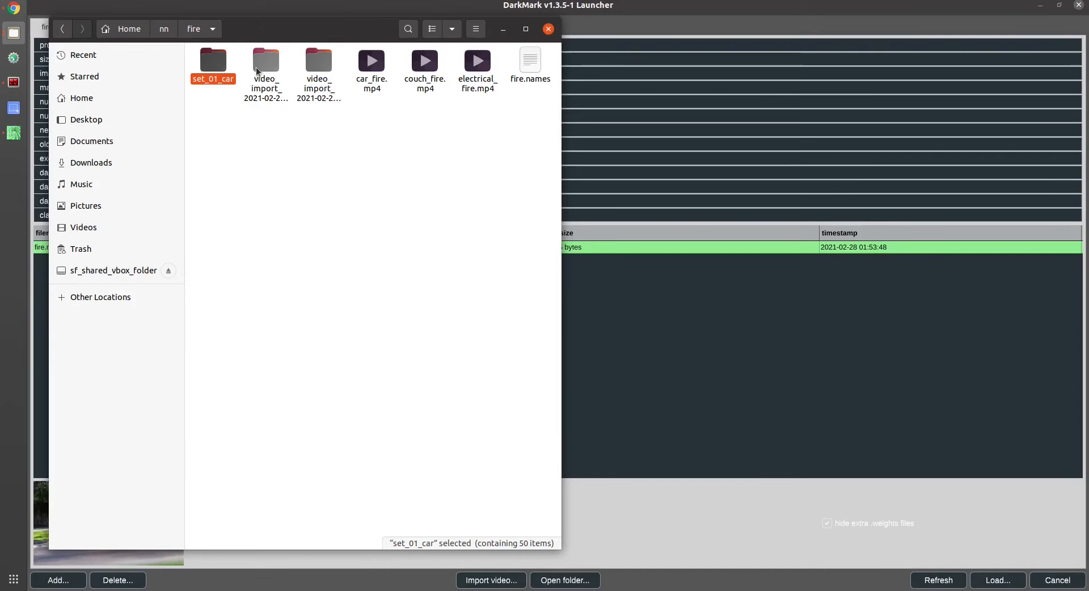
# Rename the other folders to set_02_couch and set_03_electrical, then close Files.
pyautogui.doubleClick(266, 59)
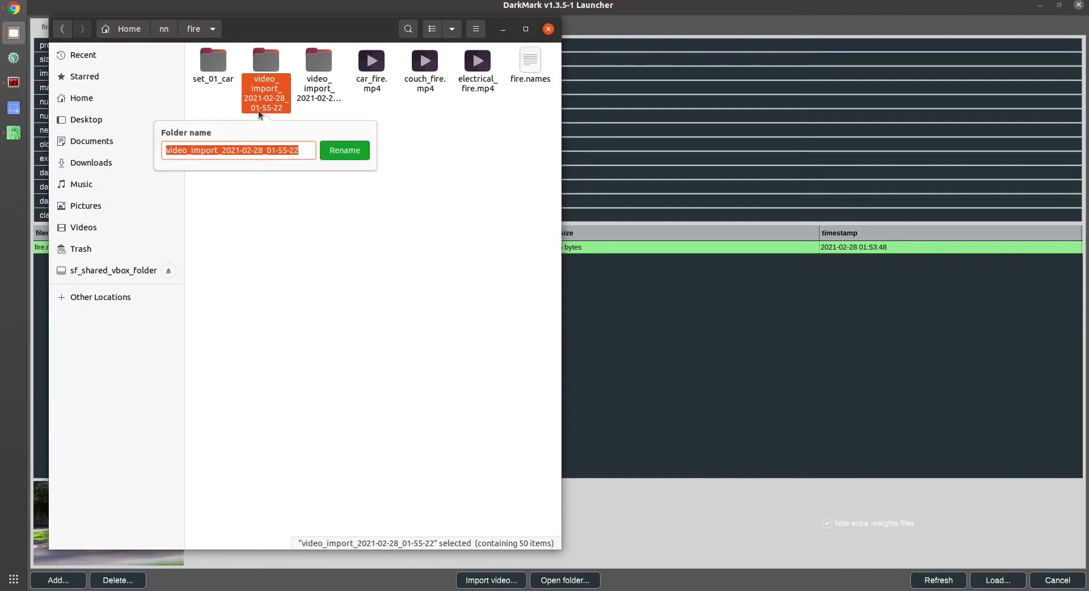
pyautogui.write('set_02_co')
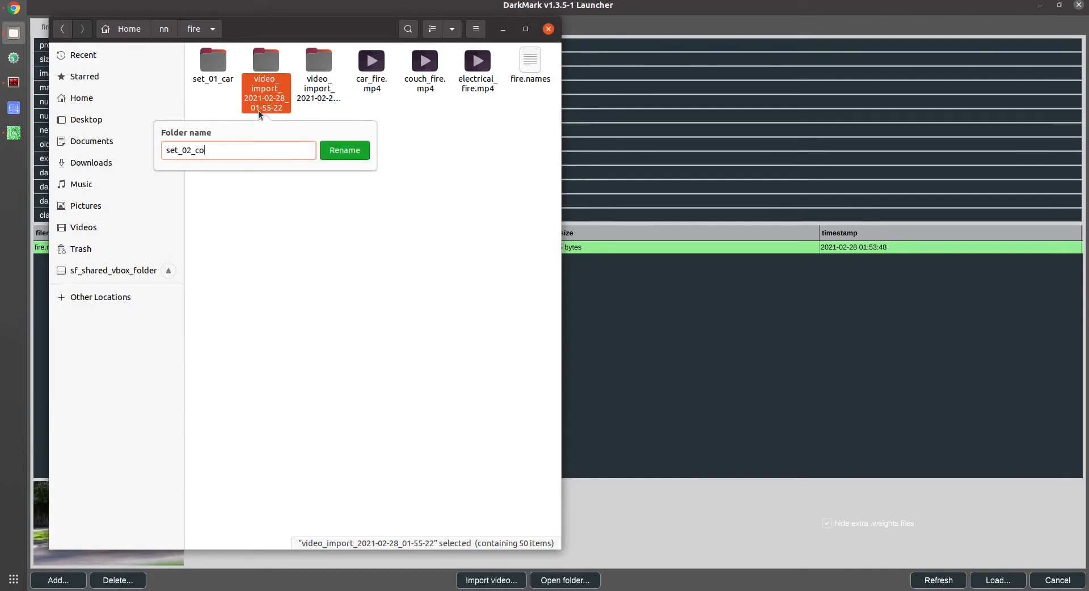
pyautogui.click(344, 150)
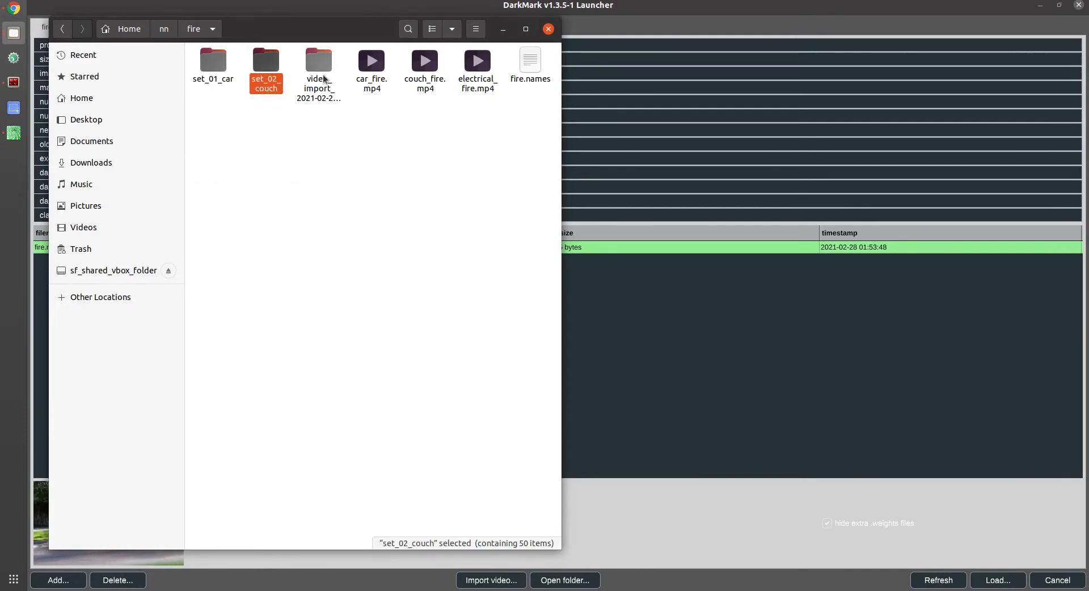
pyautogui.doubleClick(319, 59)
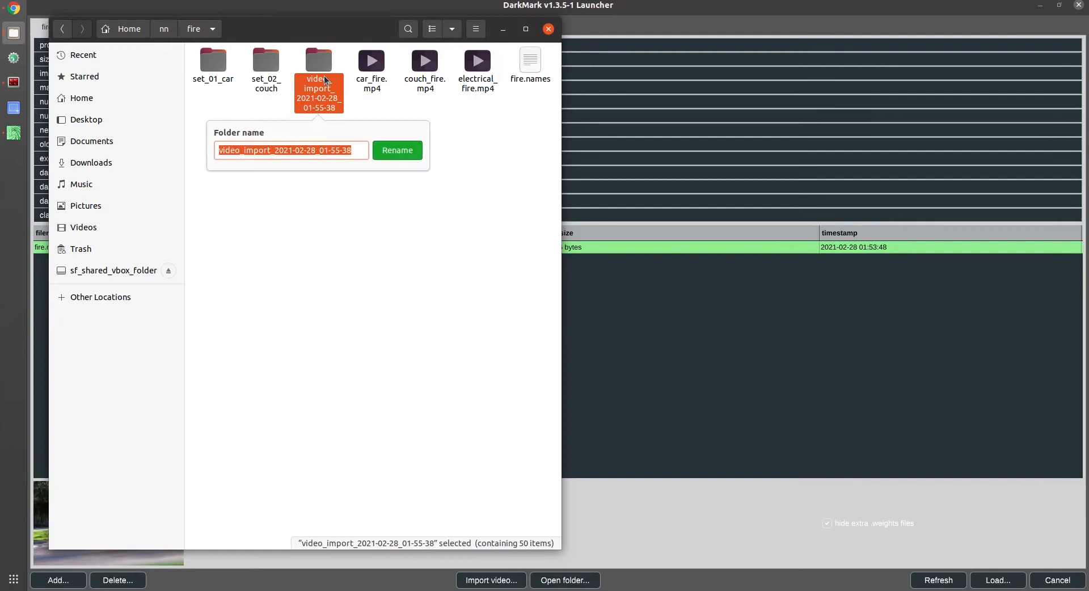
pyautogui.write('set_03_')
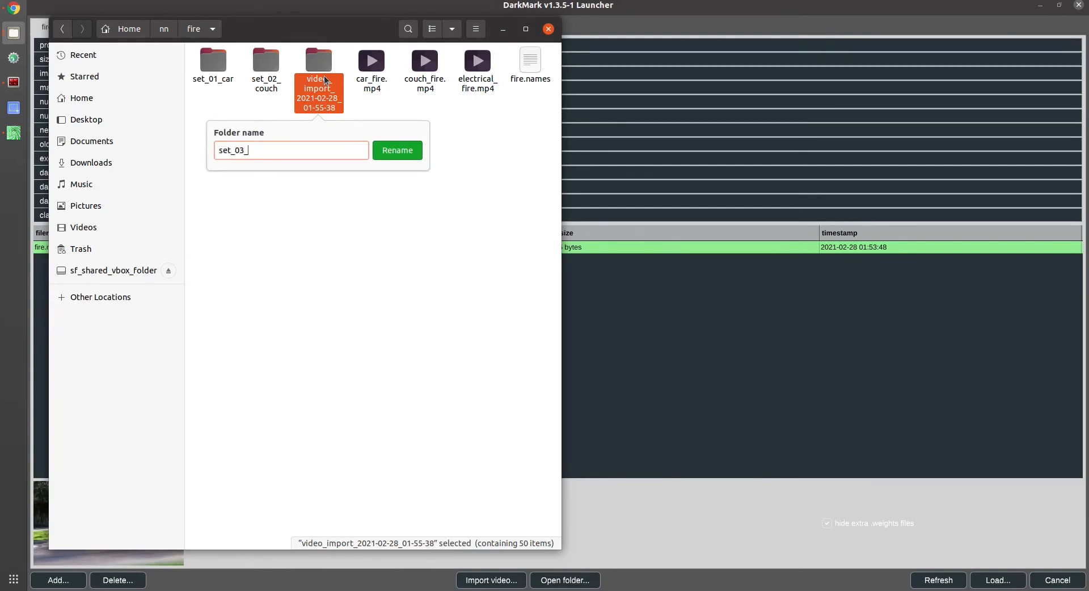
pyautogui.write('electrical')
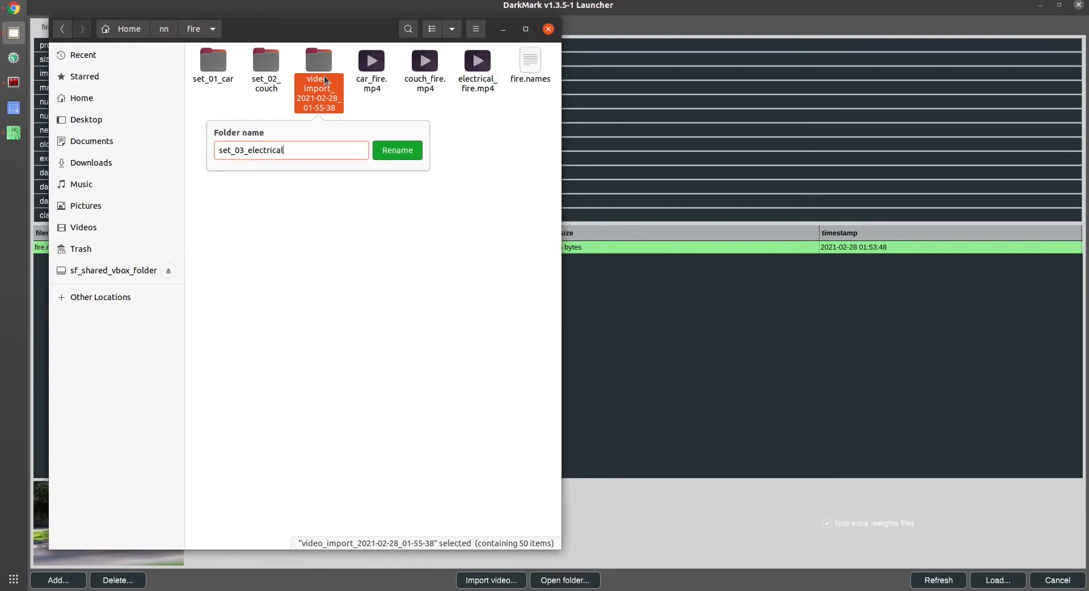
pyautogui.click(397, 150)
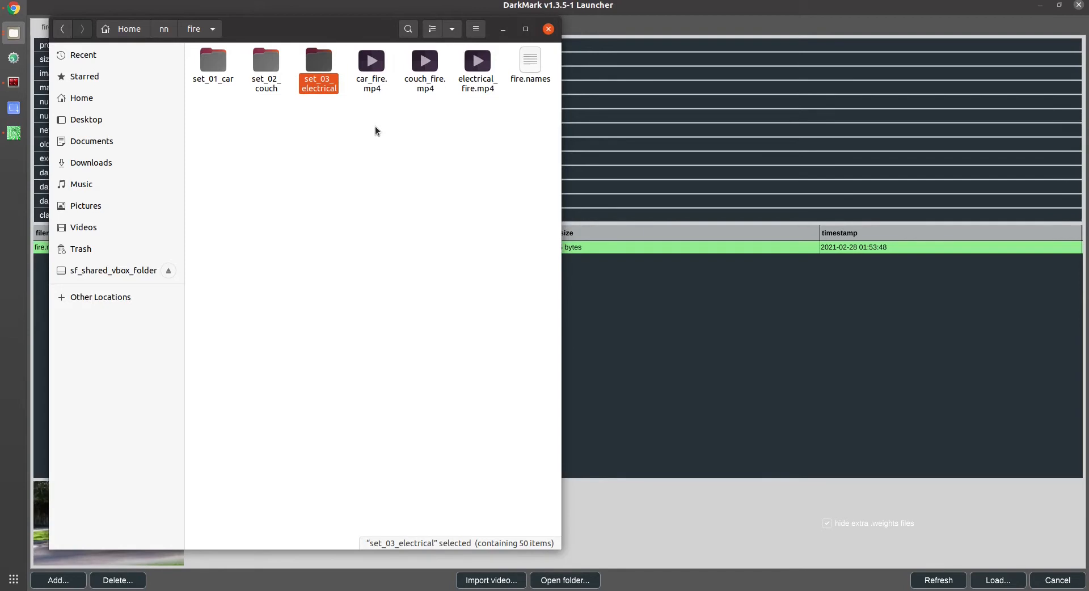
pyautogui.moveTo(548, 29)
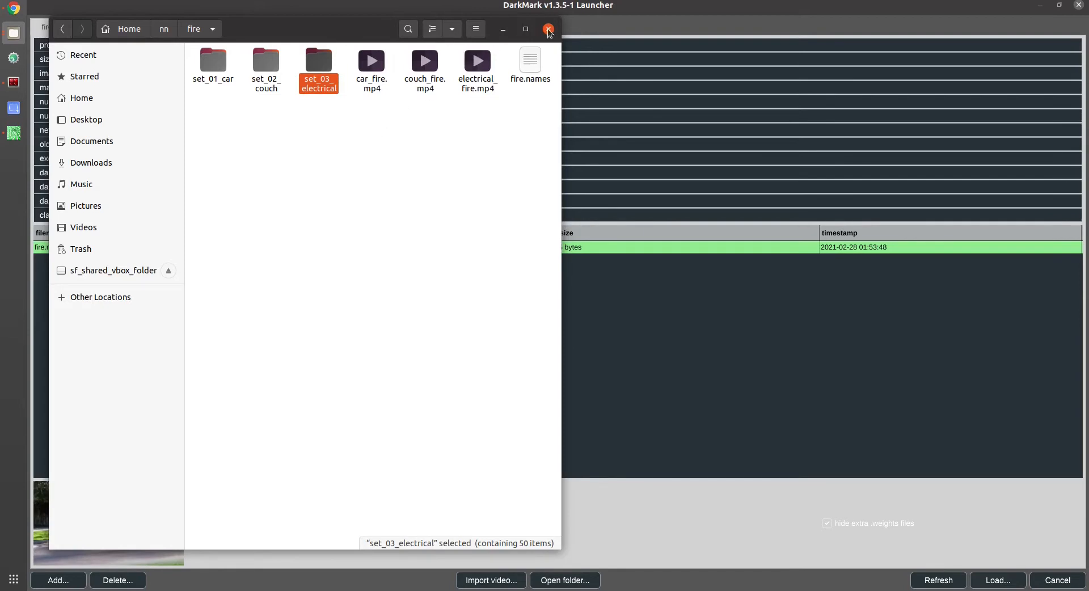
pyautogui.click(548, 29)
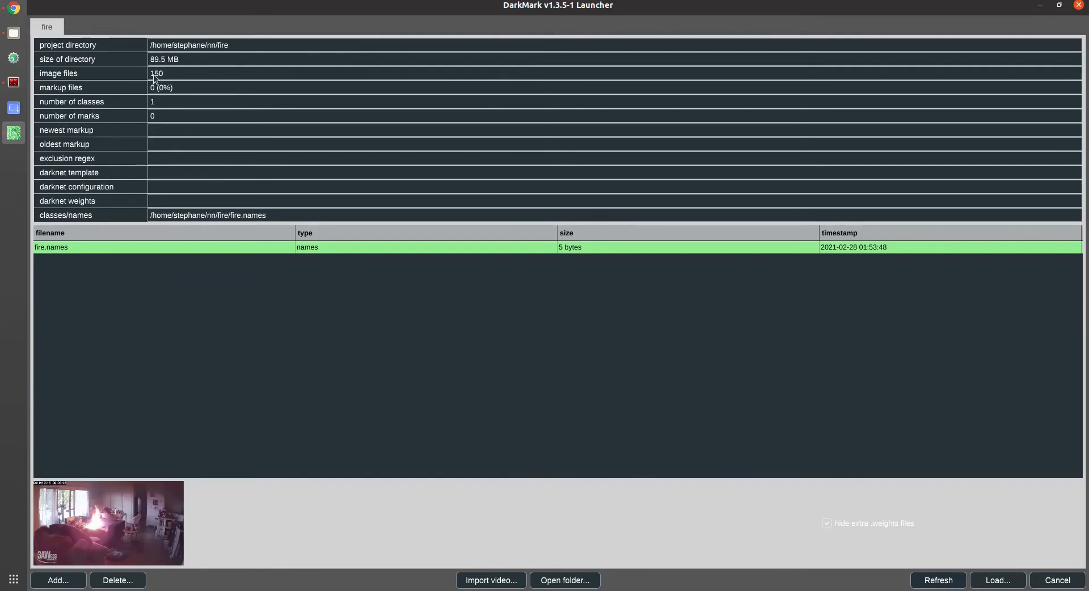
pyautogui.moveTo(173, 96)
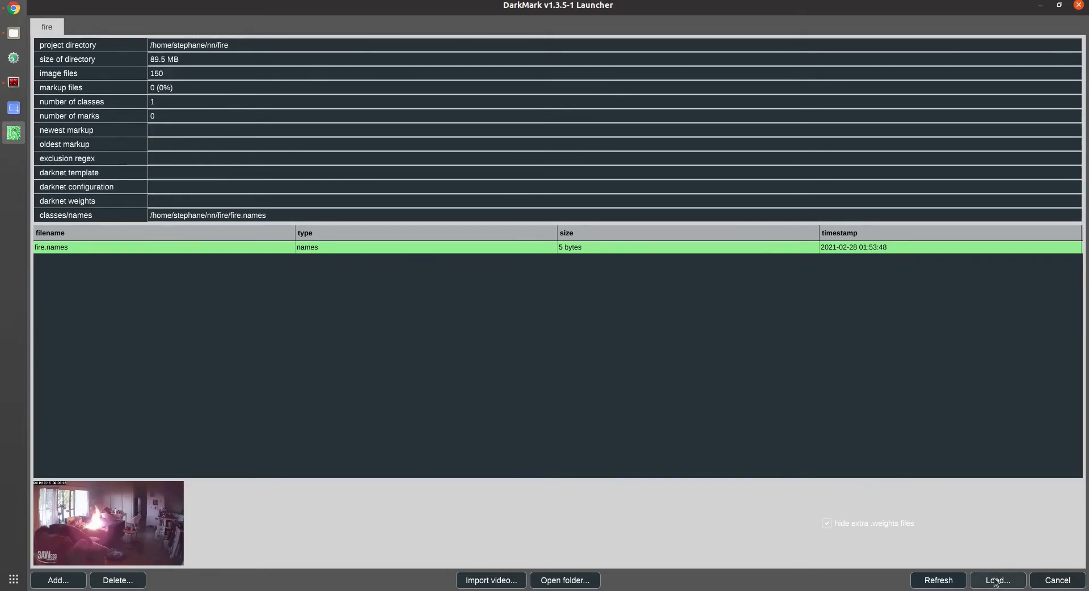
# Load the ~/nn/fire project from the DarkMark launcher.
pyautogui.click(998, 579)
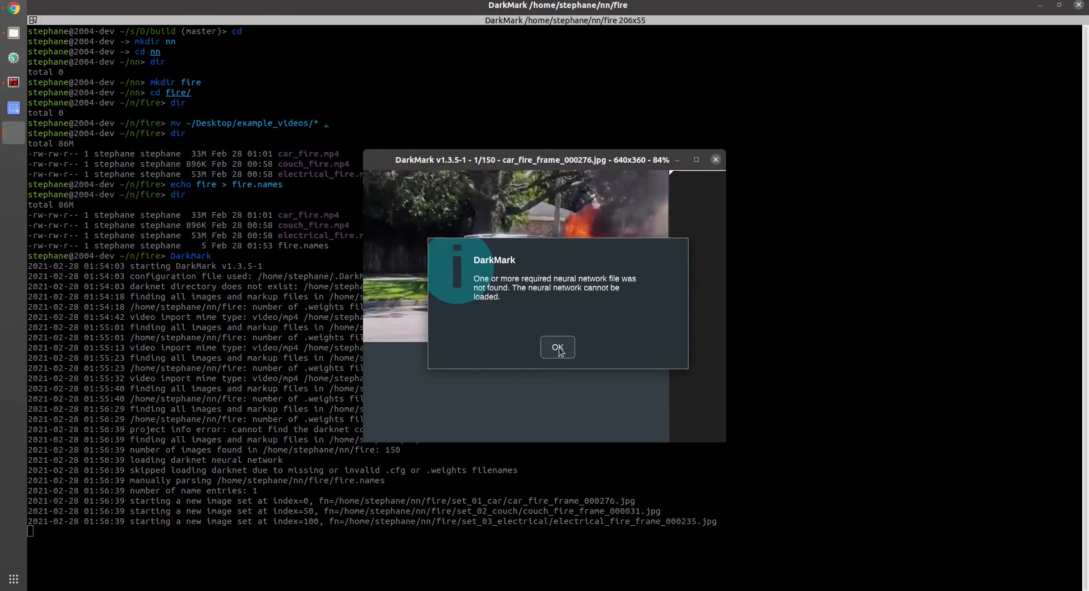
# Dismiss the missing neural network and configuration template warnings.
pyautogui.click(558, 347)
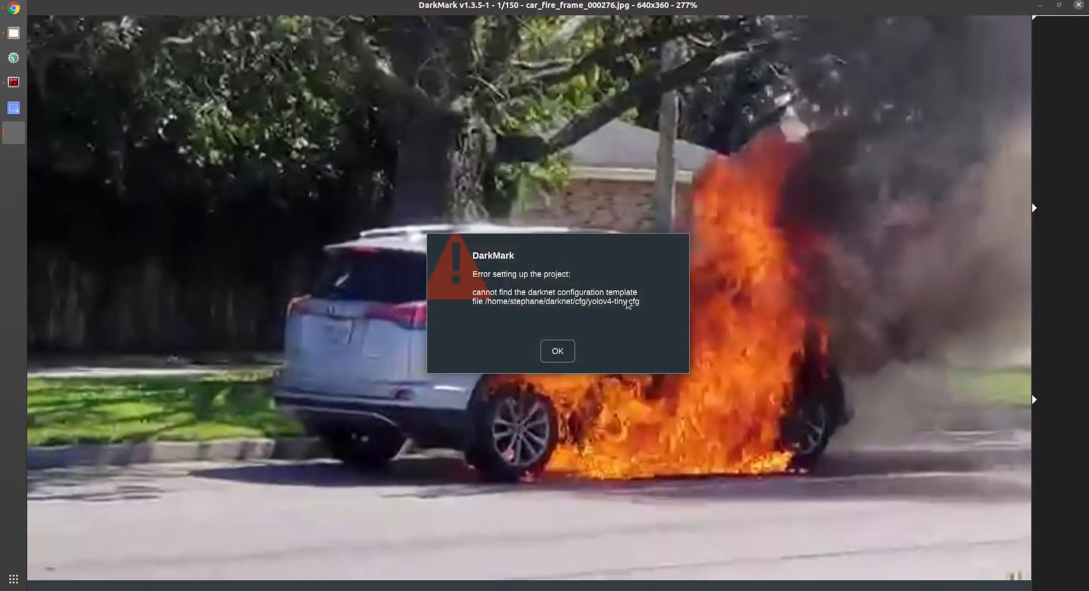
pyautogui.click(558, 351)
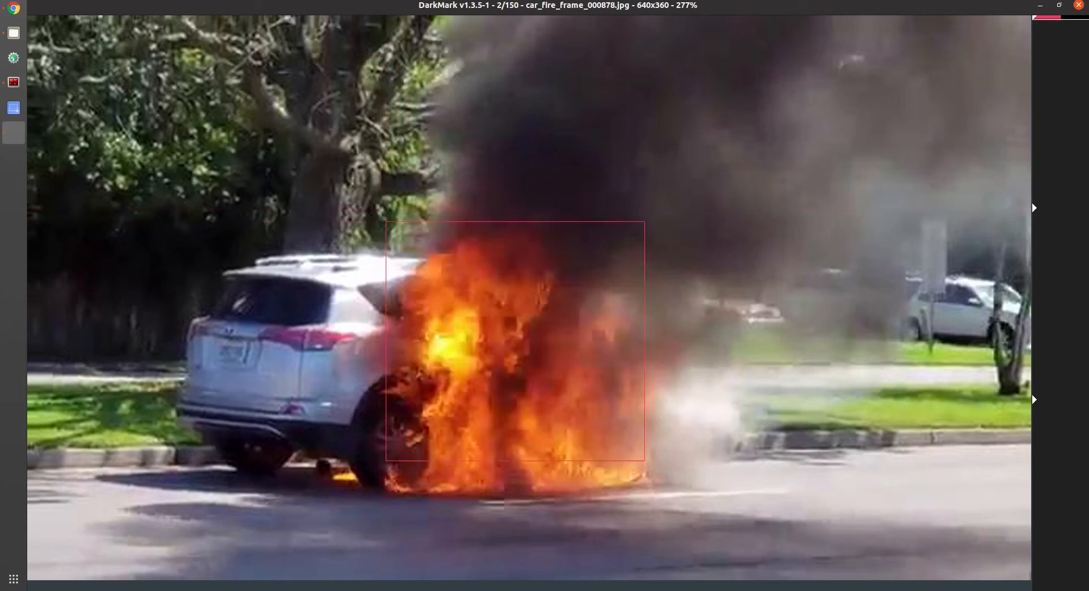
# Draw fire bounding boxes around the flames on the car and couch fire images.
pyautogui.moveTo(643, 464); pyautogui.dragTo(660, 490)
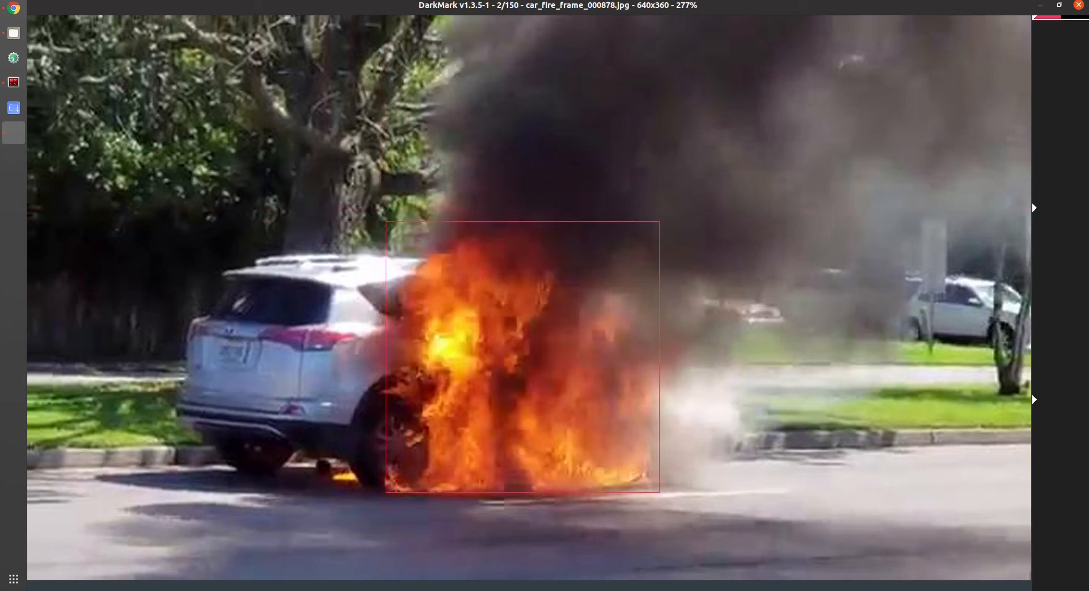
pyautogui.press('Right')
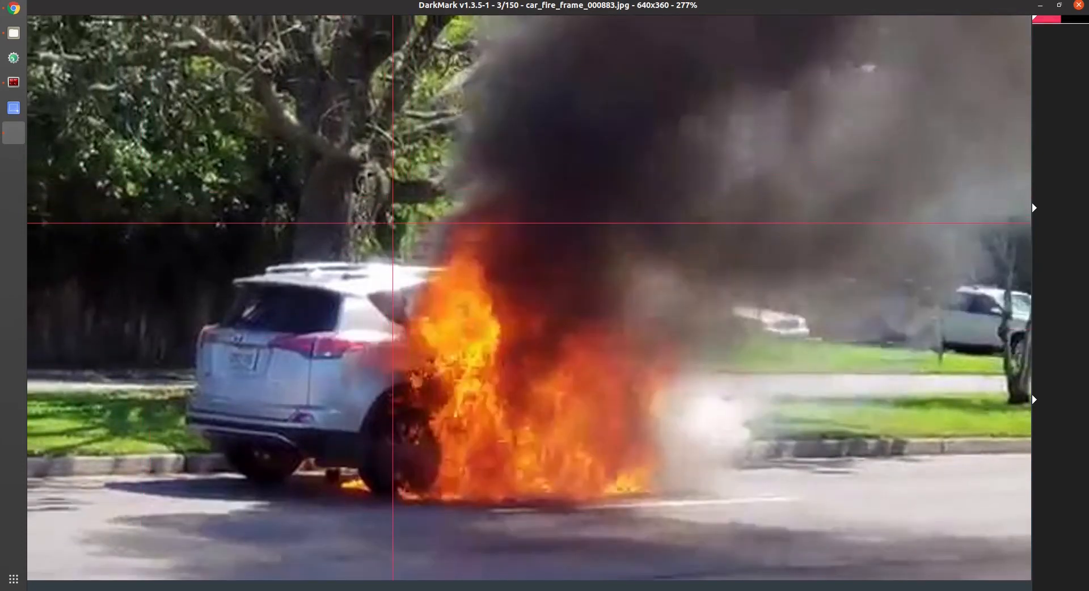
pyautogui.moveTo(396, 225); pyautogui.dragTo(655, 507)
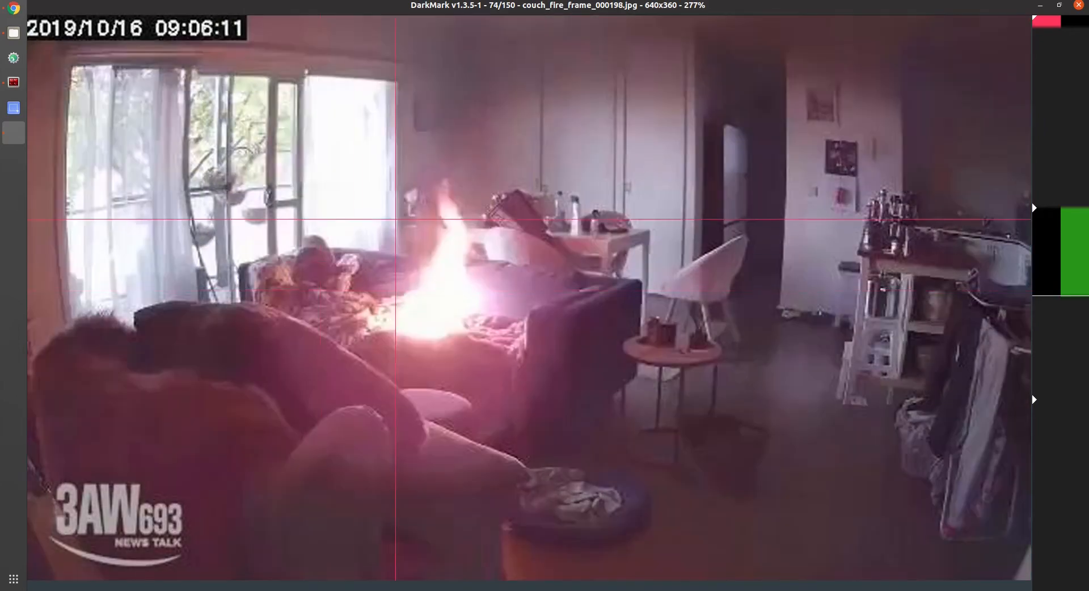
pyautogui.moveTo(378, 183); pyautogui.dragTo(493, 347)
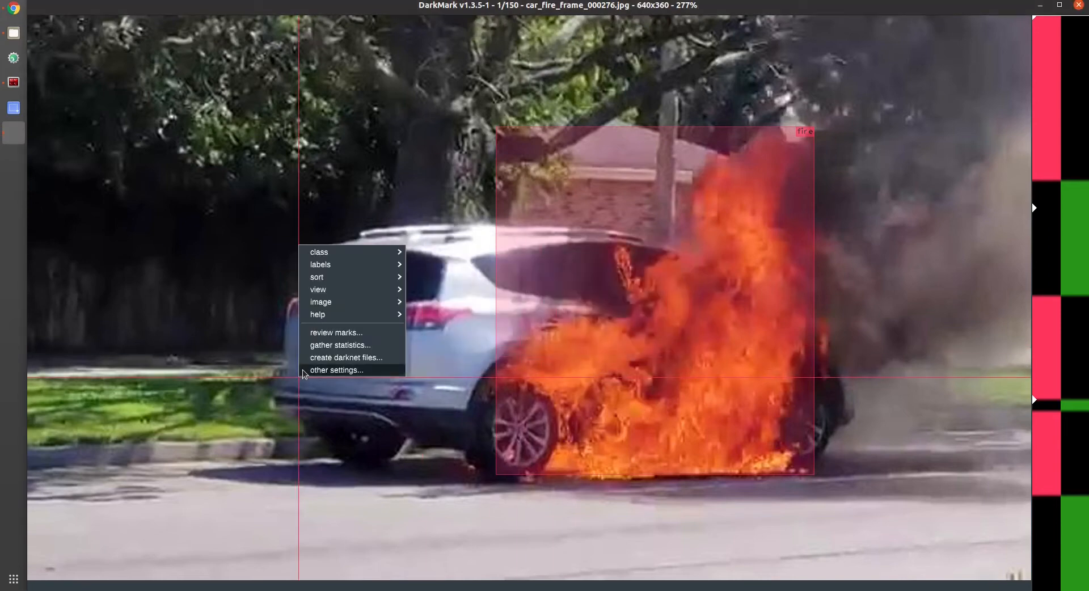
# Choose 'create darknet files...' from DarkMark's context menu.
pyautogui.click(346, 356)
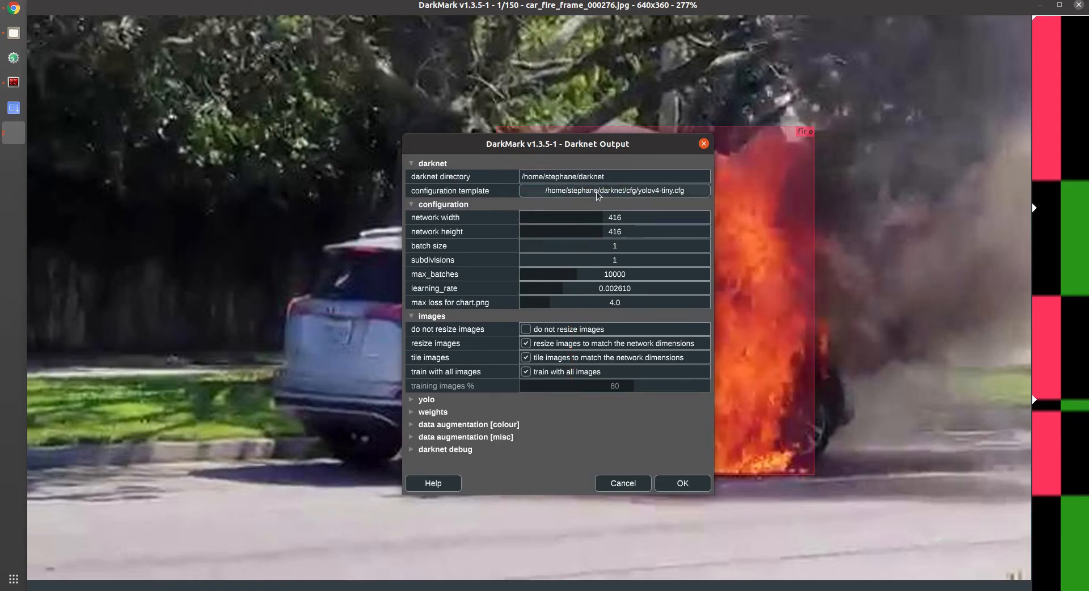
pyautogui.click(614, 190)
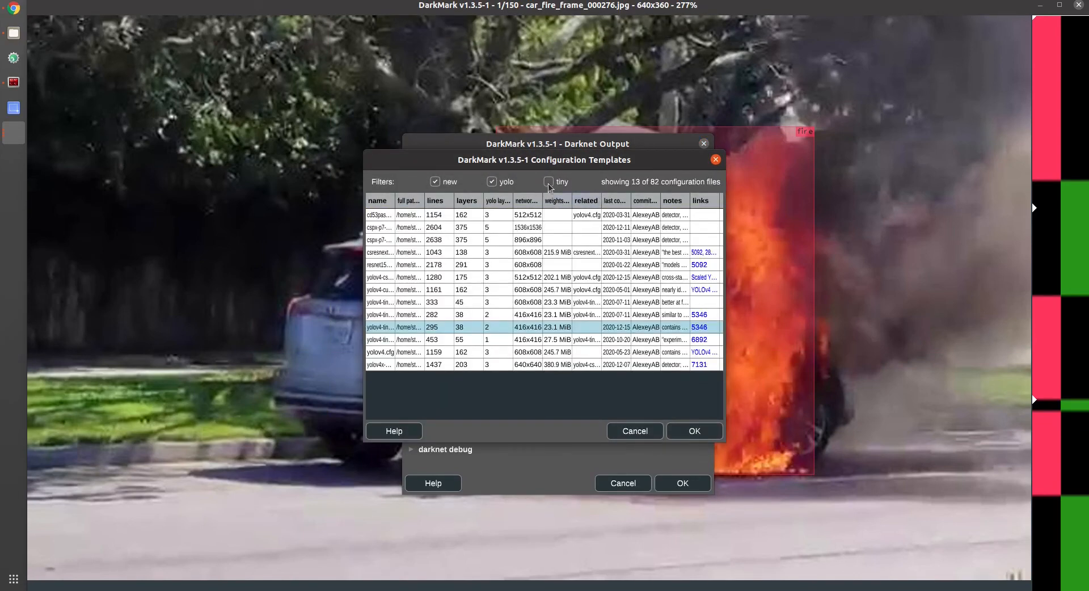
pyautogui.click(548, 181)
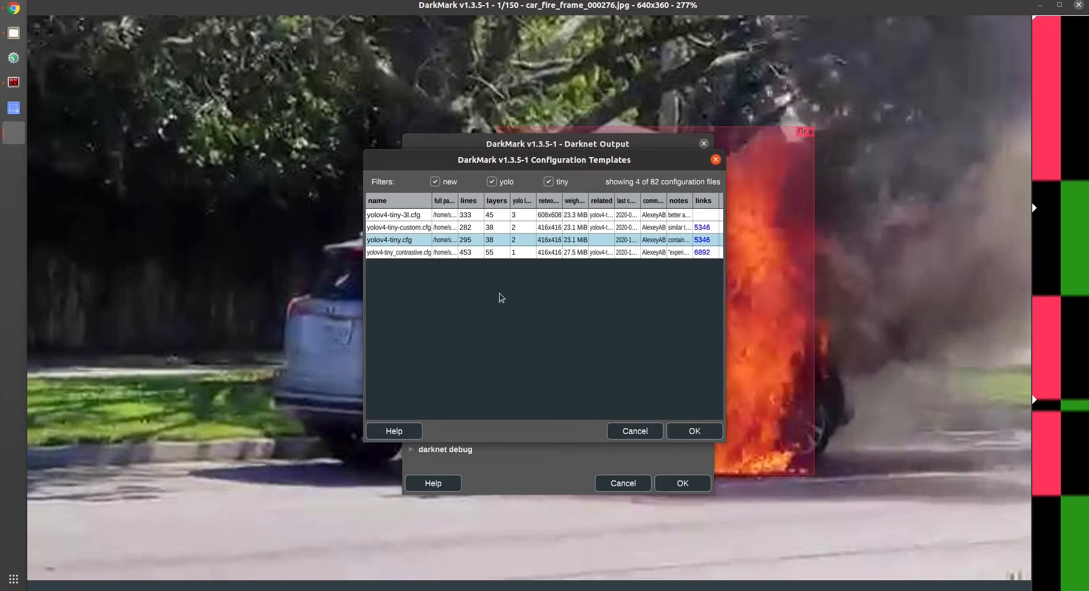
pyautogui.click(694, 430)
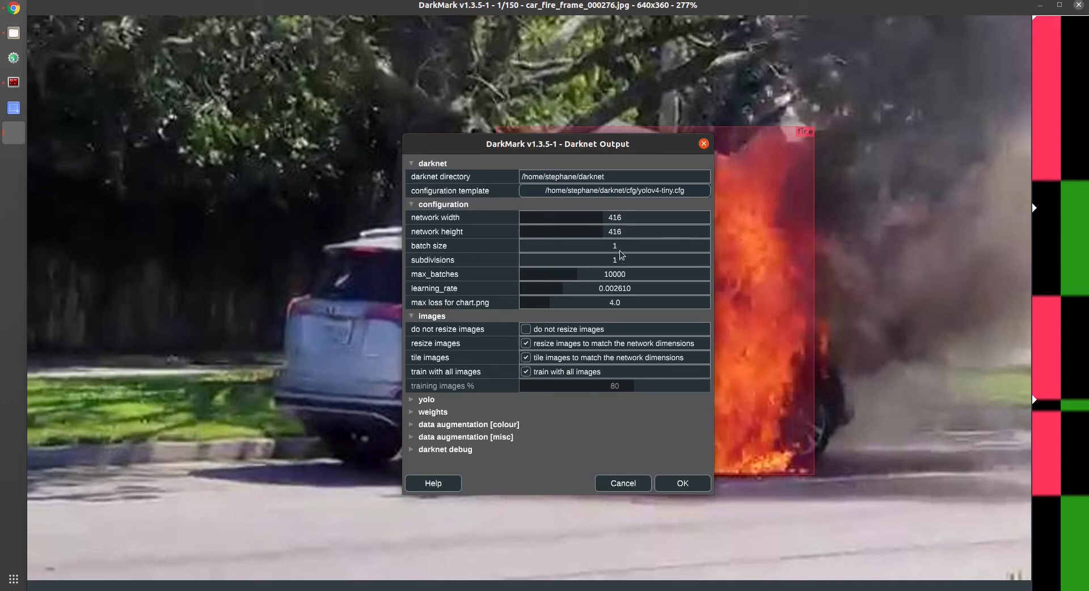
# Set subdivisions to 8 and max_batches to 6000, keeping image tiling enabled.
pyautogui.click(614, 245)
pyautogui.write('64')
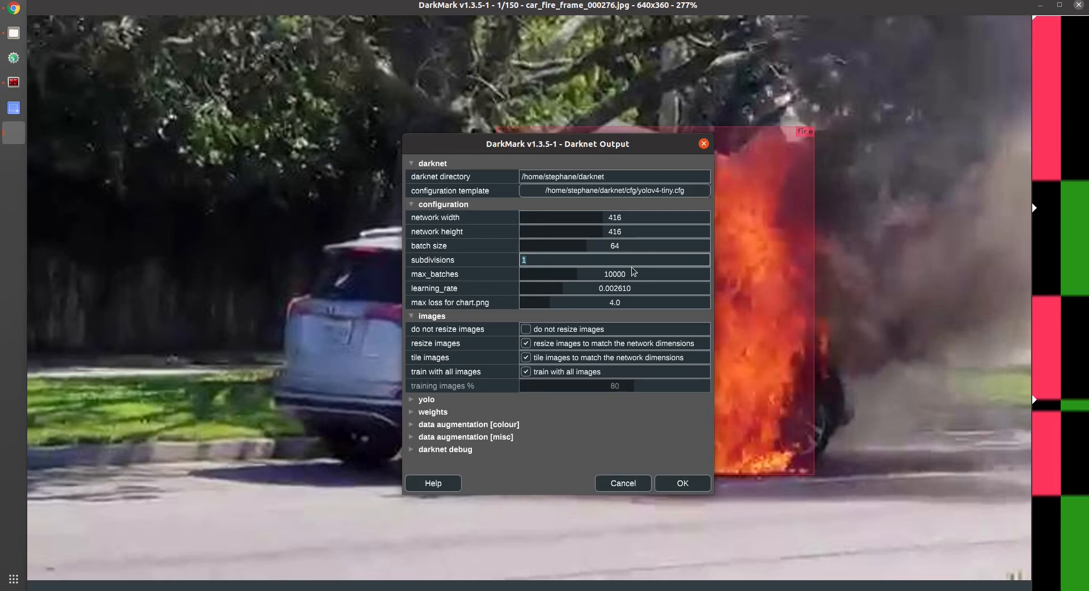
pyautogui.write('8')
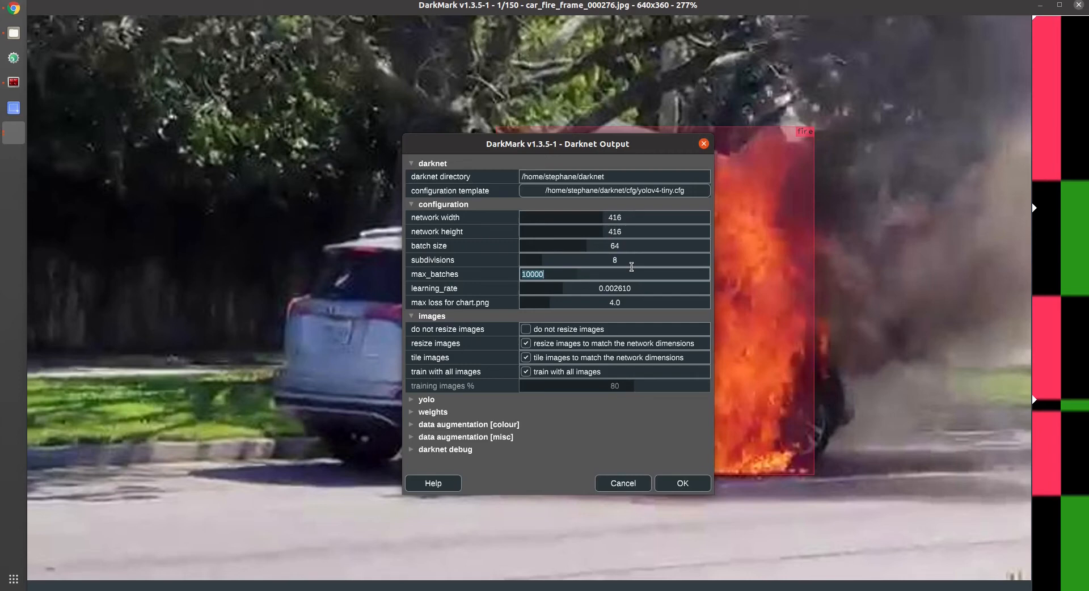
pyautogui.write('6000')
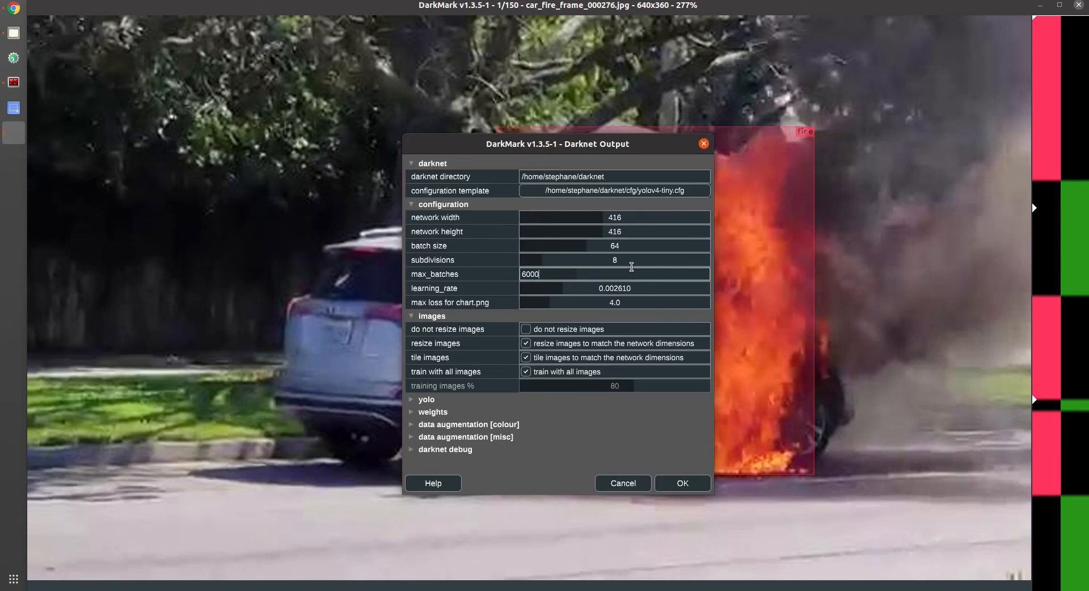
pyautogui.click(614, 288)
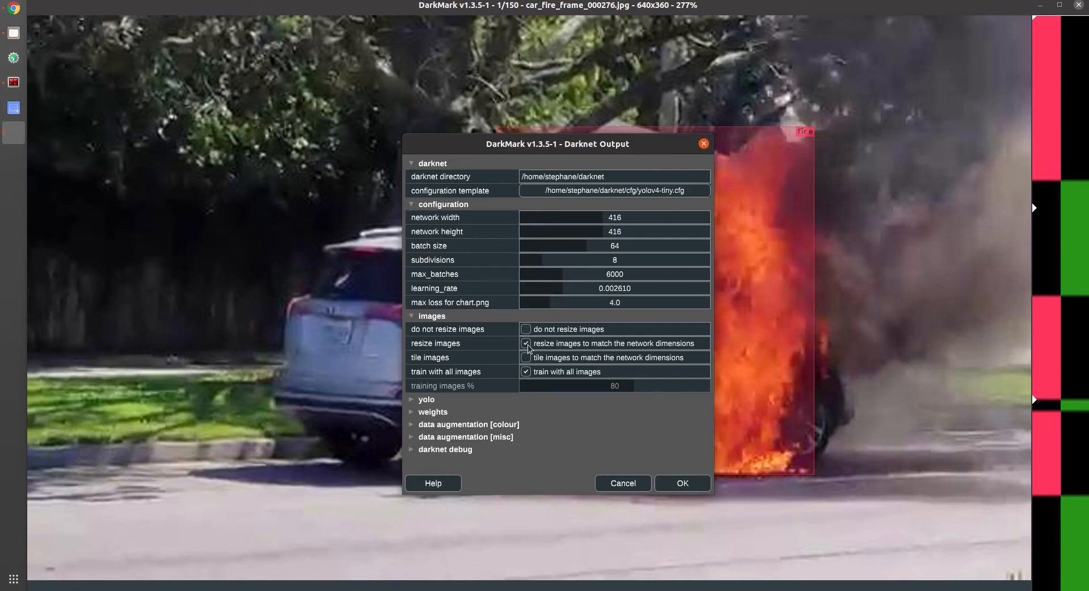
pyautogui.click(526, 358)
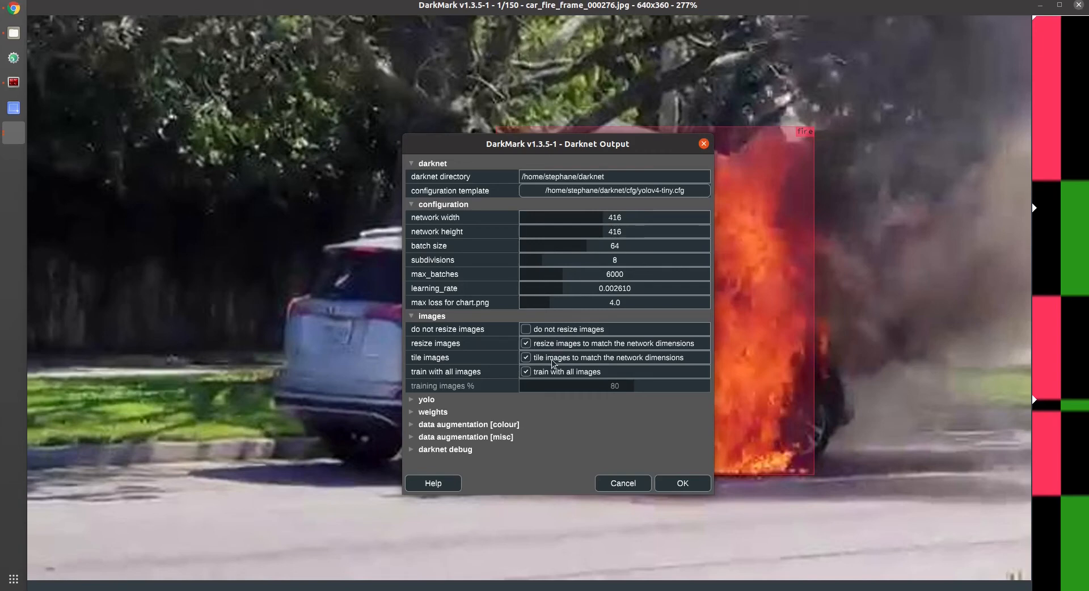
pyautogui.moveTo(563, 325)
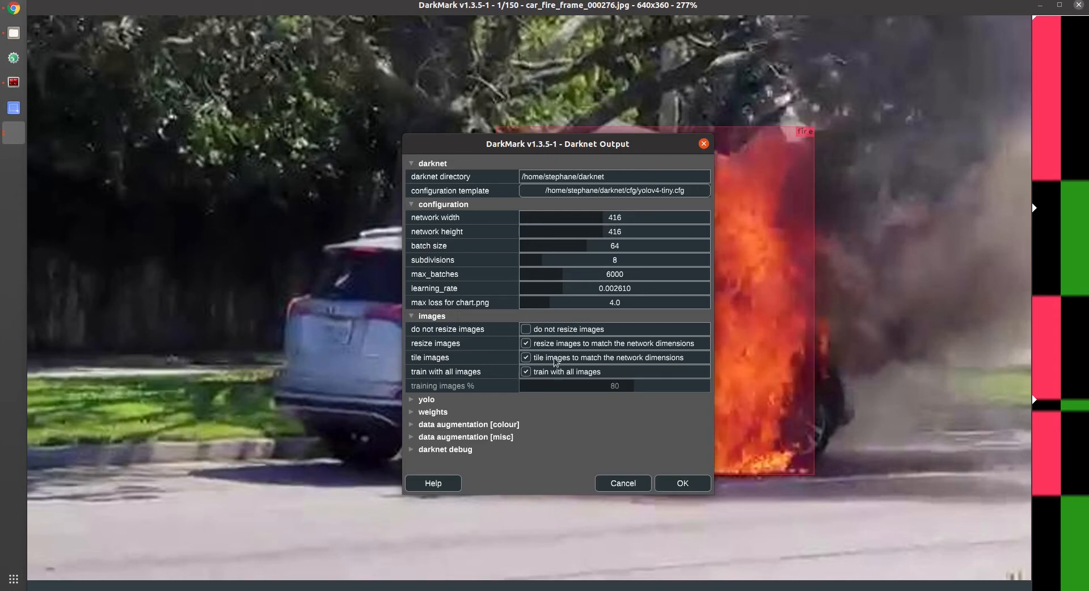
pyautogui.moveTo(581, 363)
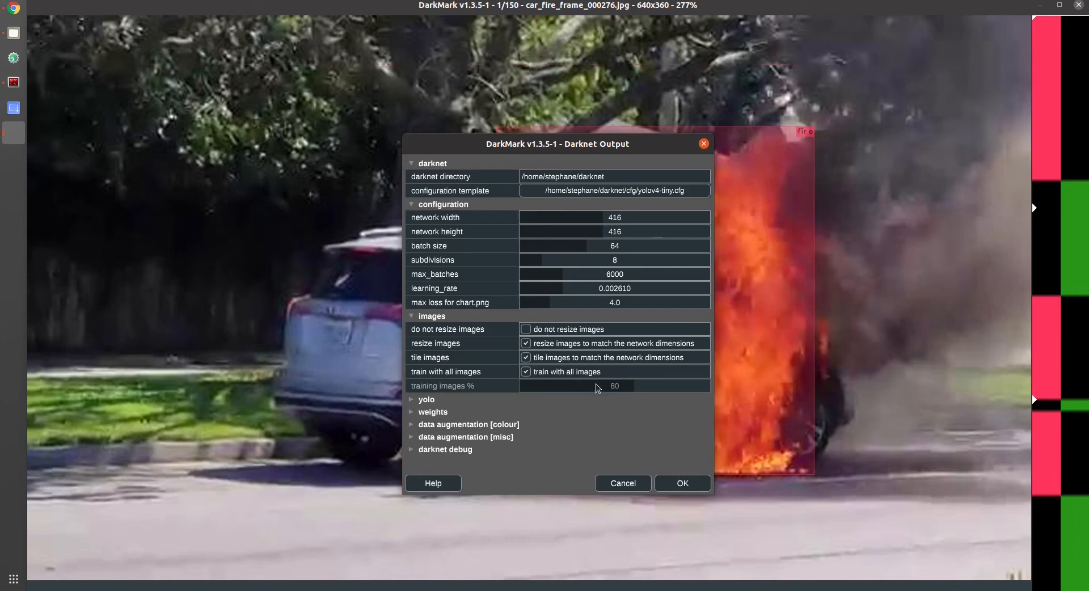
pyautogui.moveTo(628, 354)
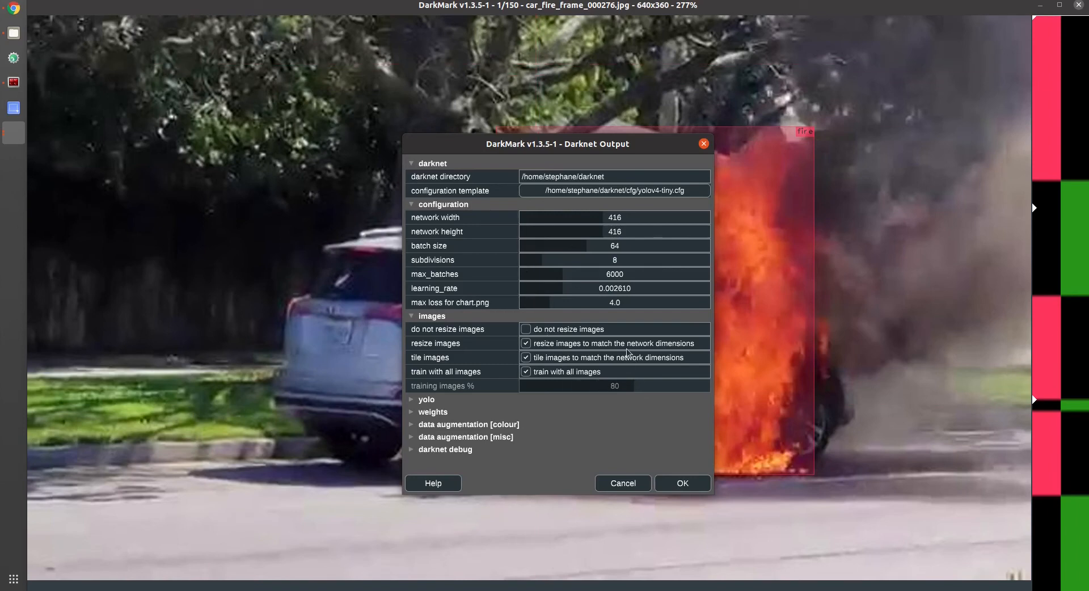
pyautogui.moveTo(660, 455)
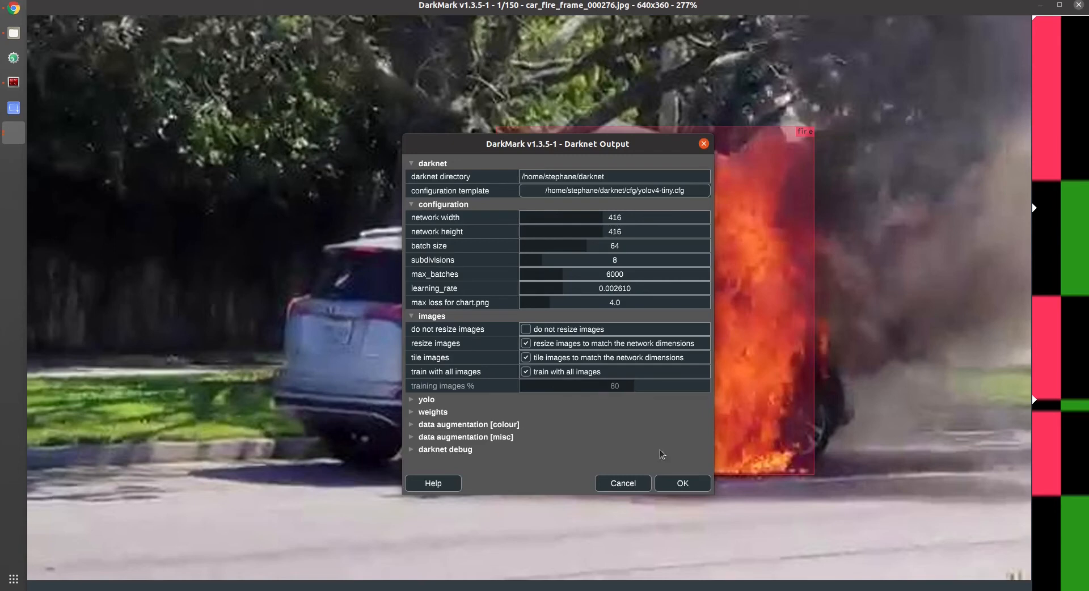
pyautogui.click(420, 399)
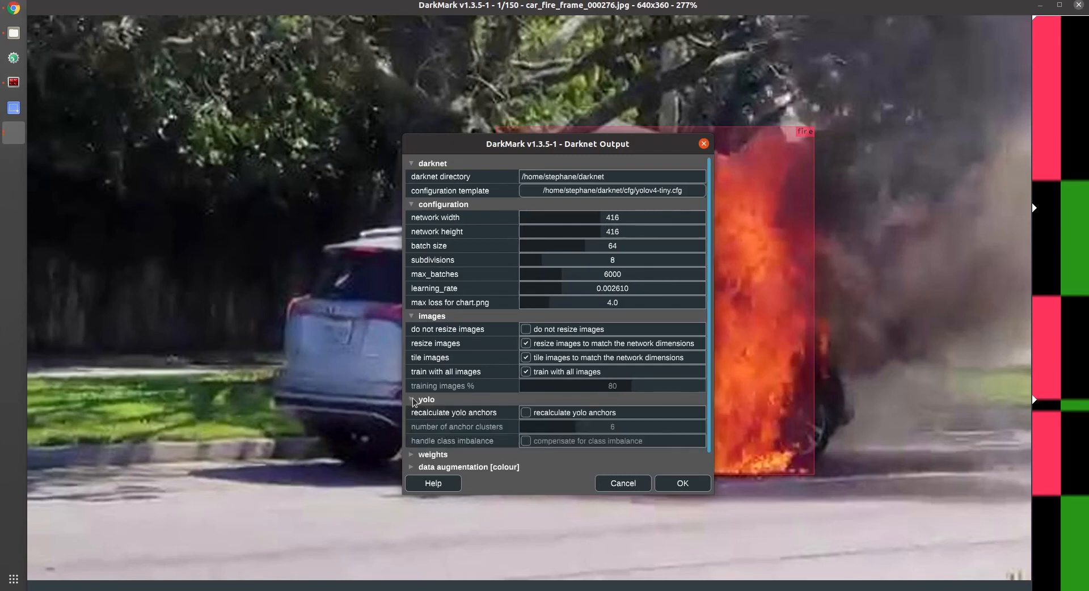
pyautogui.click(412, 400)
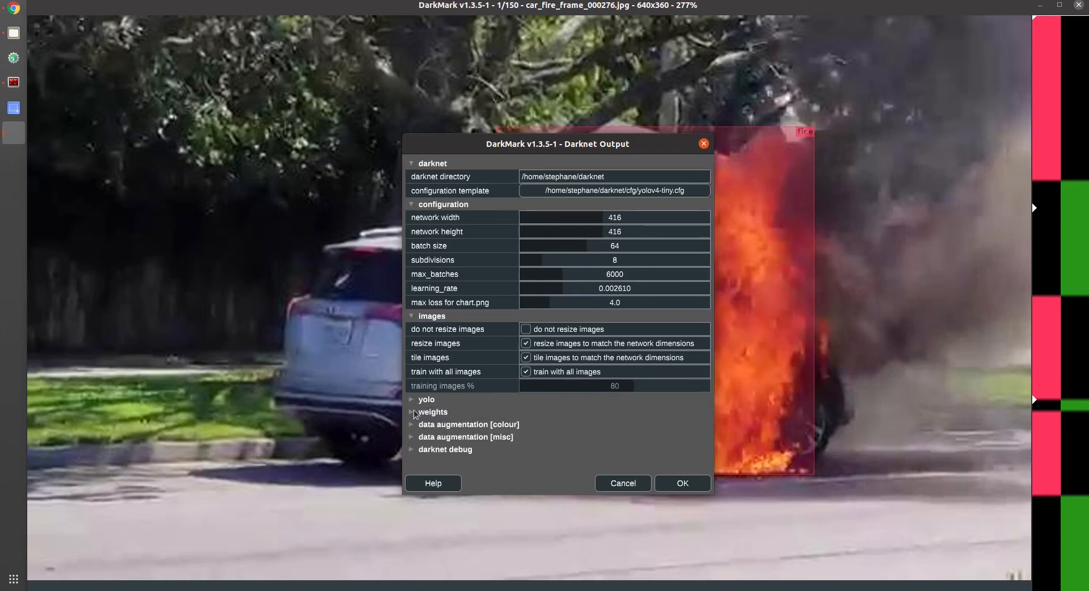
pyautogui.click(412, 412)
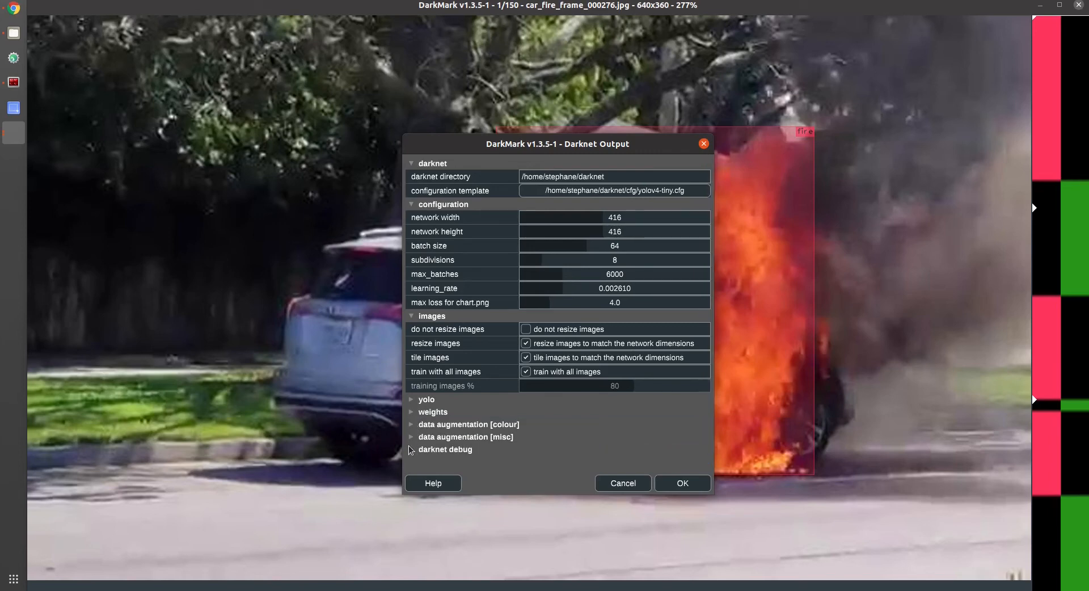
pyautogui.click(411, 437)
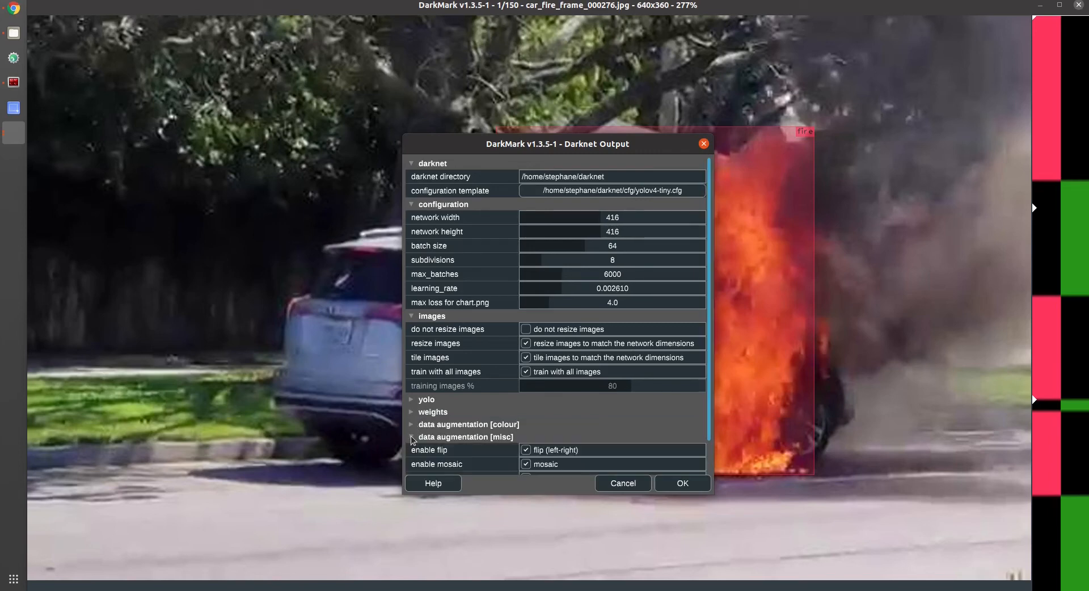
pyautogui.scroll(-3)
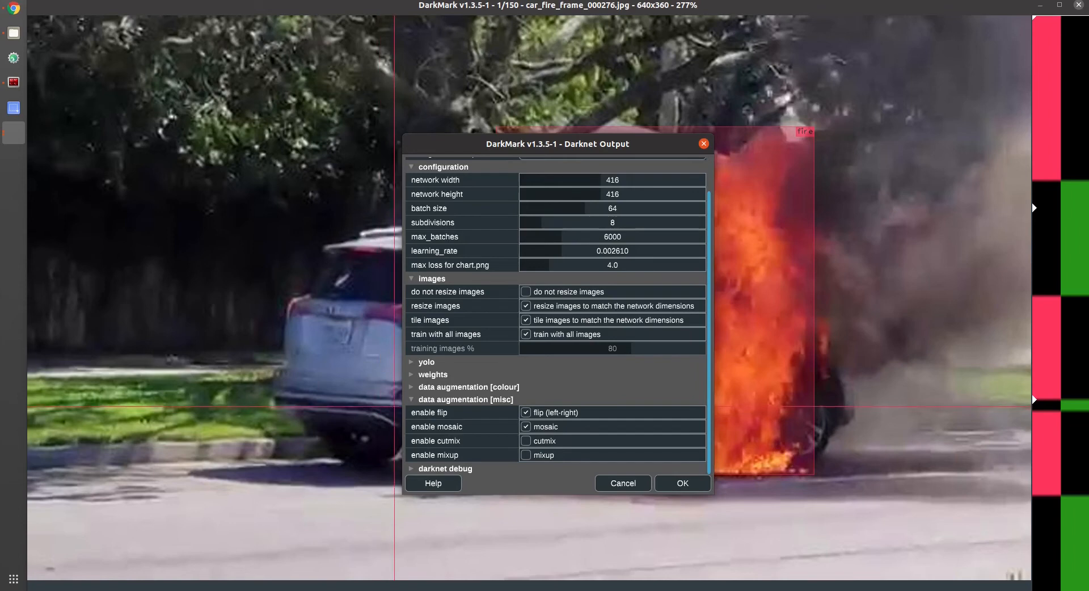
pyautogui.click(411, 399)
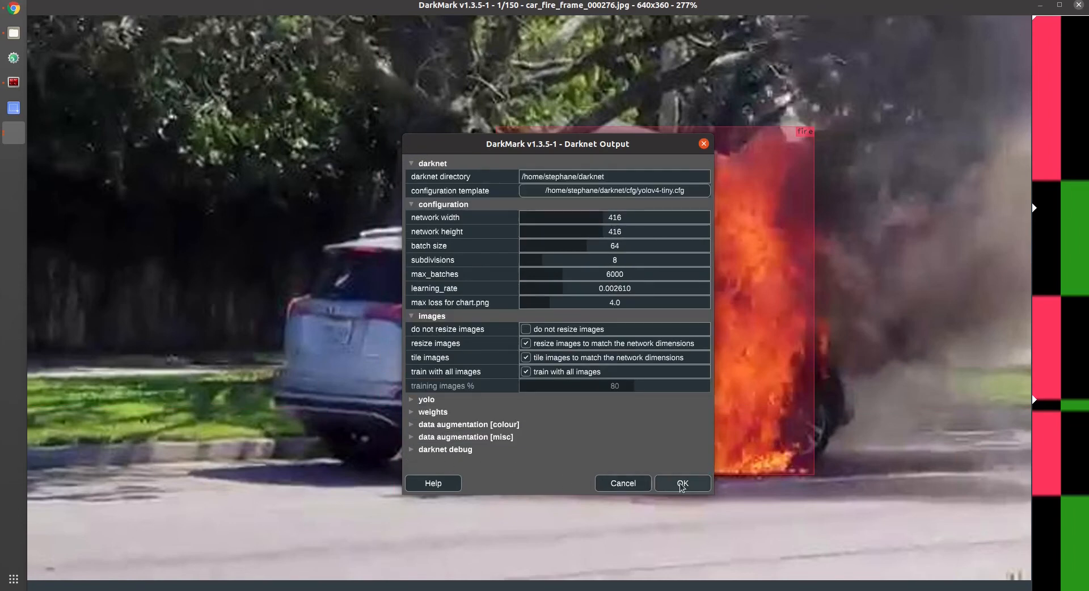
# Export the fire project's Darknet files to ~/nn/fire and dismiss the export summary.
pyautogui.click(681, 484)
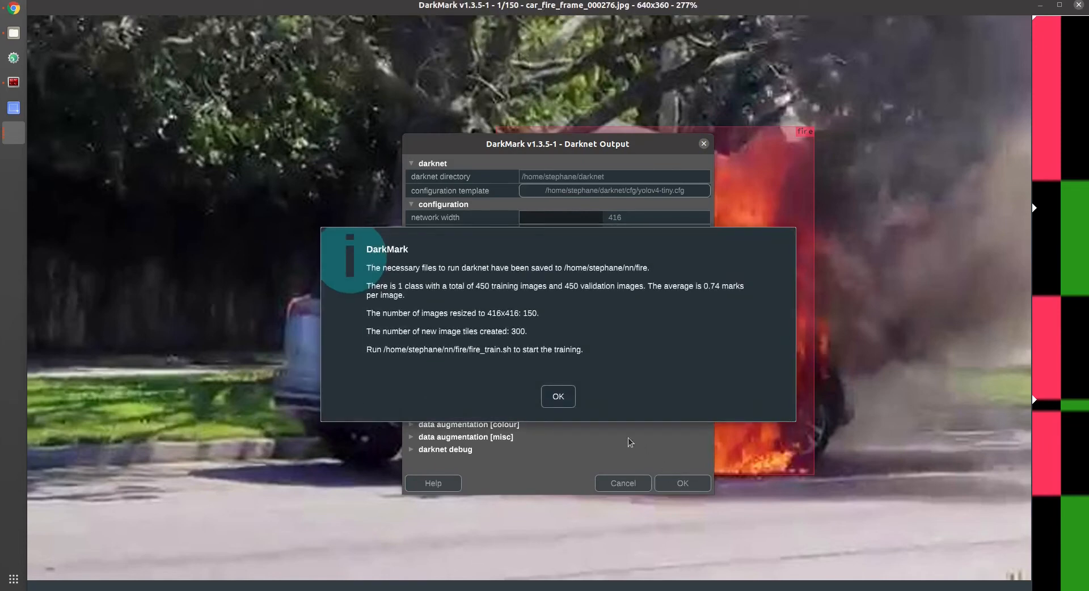
pyautogui.moveTo(551, 445)
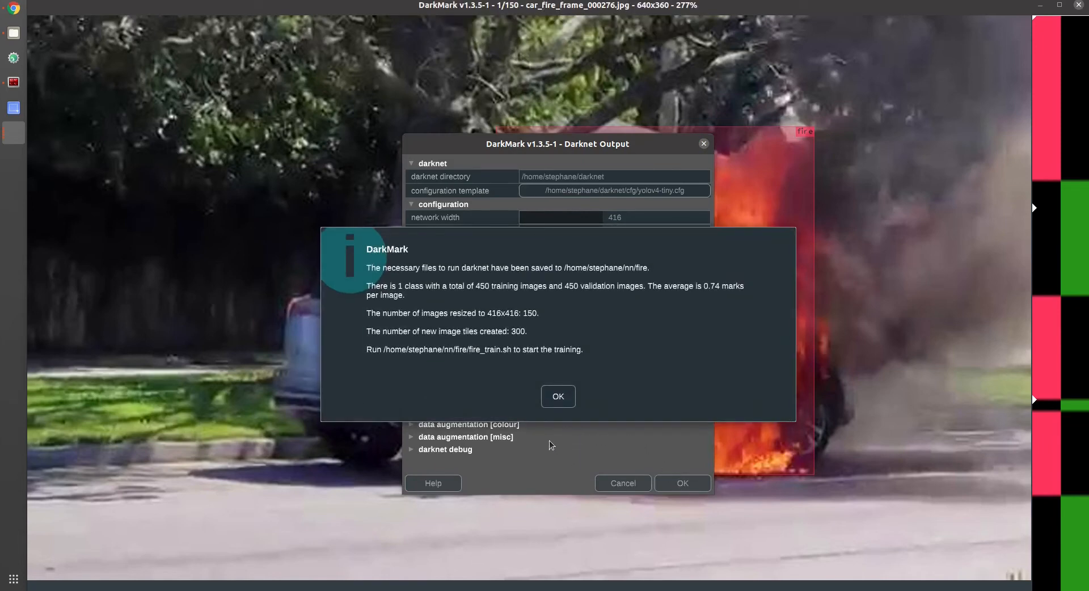
pyautogui.moveTo(556, 450)
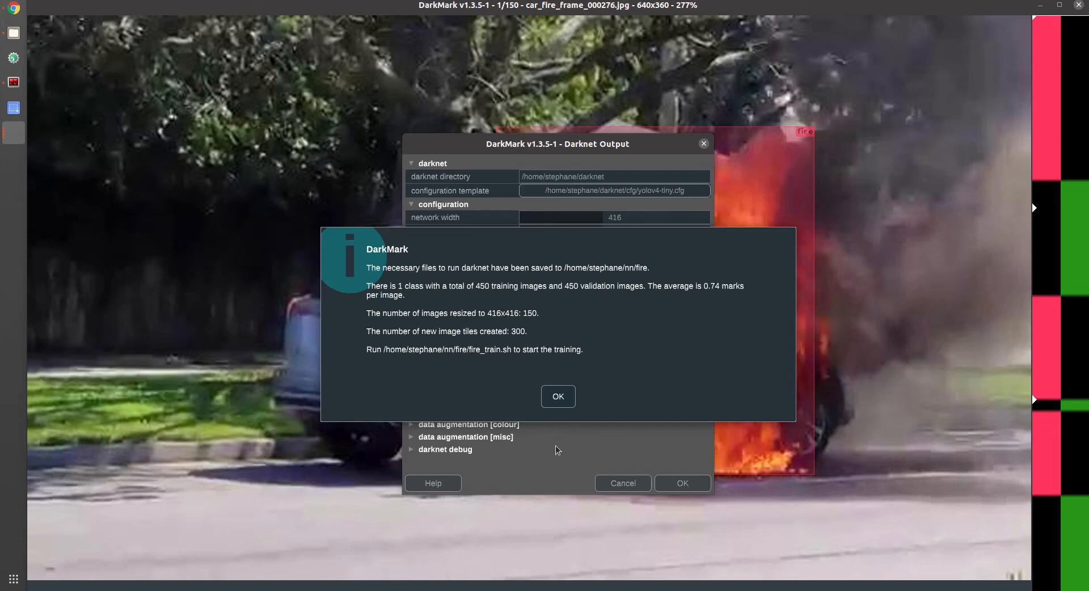
pyautogui.moveTo(457, 310)
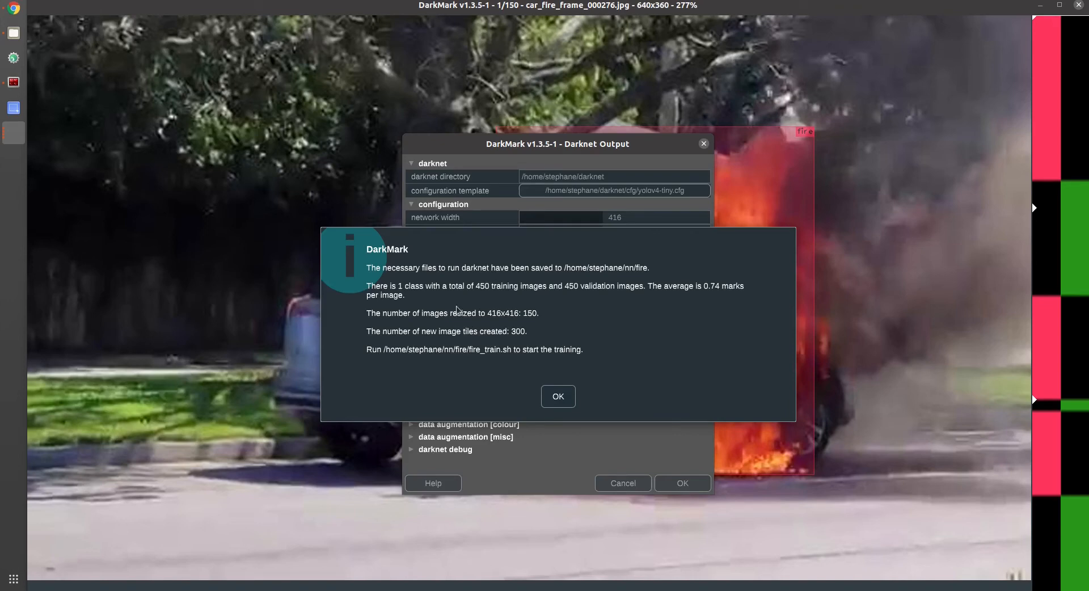
pyautogui.moveTo(454, 307)
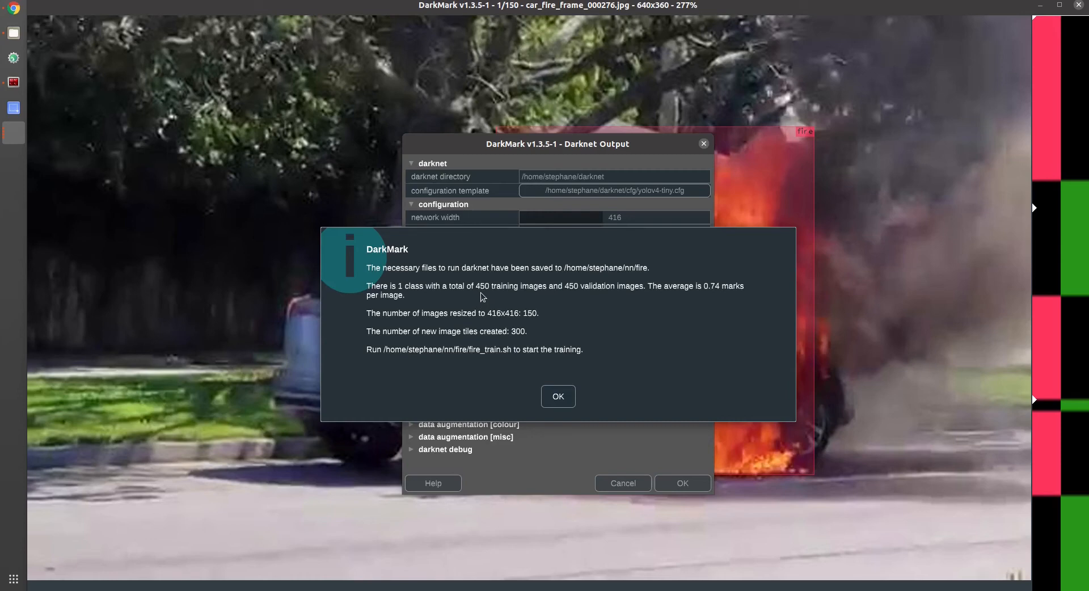
pyautogui.moveTo(492, 292)
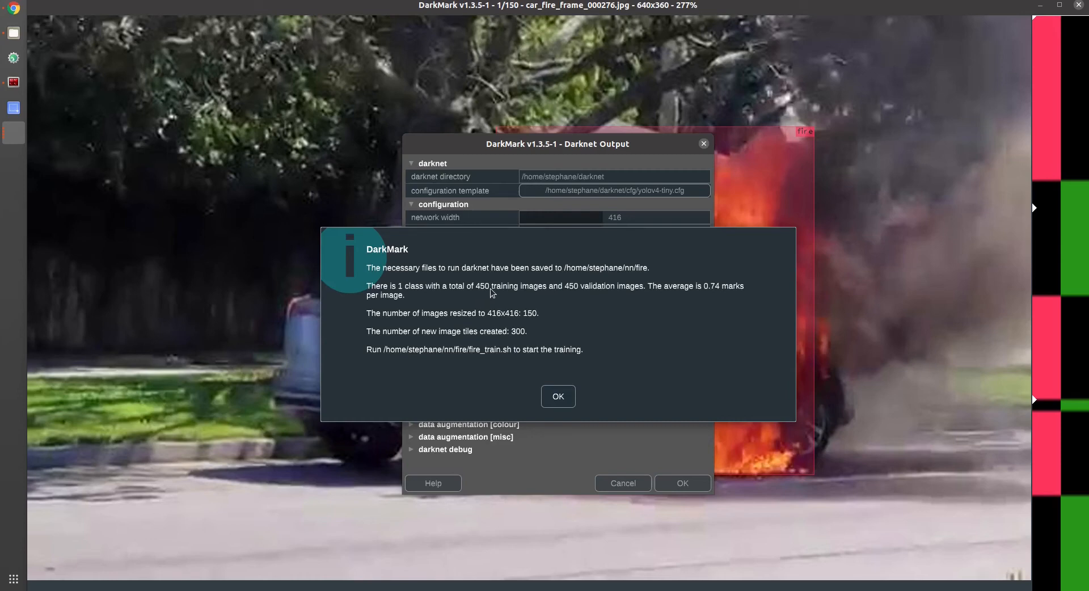
pyautogui.moveTo(495, 304)
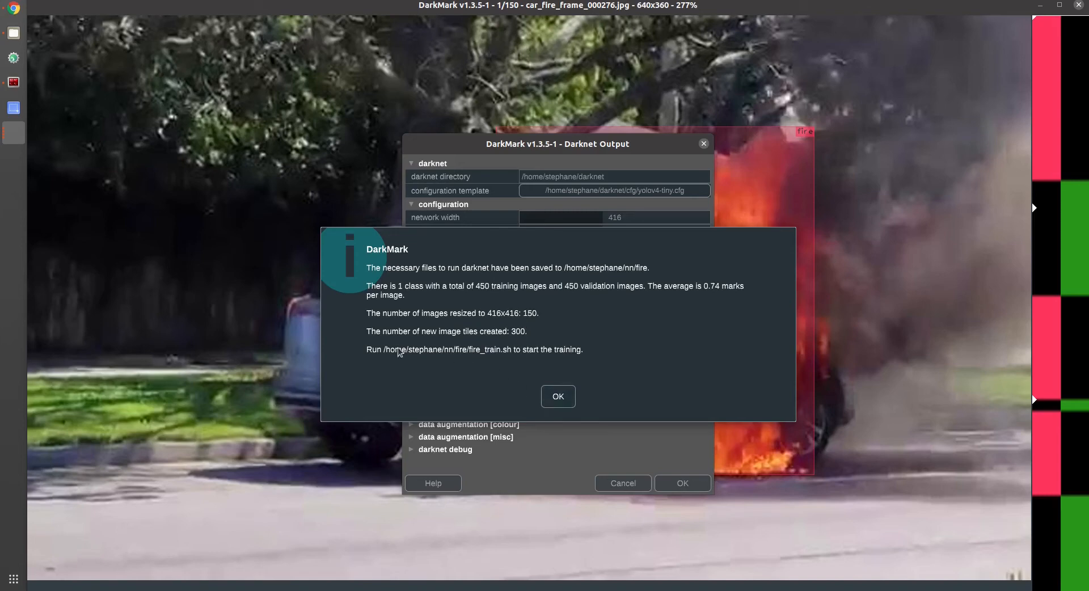
pyautogui.moveTo(495, 358)
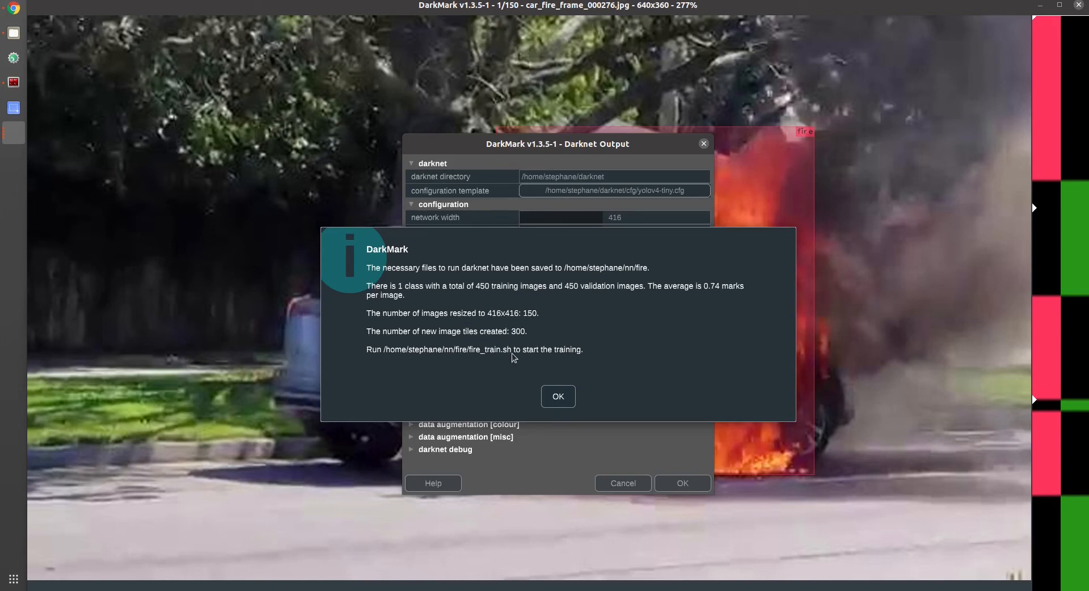
pyautogui.click(557, 396)
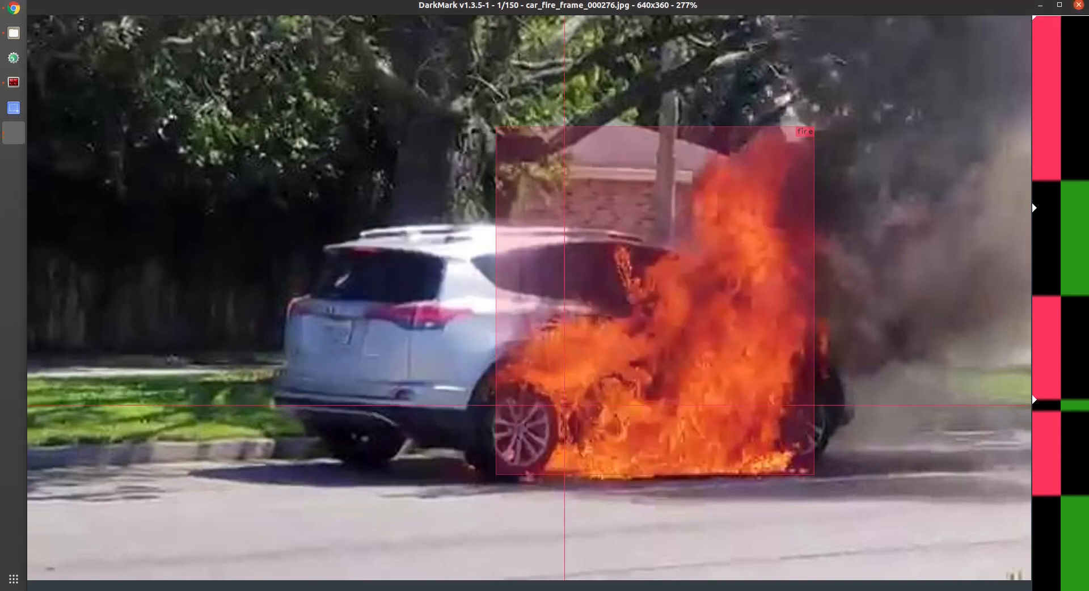
pyautogui.moveTo(216, 182)
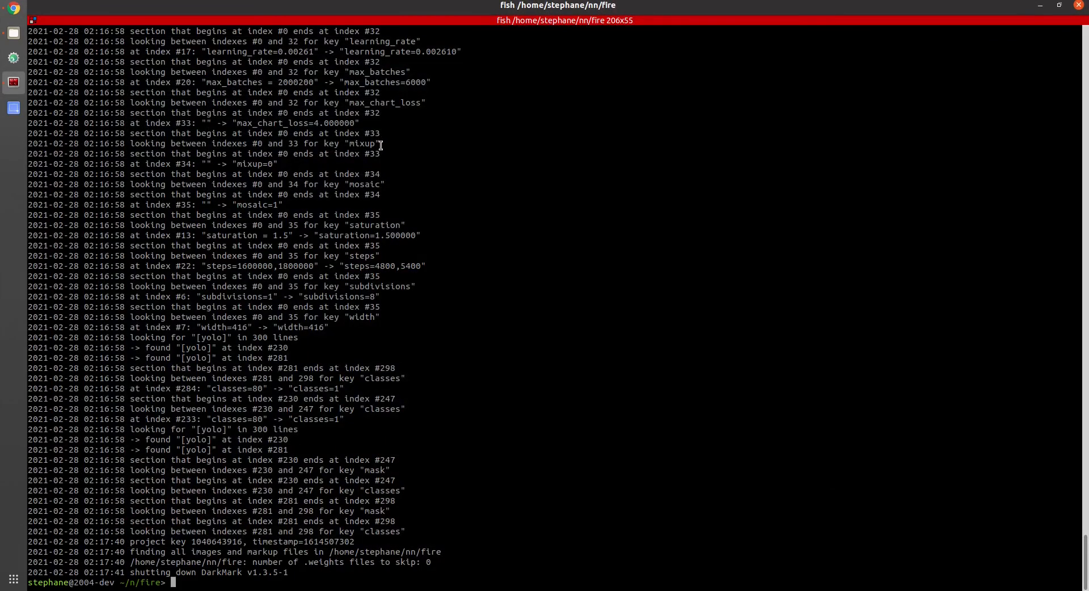
# List the ~/nn/fire training files and display the send_files_to_gpu_rig.sh script.
pyautogui.write('dir')
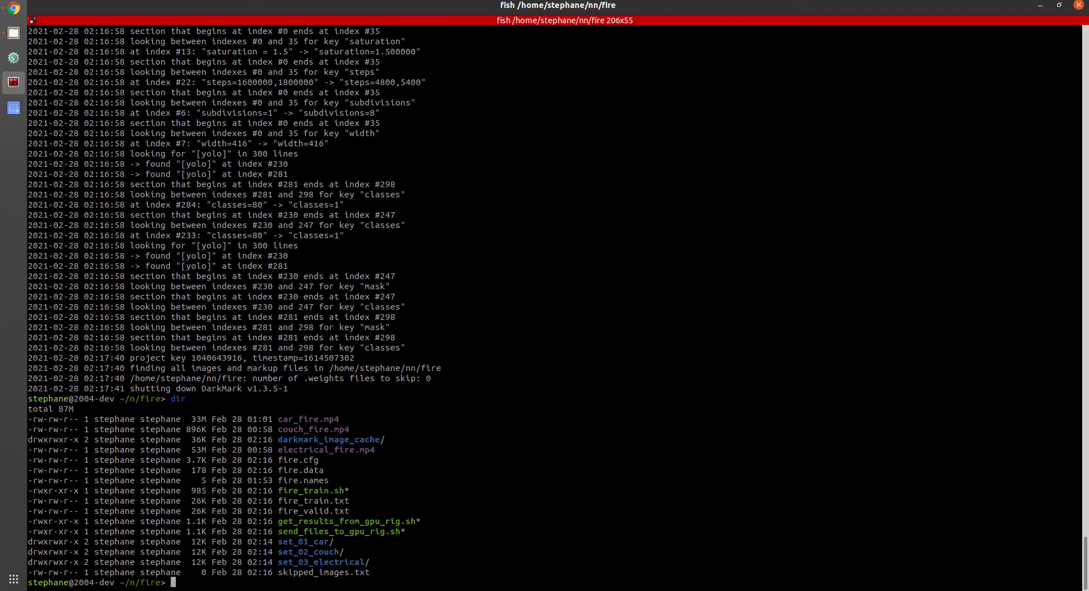
pyautogui.write('./get_results_from_gpu_rig.sh')
pyautogui.write('more send_files_to_gpu_rig.sh')
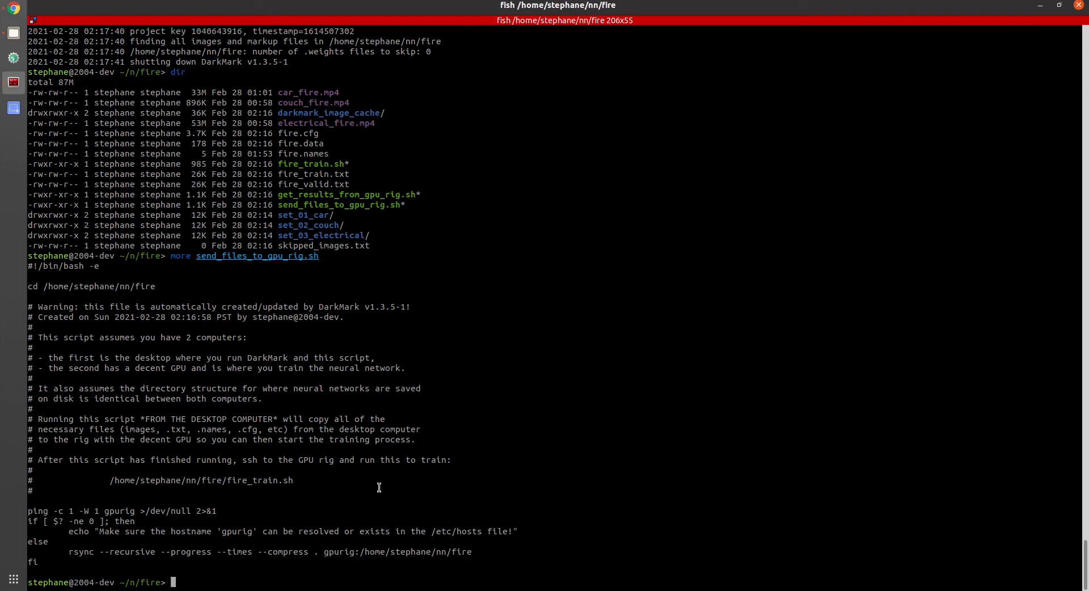
# Show /etc/hosts with gpurig at 192.168.1.42, then clear for a fresh listing.
pyautogui.write('cat /etc/lsb-release')
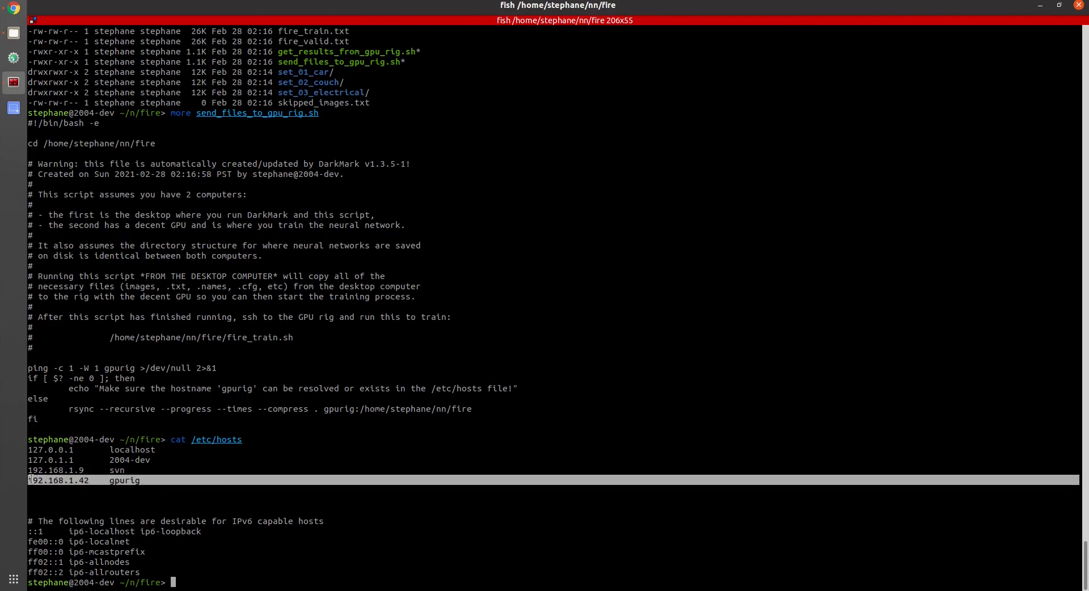
pyautogui.write('clear')
pyautogui.write('dir')
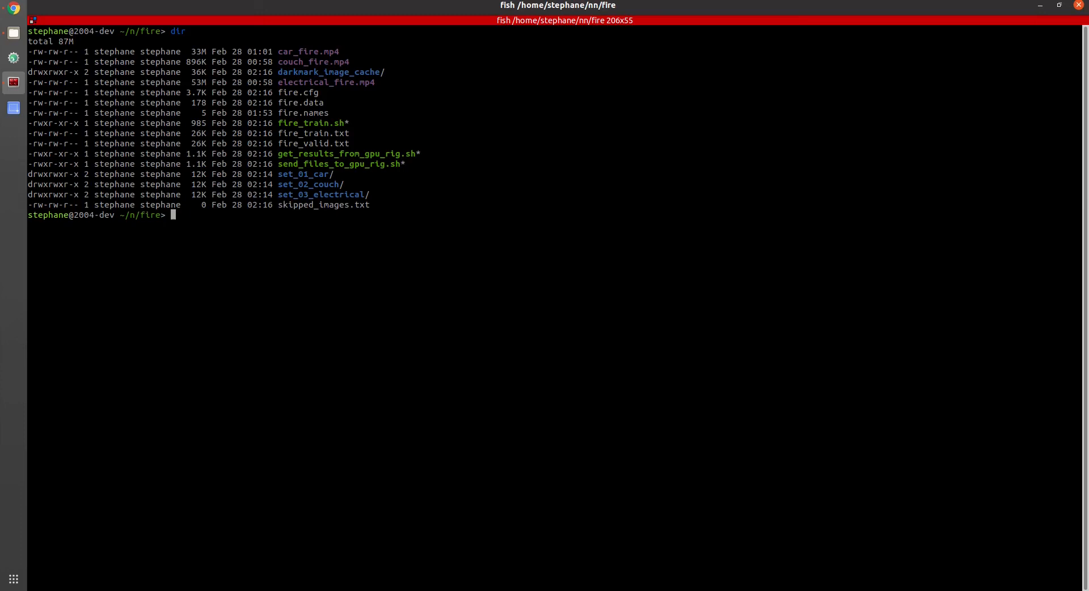
# Pull trained weights and chart.png from the GPU rig, review ~93% mAP, then close the chart.
pyautogui.write('./get_results_from_gpu_rig.sh')
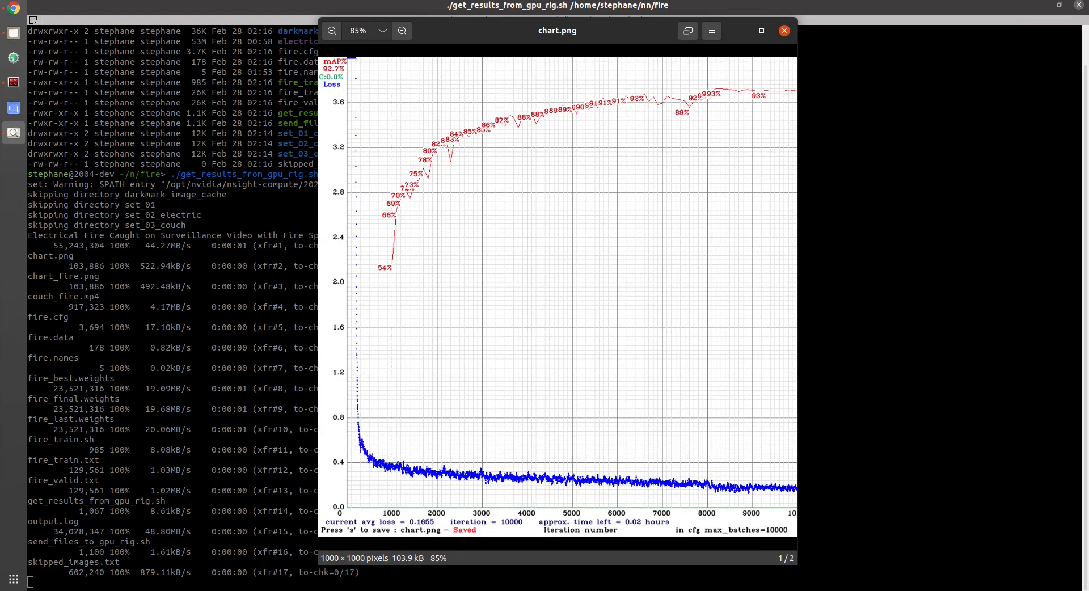
pyautogui.moveTo(507, 359)
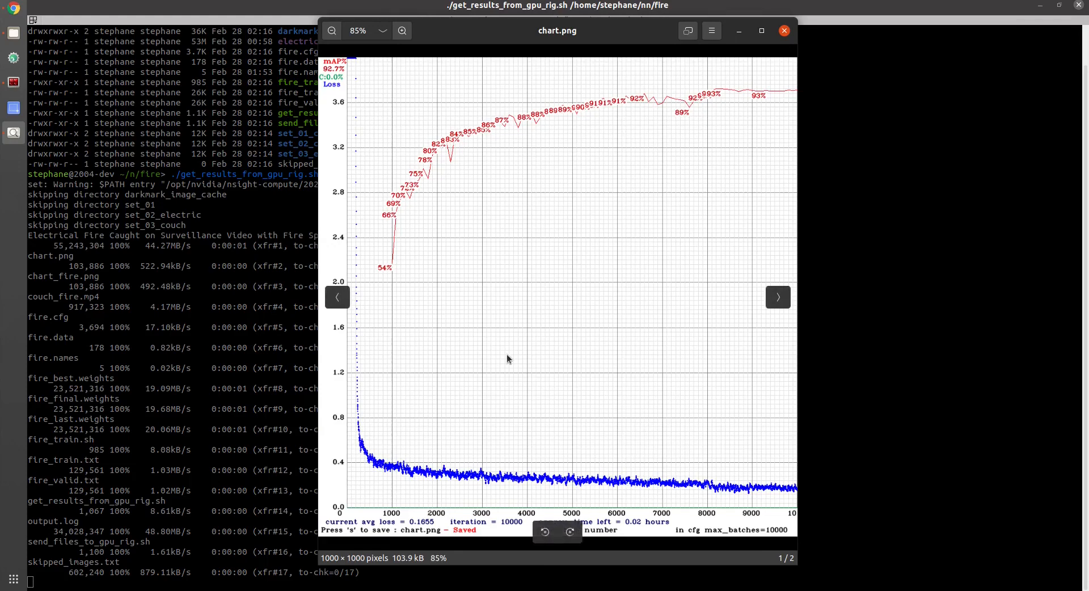
pyautogui.click(785, 30)
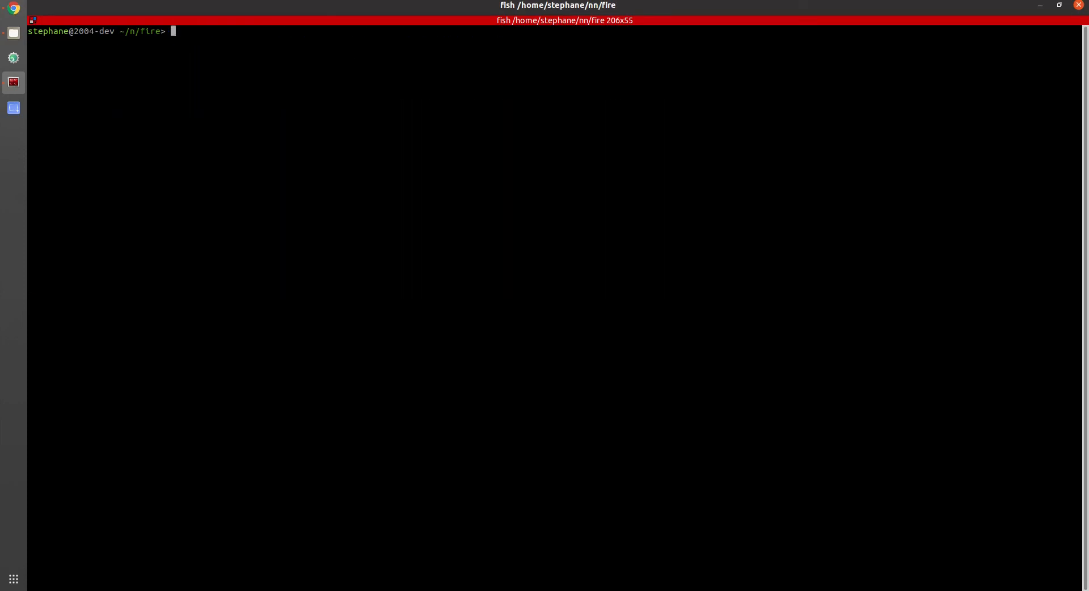
# Run DarkHelp with fire.cfg, fire.names, fire_best.weights on random set_02_couch/ frames, then close it.
pyautogui.write('dir')
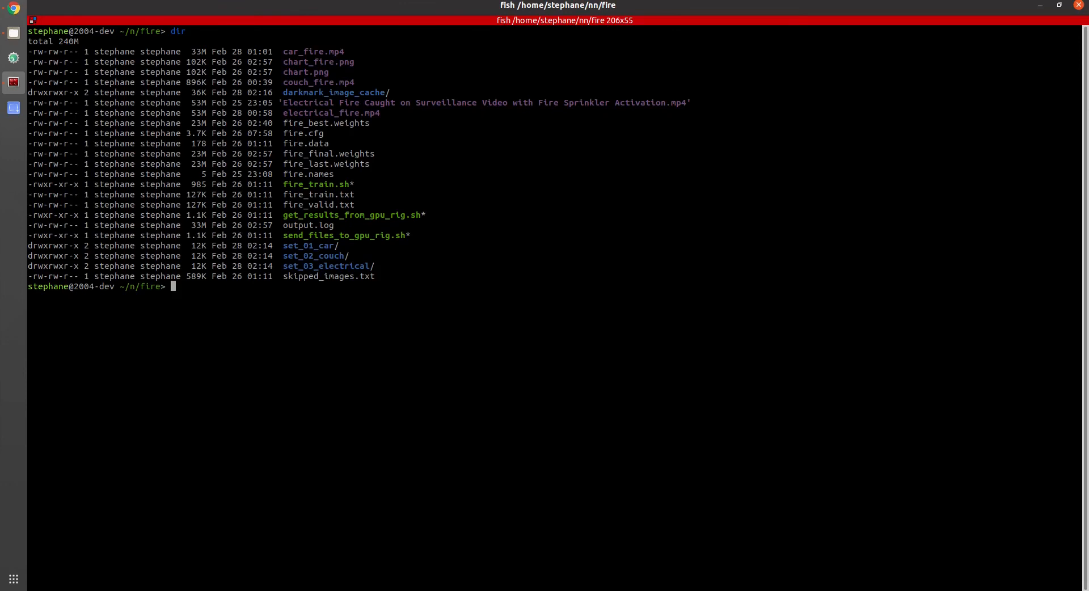
pyautogui.write('DarkHelp --random fire{.cfg, .names, _best.weights} set_02_couch/')
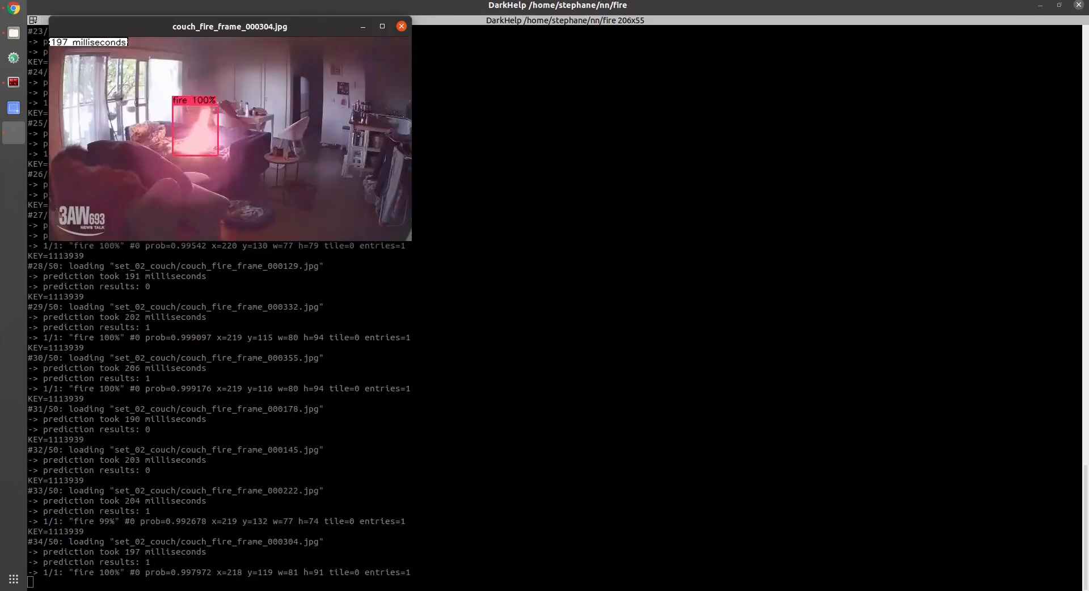
pyautogui.click(401, 27)
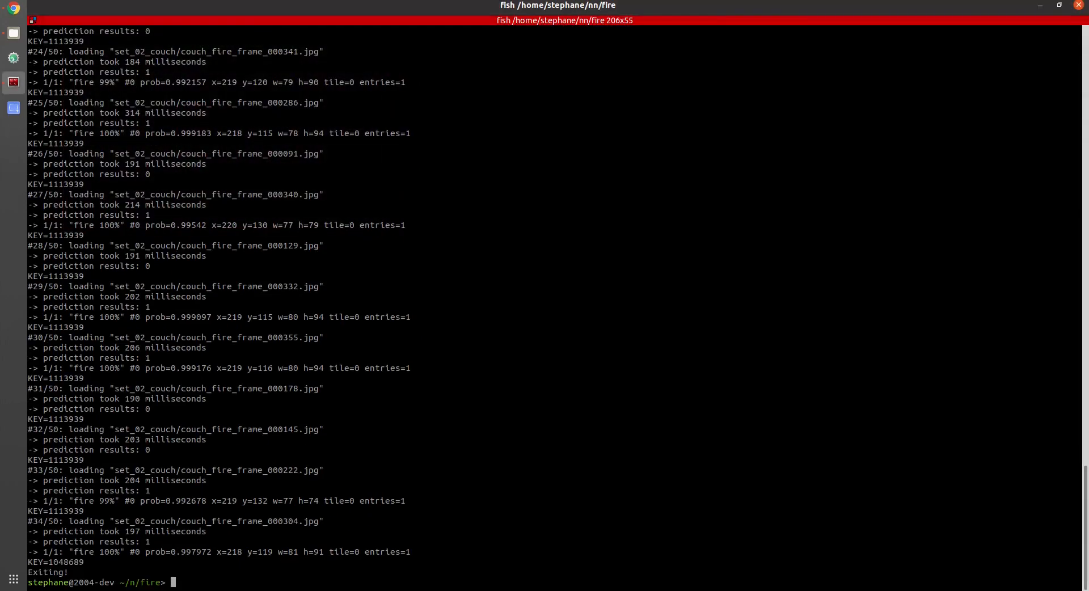
# Rerun the DarkHelp fire prediction command on the set_03_electrical/ frames.
pyautogui.write('dir')
pyautogui.write('DarkHelp fire{.cfg, .names, _best.weights} set_02_couc')
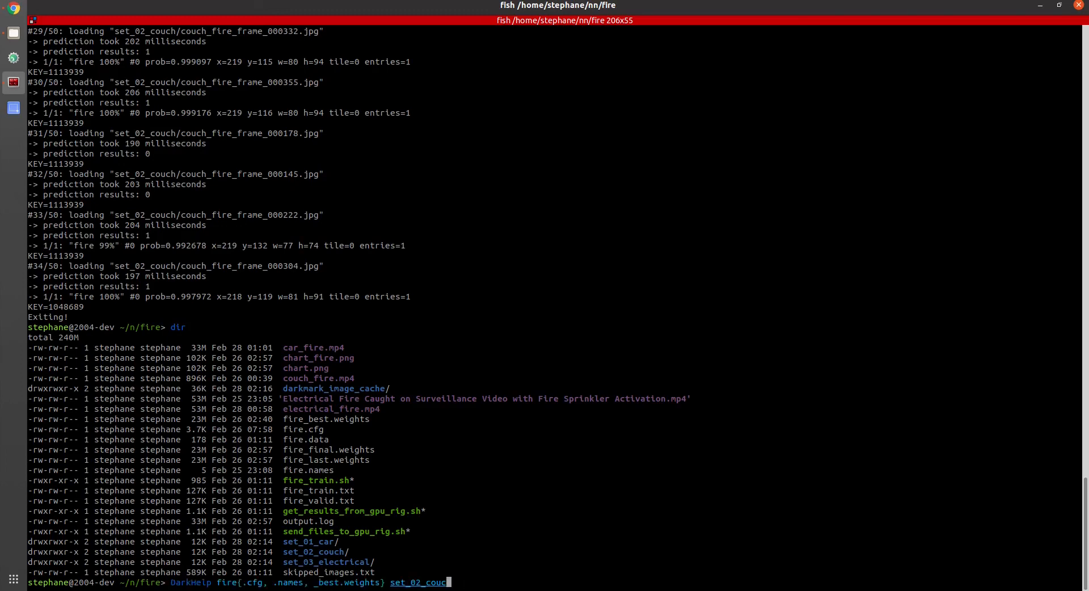
pyautogui.press('Tab')
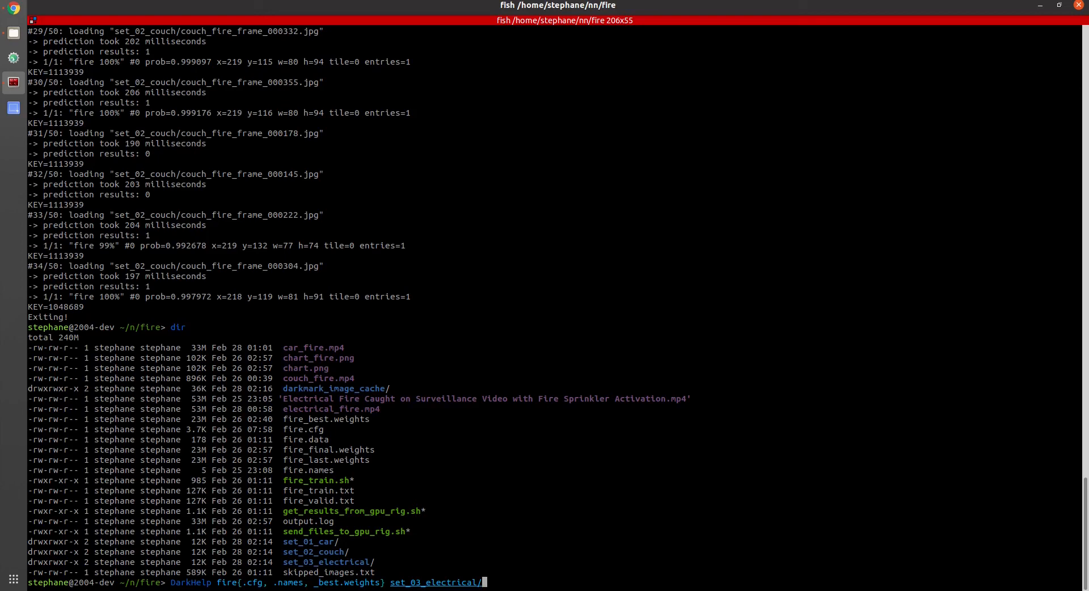
pyautogui.press('Return')
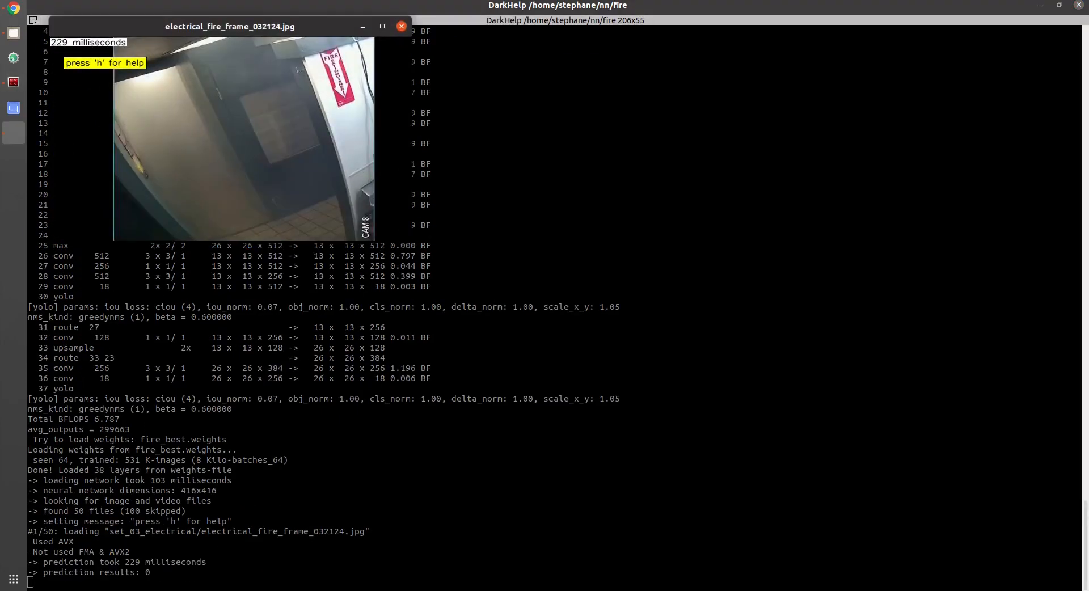